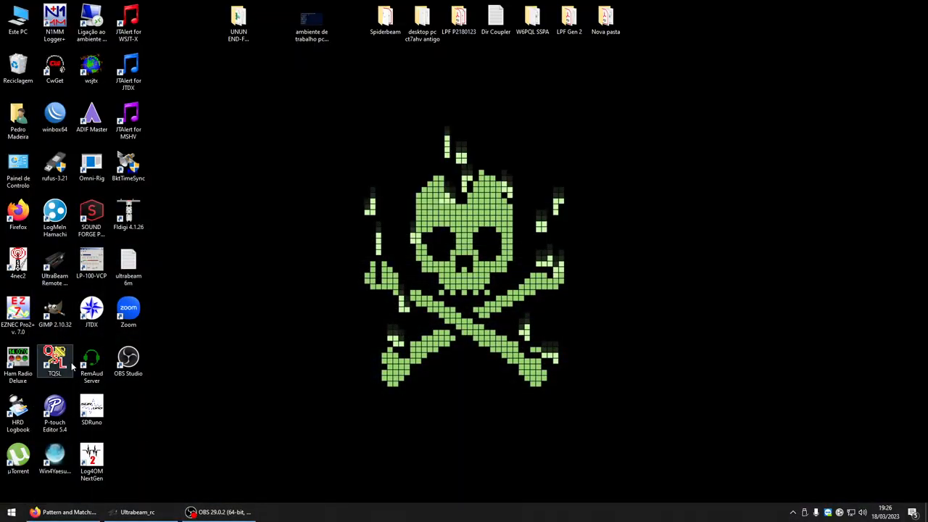
# Launch 4nec2 with the example dipole model and move the Geometry window aside
pyautogui.doubleClick(18, 263)
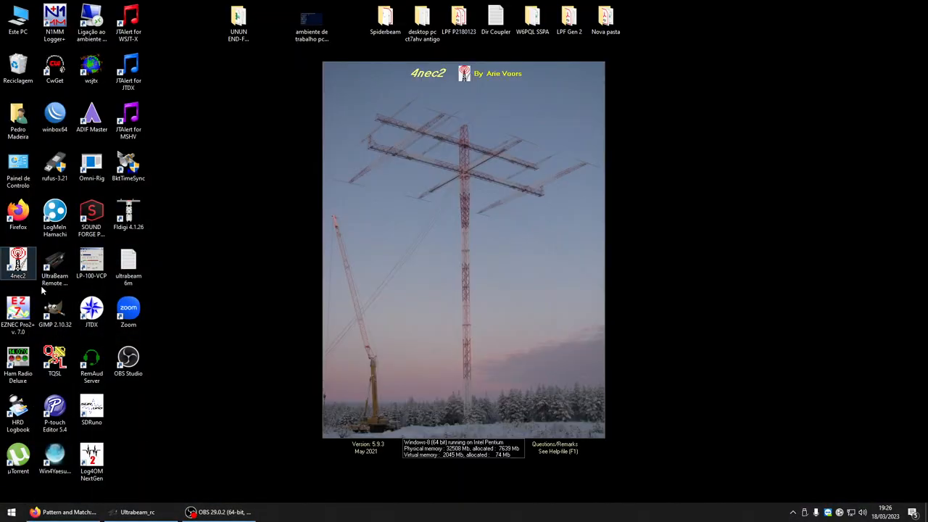
pyautogui.doubleClick(17, 263)
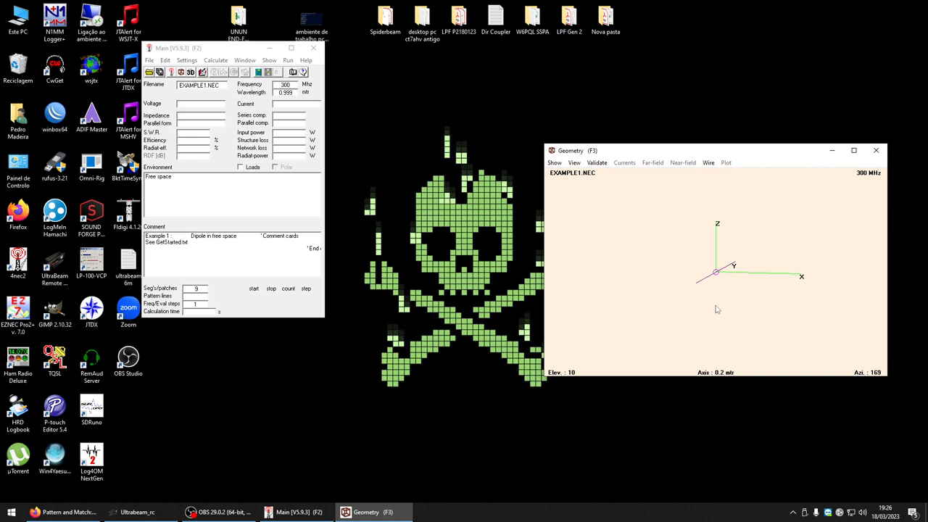
pyautogui.moveTo(718, 308); pyautogui.dragTo(716, 314)
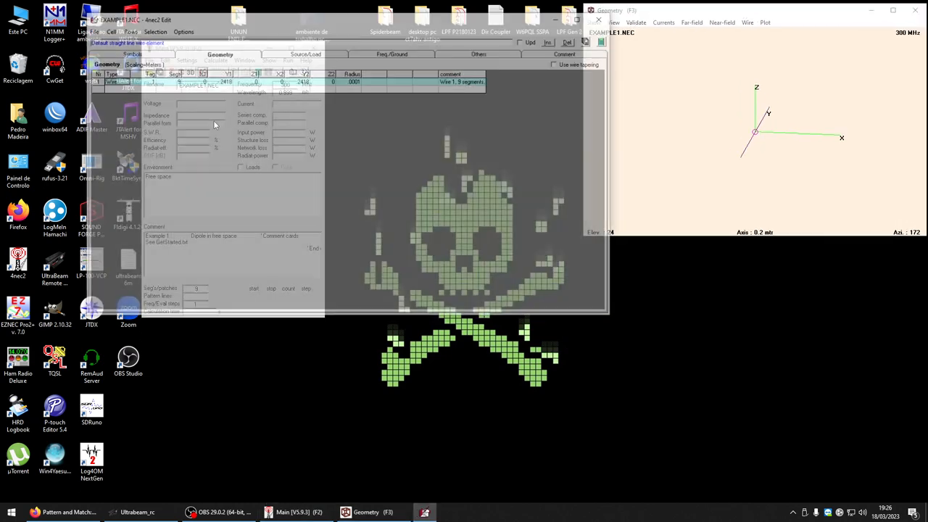
# Start a blank model and save it as 'endfed antenna video.NEC'
pyautogui.click(90, 30)
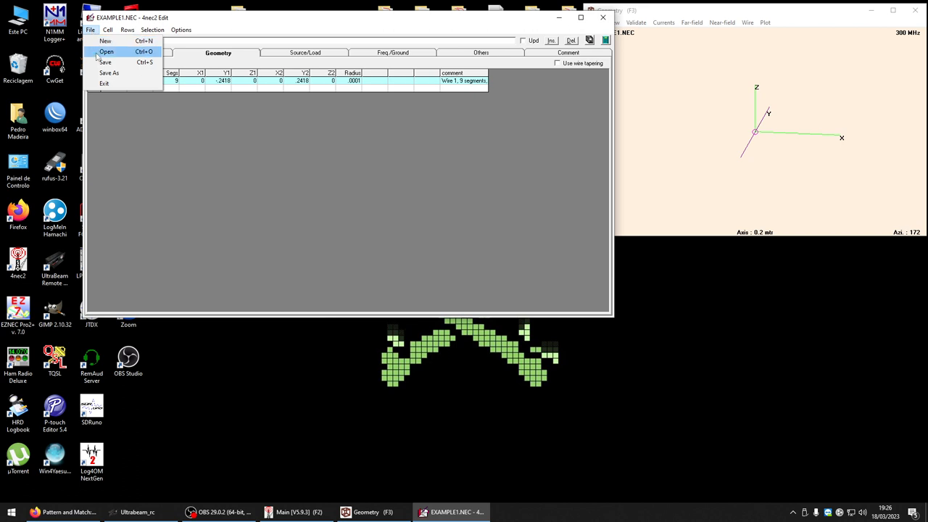
pyautogui.click(105, 41)
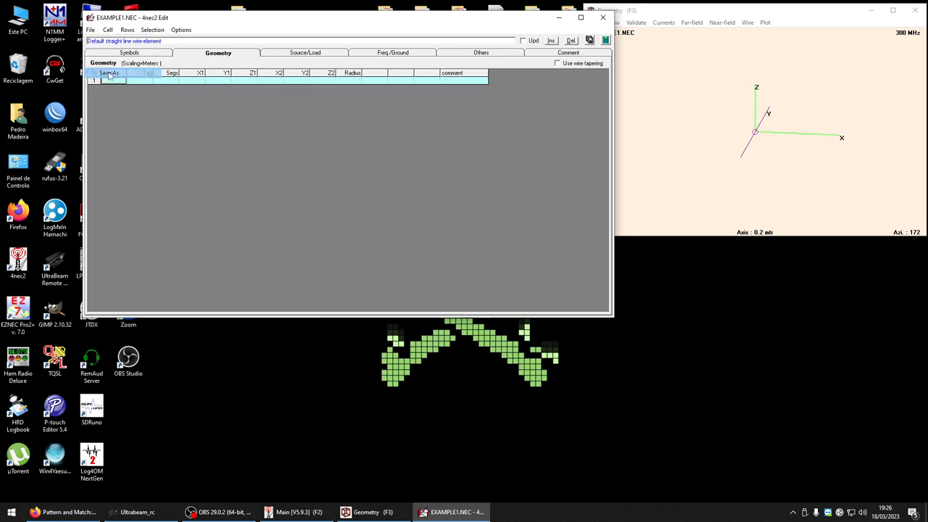
pyautogui.click(108, 73)
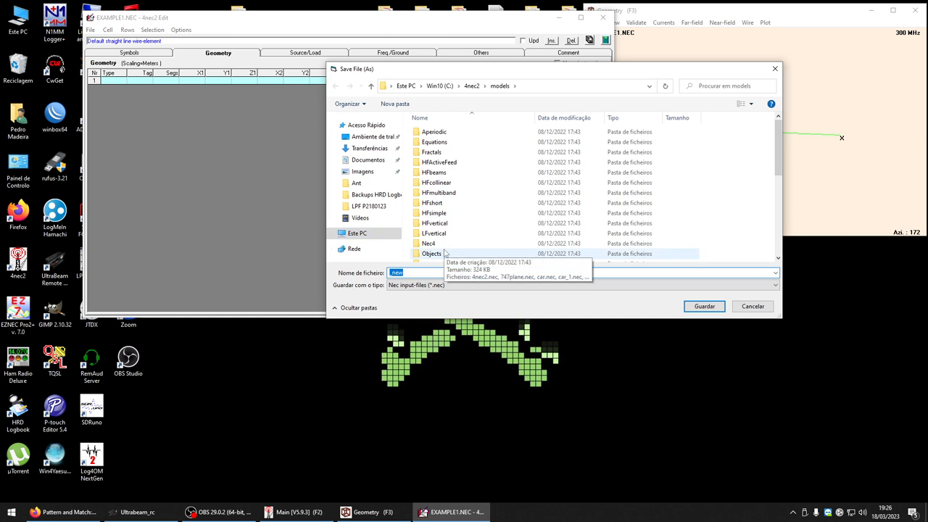
pyautogui.write('endfed a')
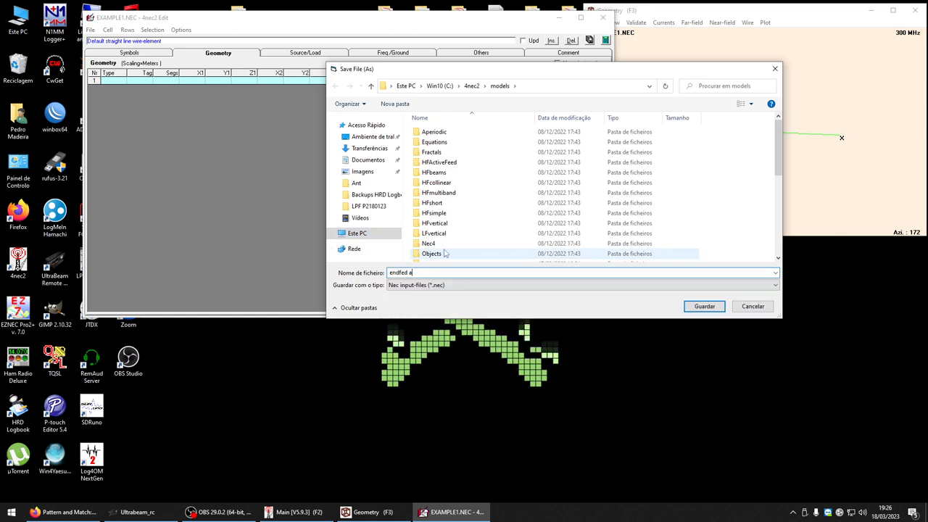
pyautogui.write('ntenna')
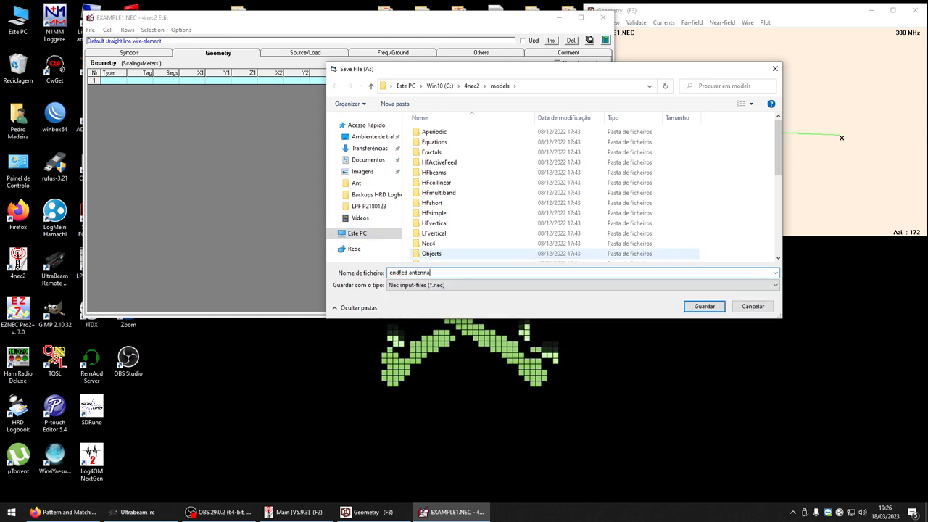
pyautogui.write('vi')
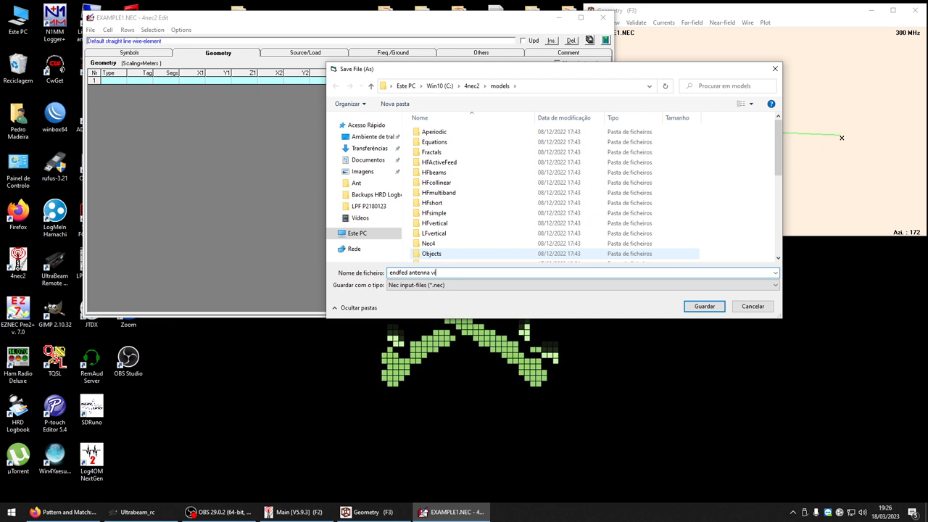
pyautogui.click(703, 306)
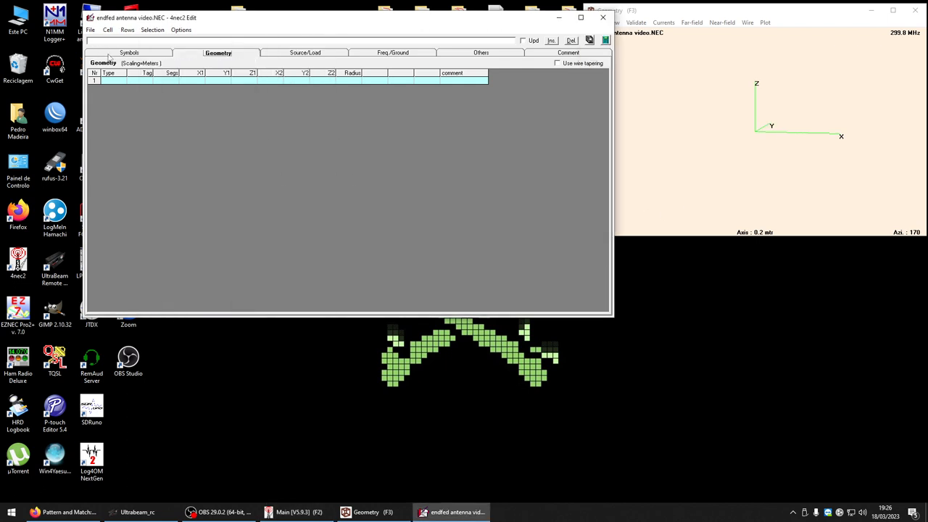
# Enter symbols H=15m and L=40m in the Symbols table
pyautogui.click(129, 52)
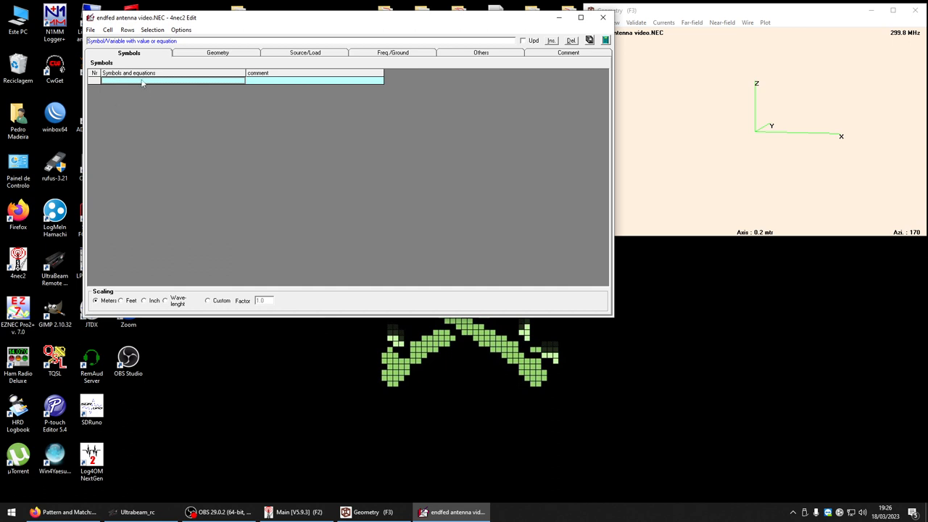
pyautogui.click(551, 40)
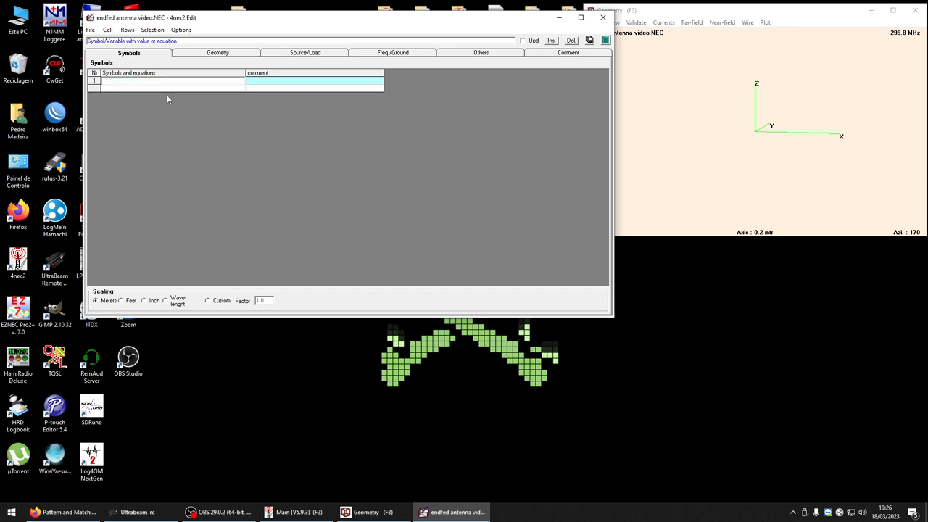
pyautogui.write('H=')
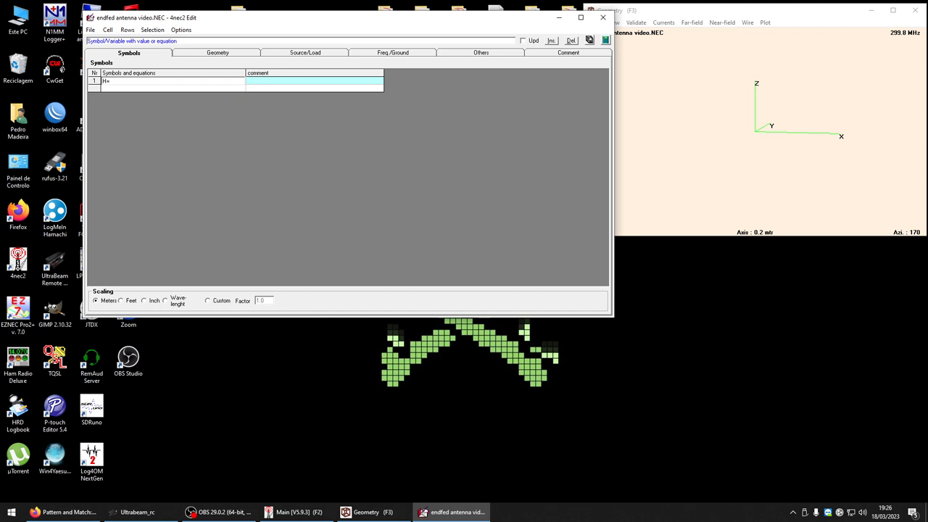
pyautogui.write('15')
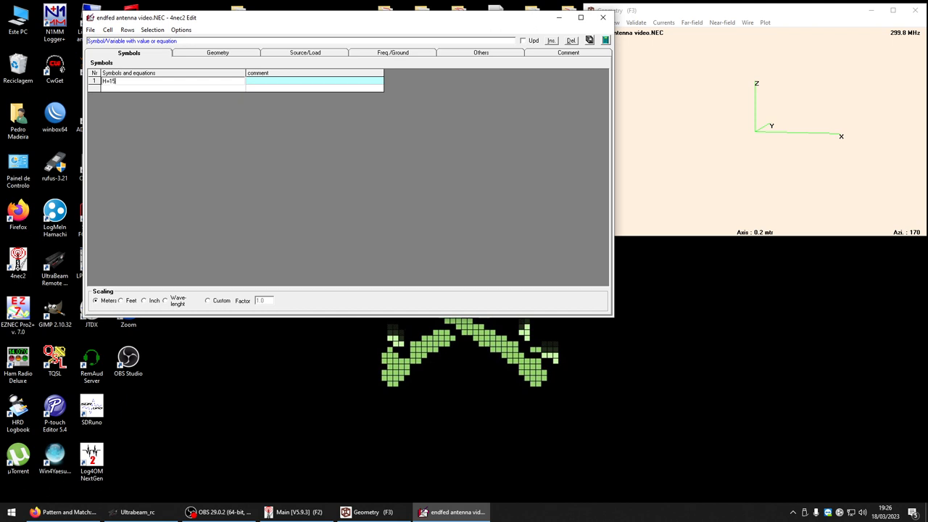
pyautogui.write('m')
pyautogui.write('L')
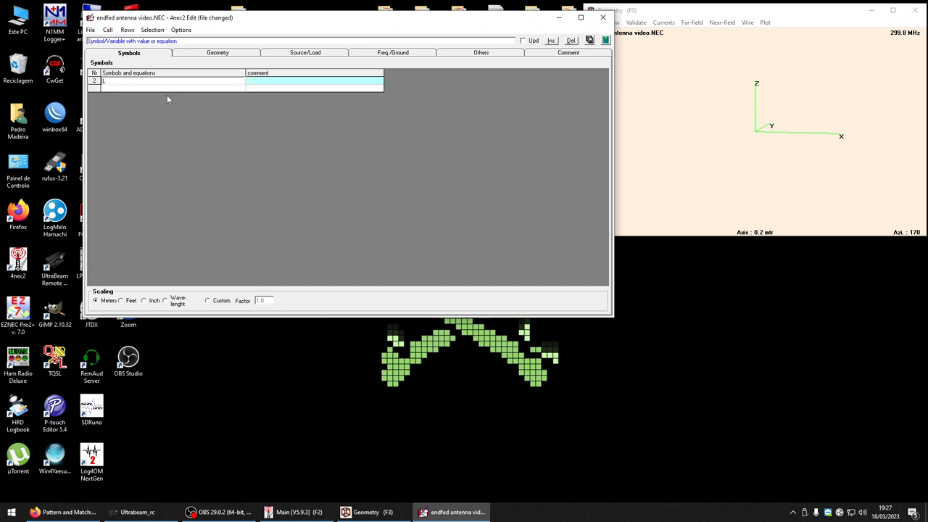
pyautogui.write('=40')
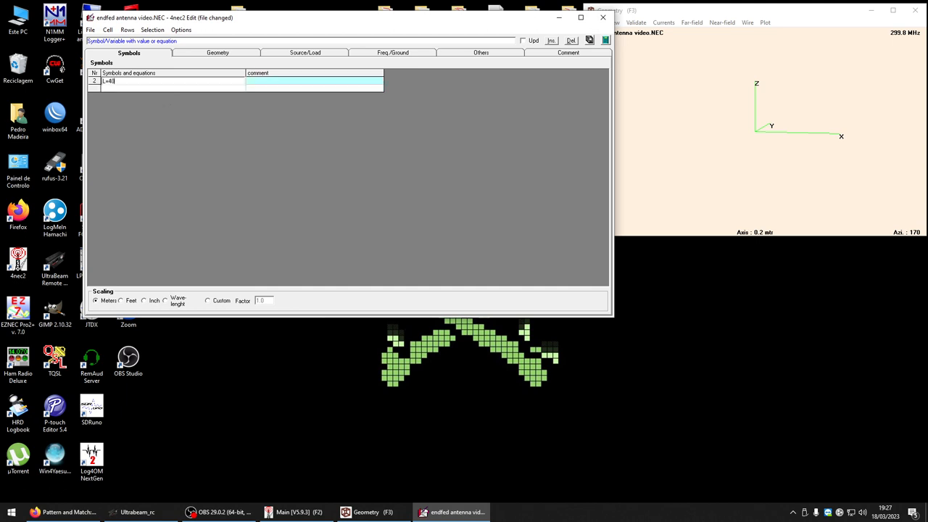
pyautogui.write('m')
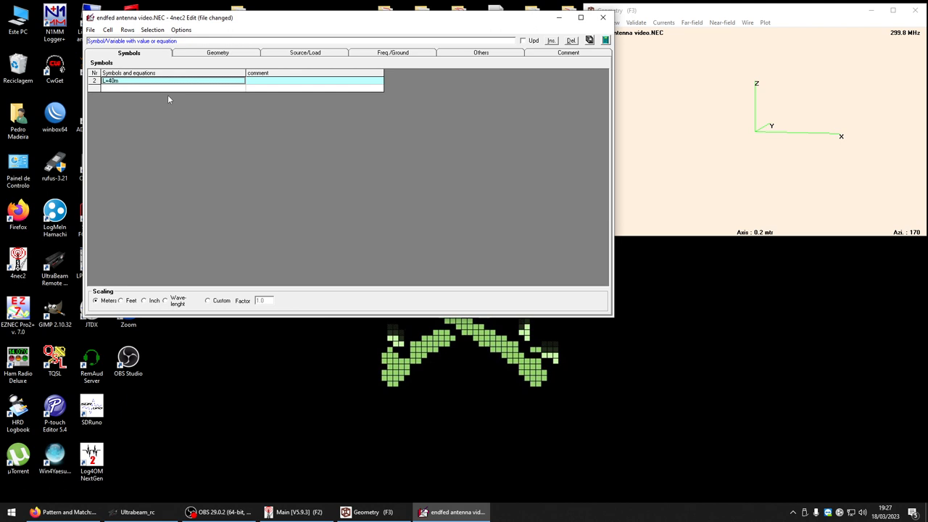
pyautogui.moveTo(218, 58)
pyautogui.write('H=15m')
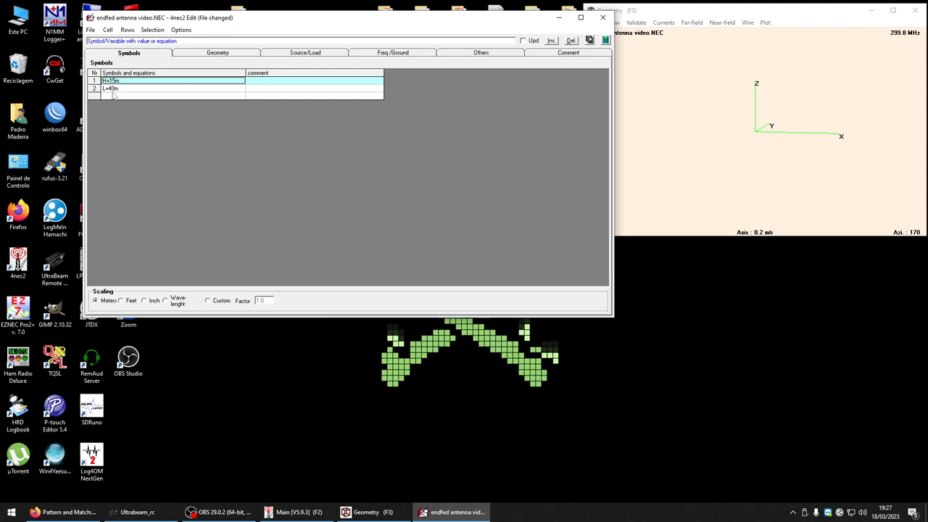
pyautogui.moveTo(212, 59)
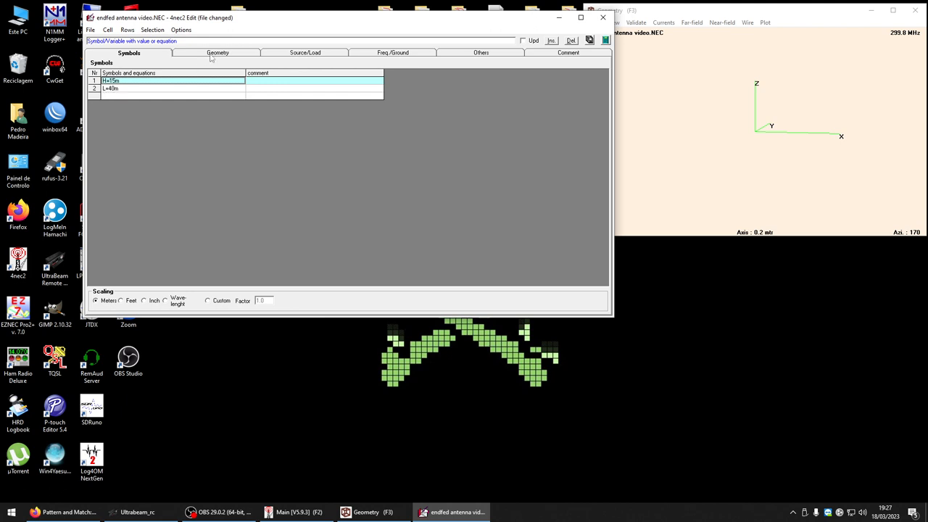
# Enter wire 1: tag 1, 20 segments, from 0,0,H to L,0,4, radius 1mm
pyautogui.click(218, 52)
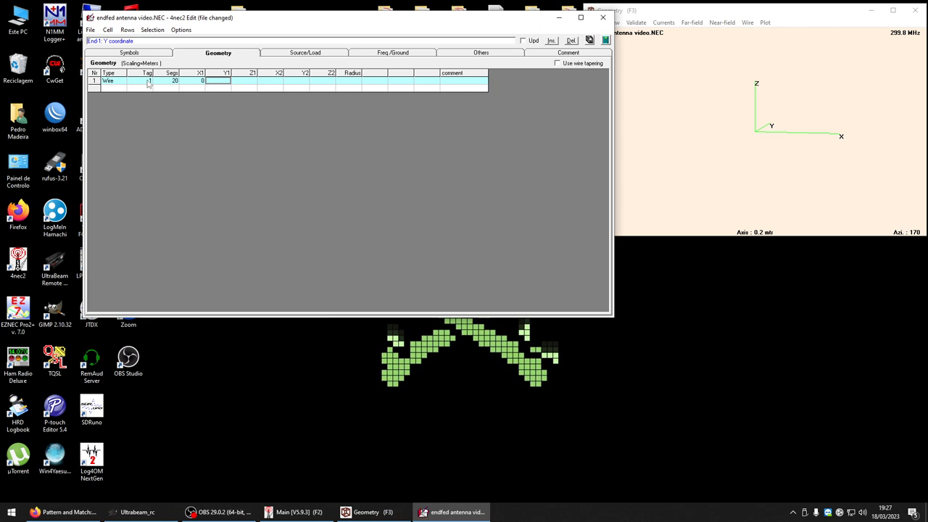
pyautogui.click(253, 80)
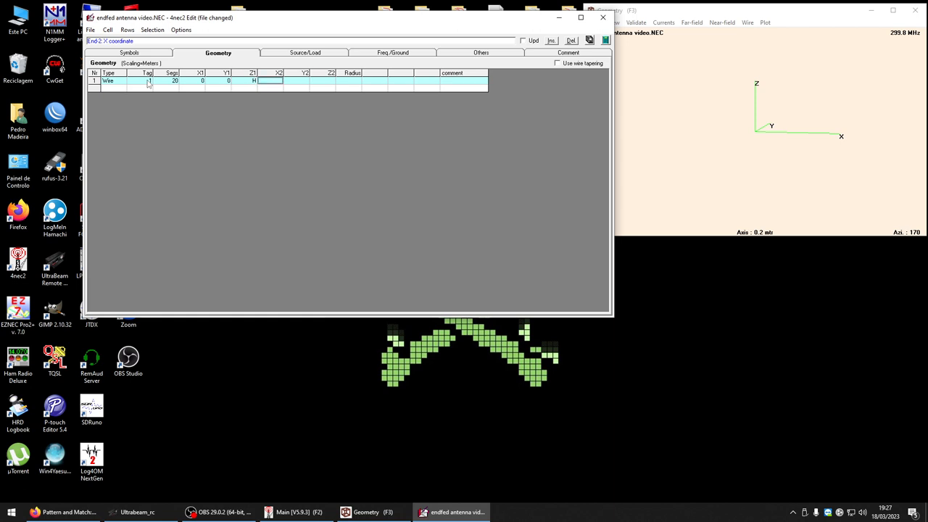
pyautogui.click(129, 53)
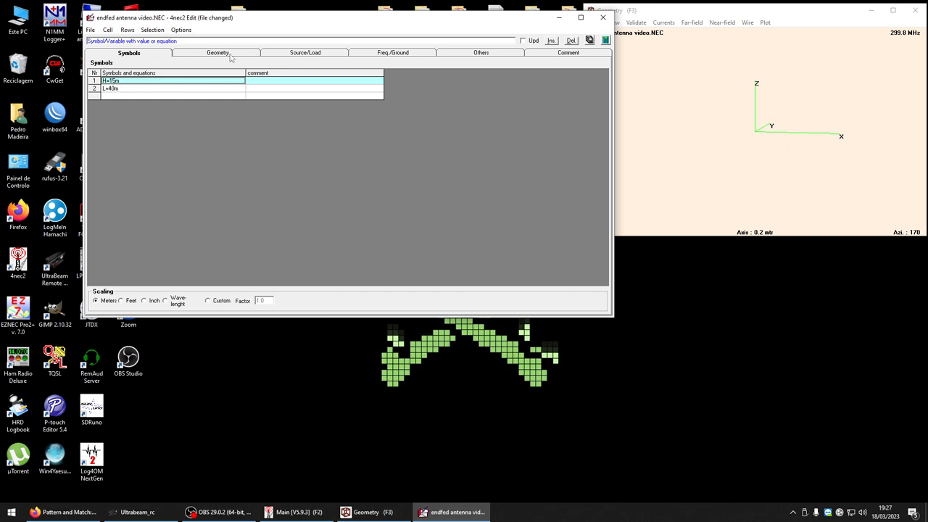
pyautogui.click(218, 52)
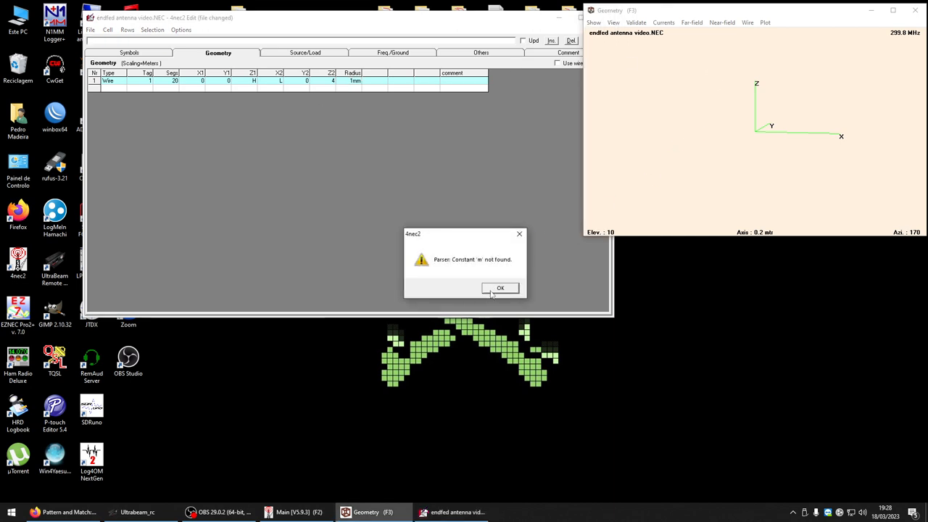
# Dismiss the 'constant m not found' error, change symbols to H=15 and L=40
pyautogui.click(501, 288)
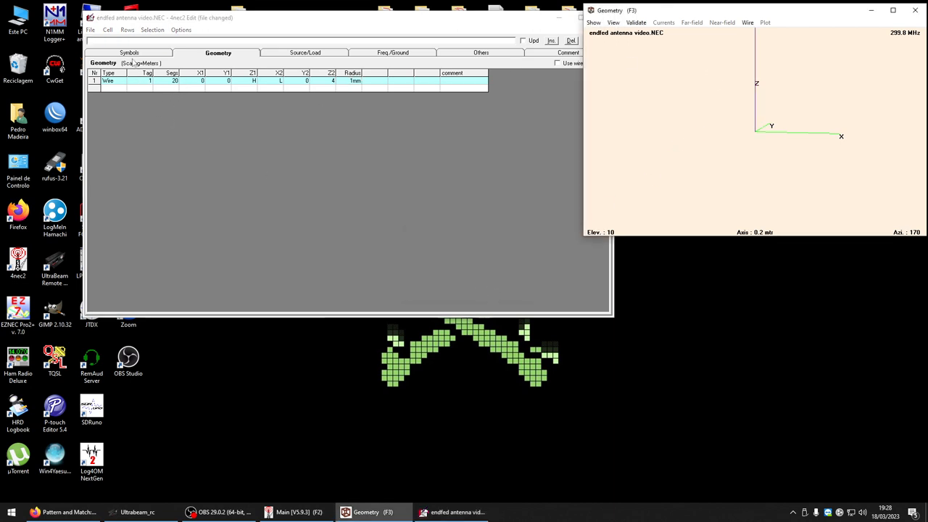
pyautogui.click(129, 52)
pyautogui.write('L=40')
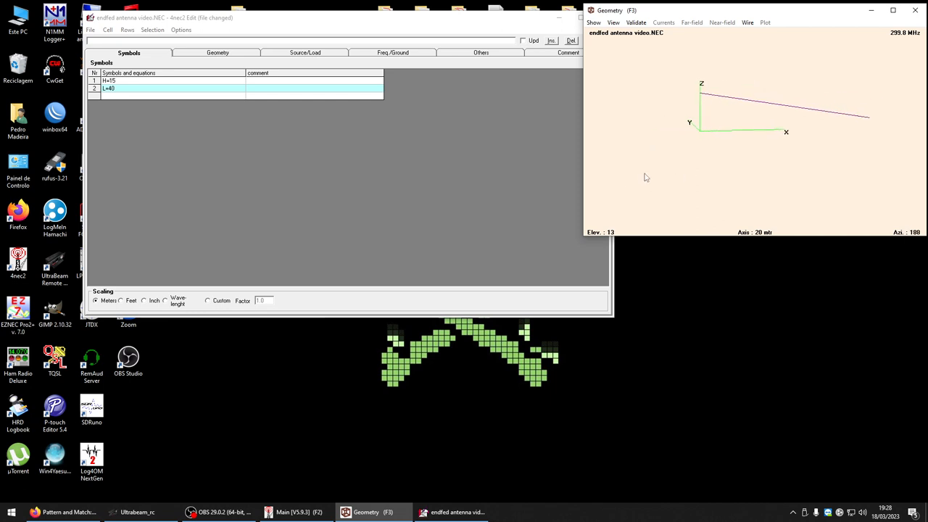
pyautogui.moveTo(647, 178); pyautogui.dragTo(710, 105)
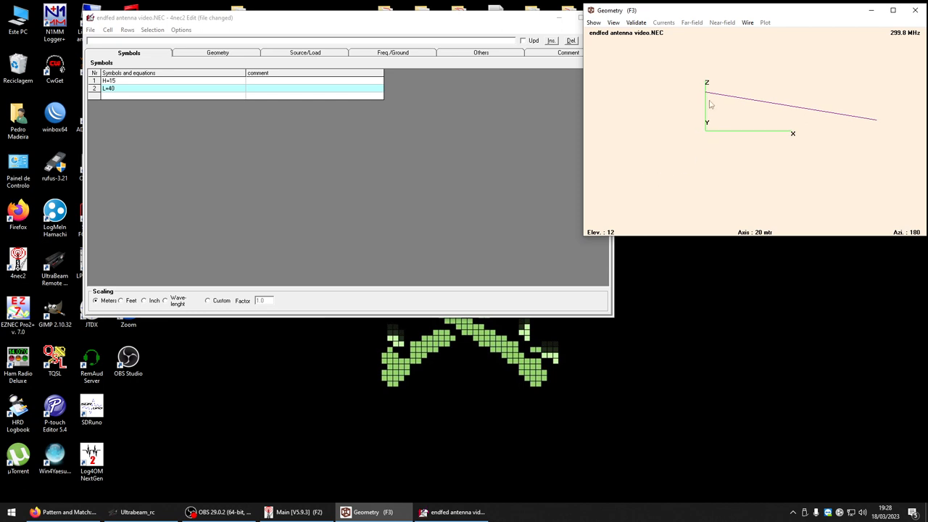
pyautogui.moveTo(710, 103)
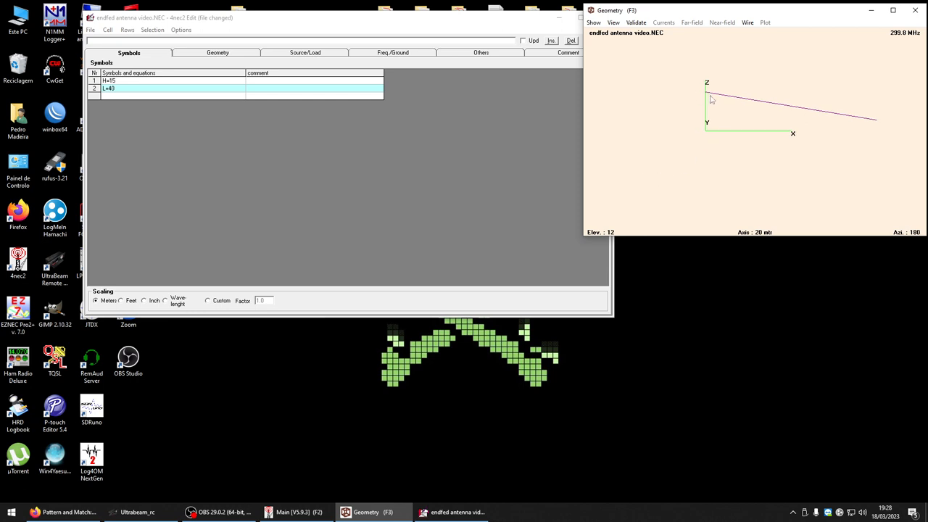
pyautogui.moveTo(710, 96)
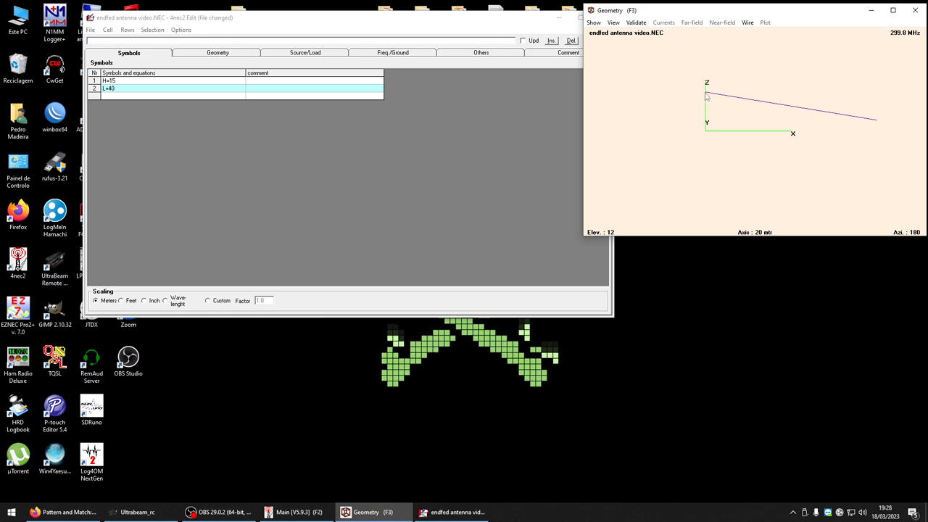
pyautogui.moveTo(908, 144)
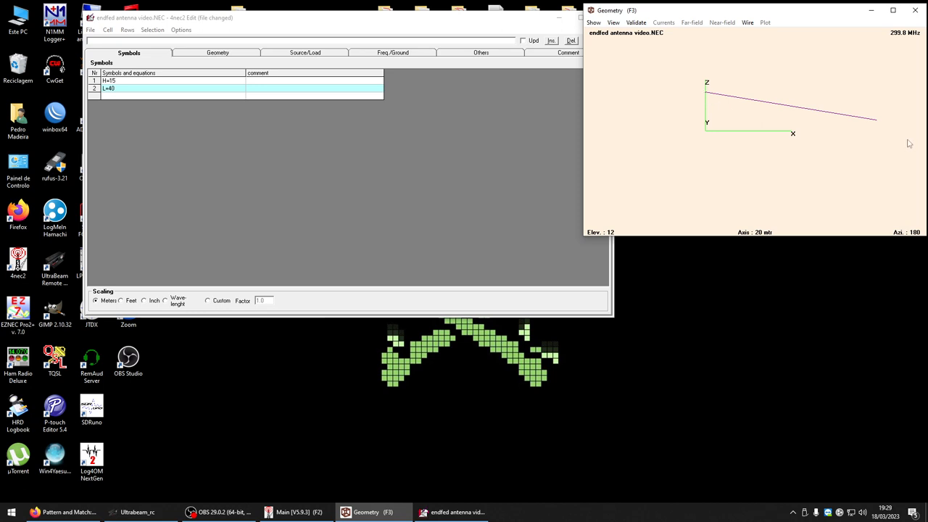
pyautogui.moveTo(878, 124)
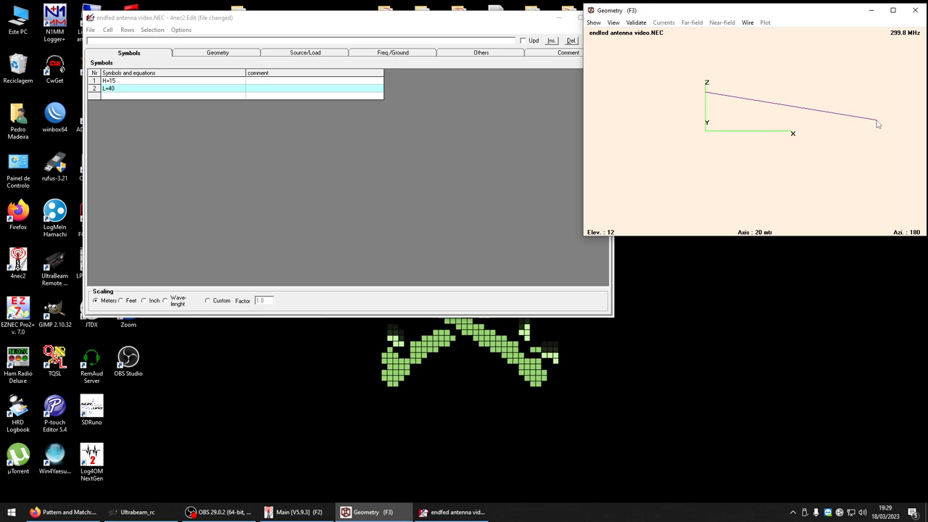
pyautogui.moveTo(713, 98)
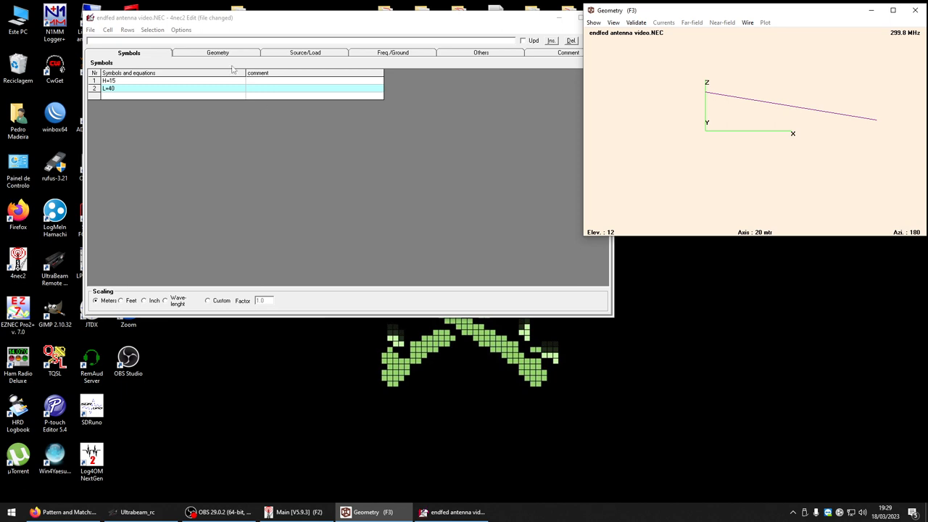
# Add wire 2: tag 2, 5 segments, from 0,0,H to 0,0,H-4, radius 1mm
pyautogui.click(218, 53)
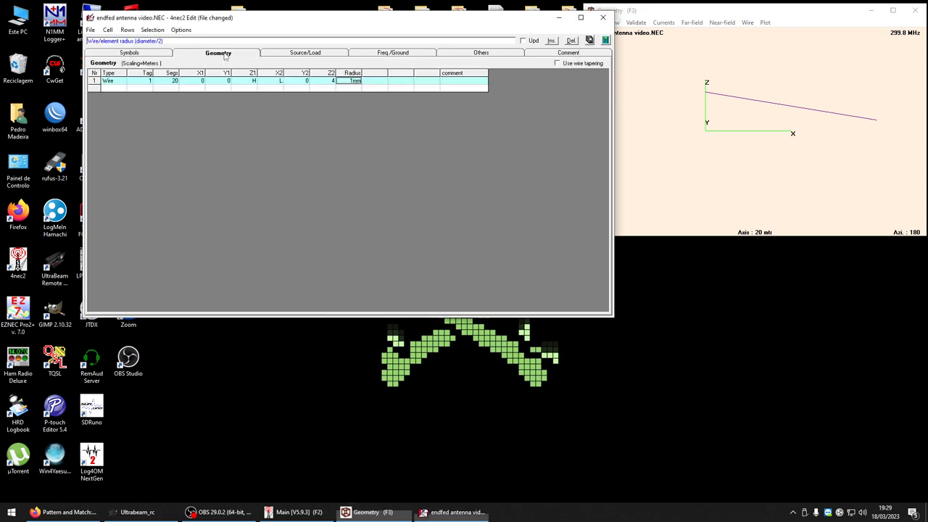
pyautogui.click(551, 40)
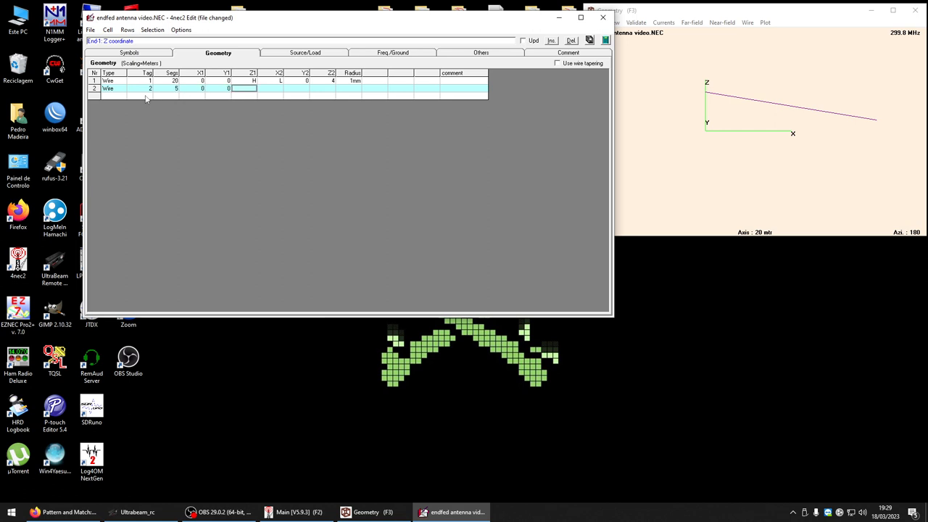
pyautogui.click(270, 88)
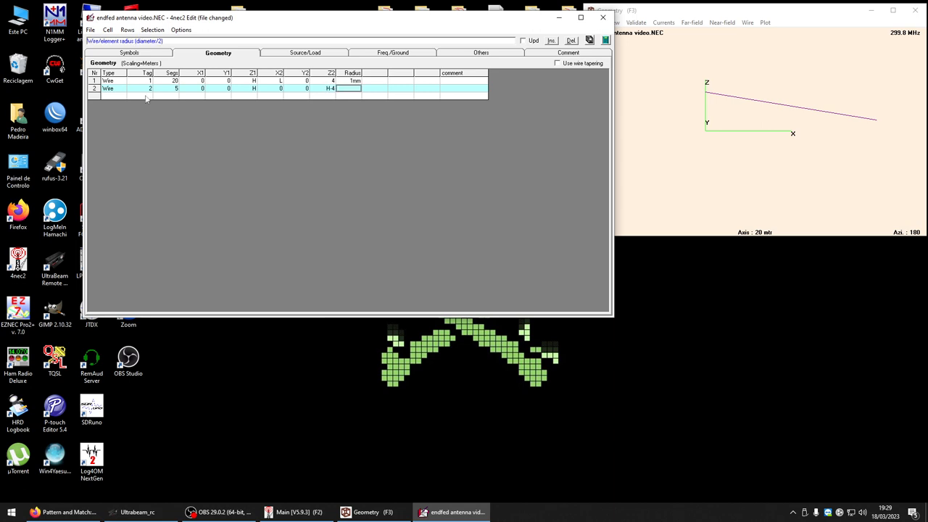
pyautogui.write('1mm')
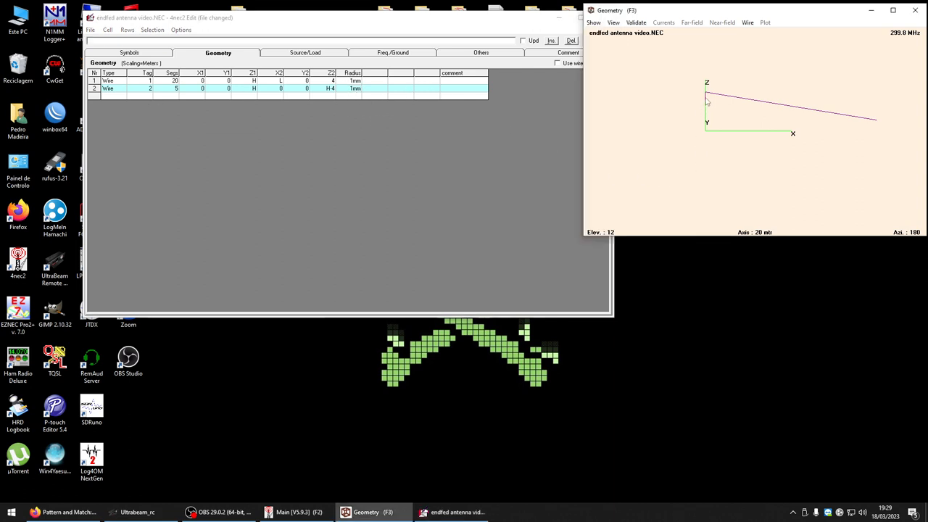
pyautogui.click(305, 52)
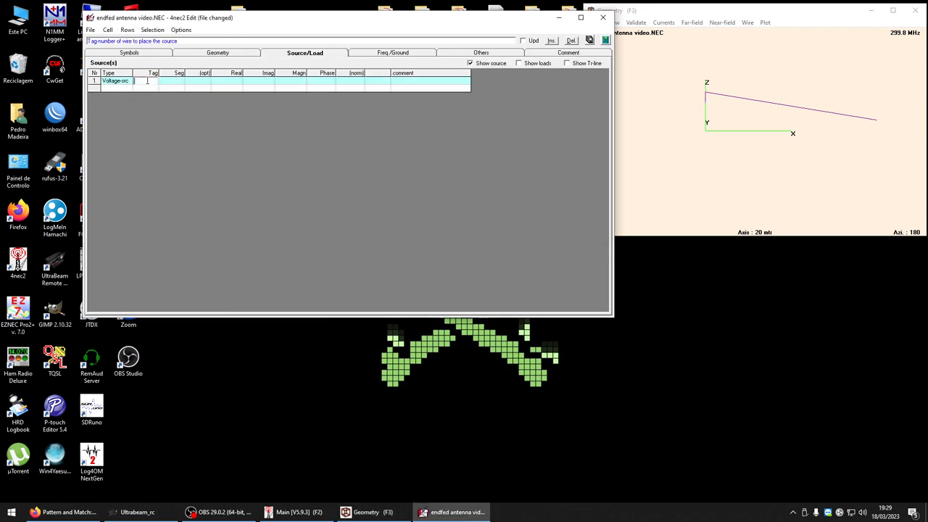
# Place the voltage source on wire tag 1, segment 1
pyautogui.write('1')
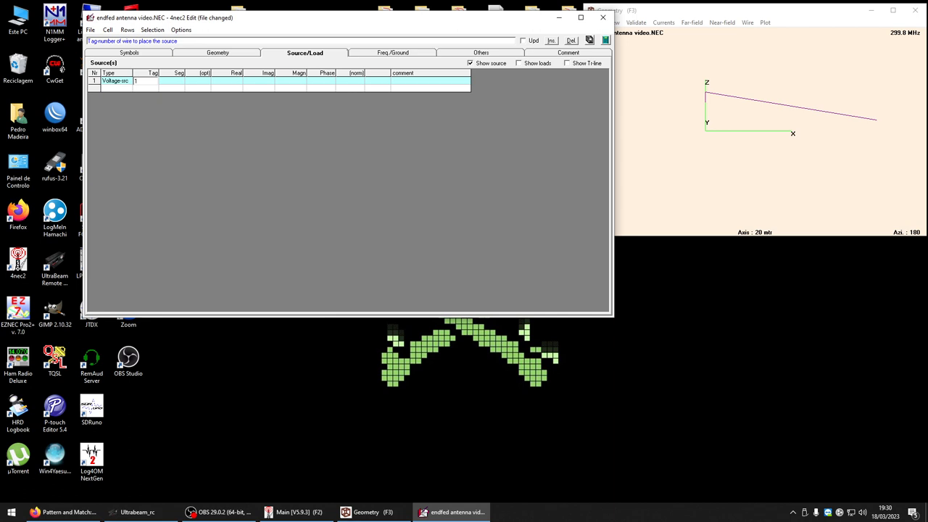
pyautogui.click(170, 80)
pyautogui.write('1')
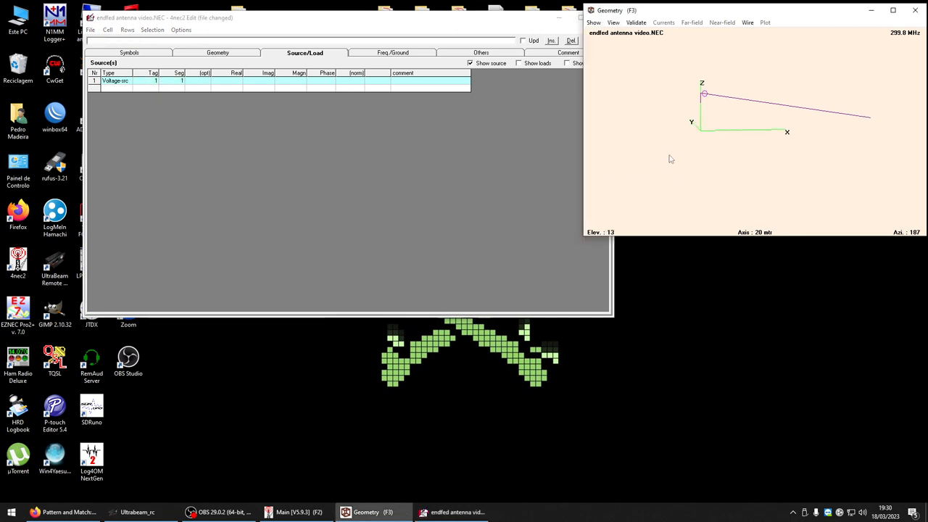
pyautogui.click(393, 53)
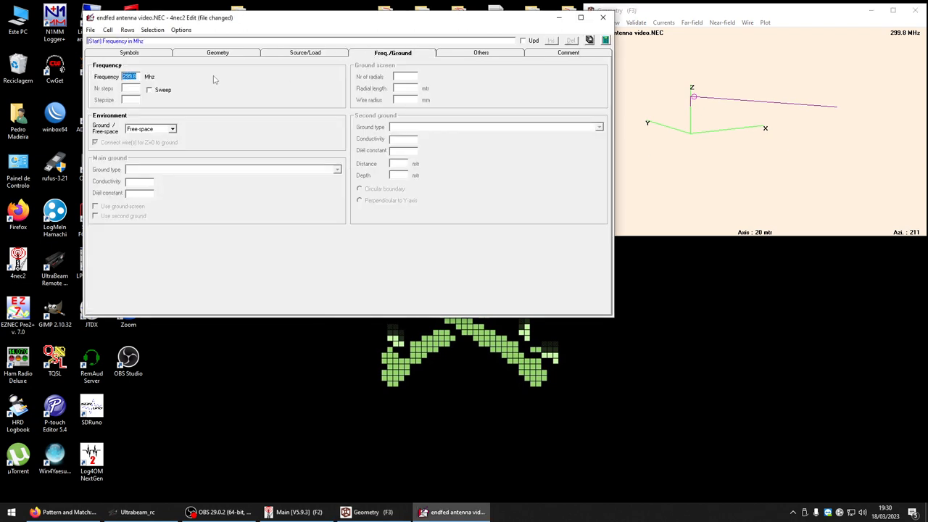
# Set the frequency to 3.7 MHz and select real, moderate ground
pyautogui.write('3.7')
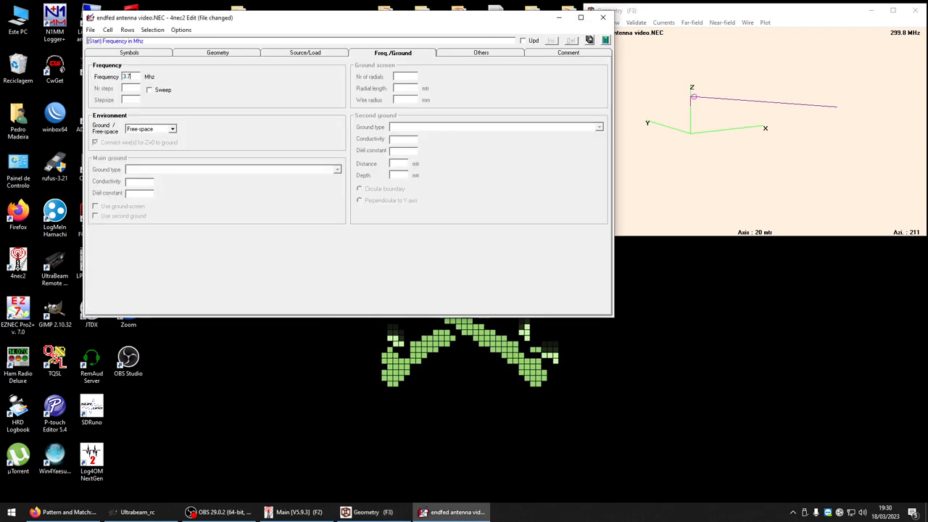
pyautogui.click(172, 129)
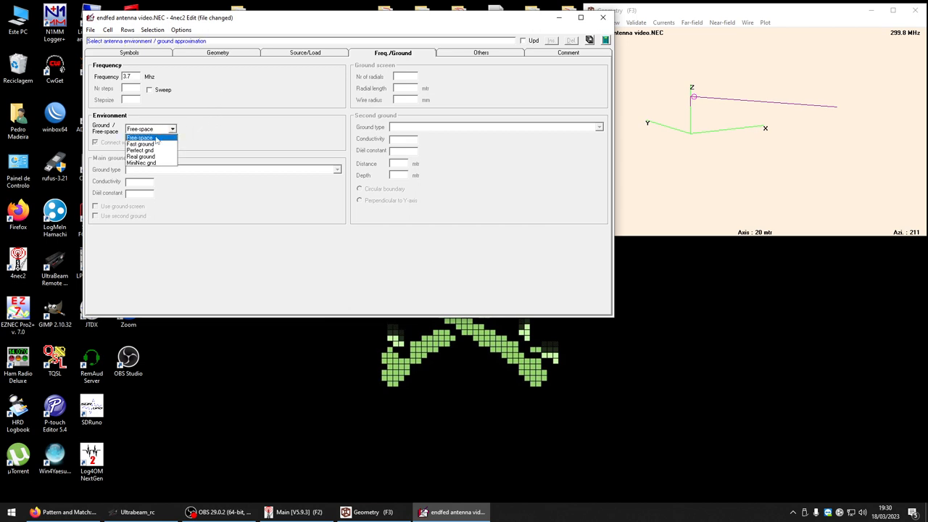
pyautogui.moveTo(141, 157)
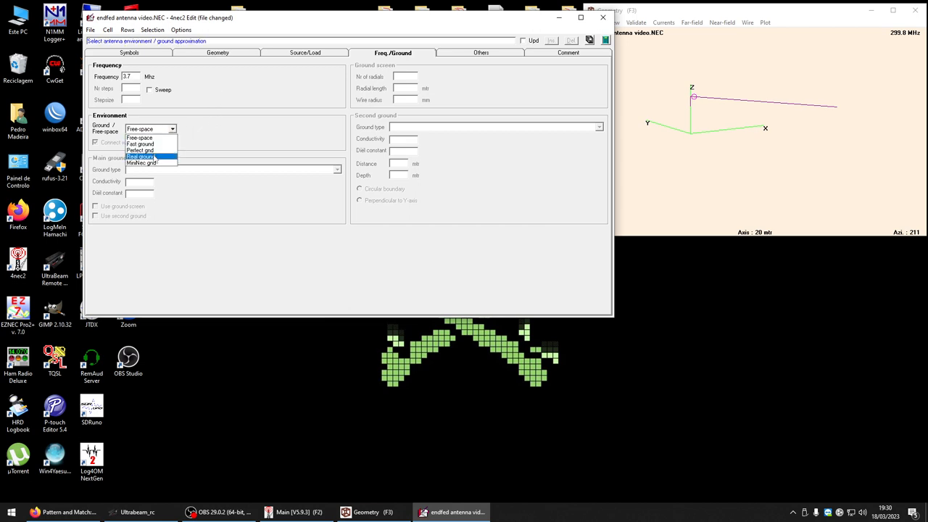
pyautogui.click(140, 155)
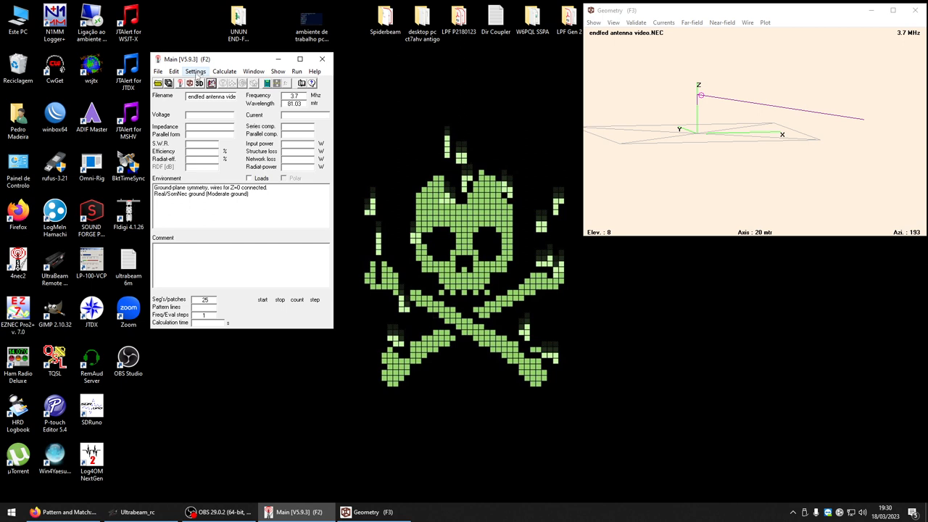
# Set the SWR reference impedance to 2450 ohms and generate the full far-field pattern
pyautogui.click(195, 71)
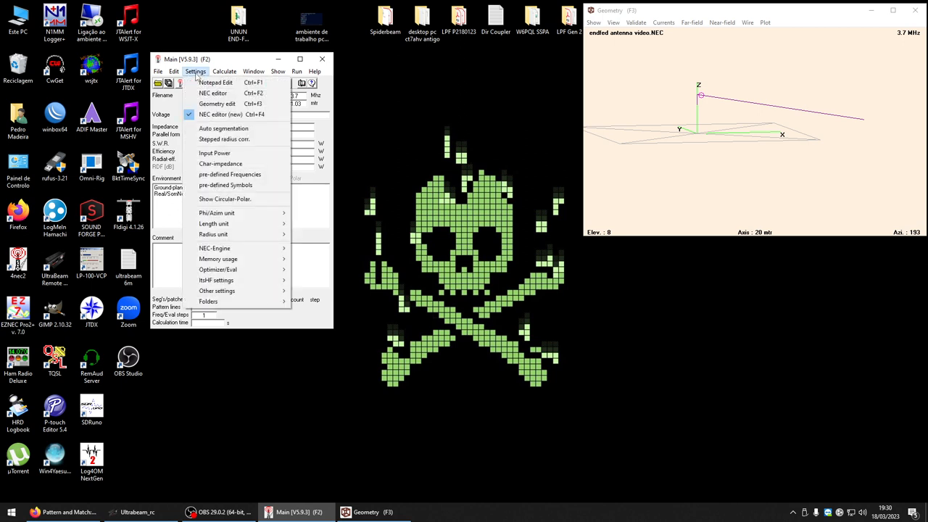
pyautogui.moveTo(214, 153)
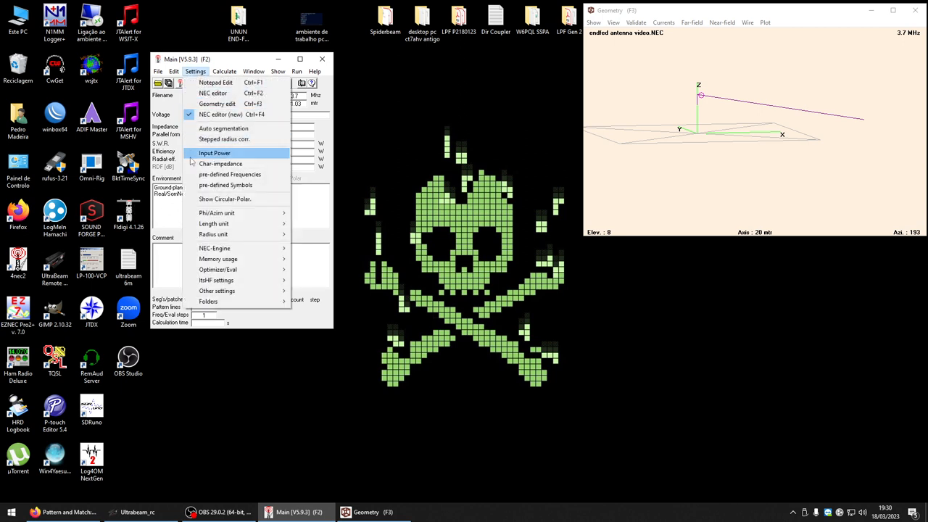
pyautogui.click(221, 163)
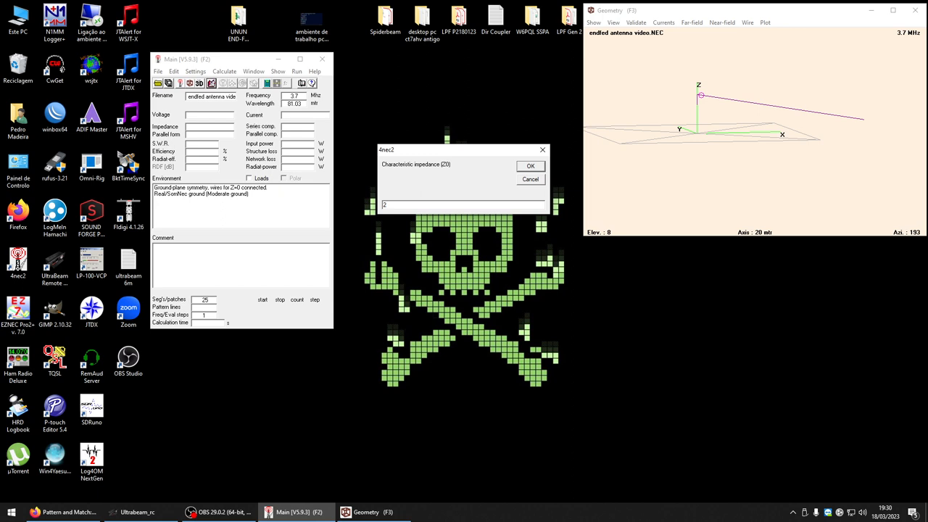
pyautogui.write('4')
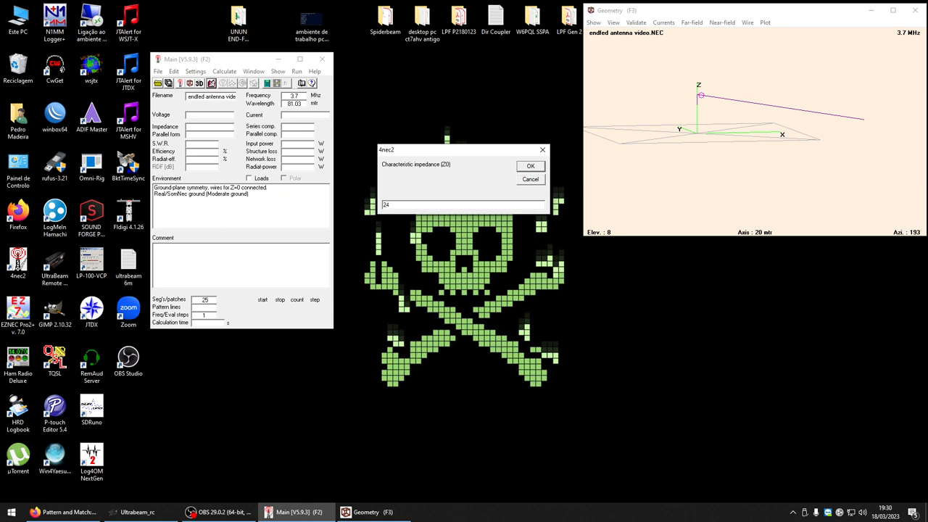
pyautogui.click(530, 165)
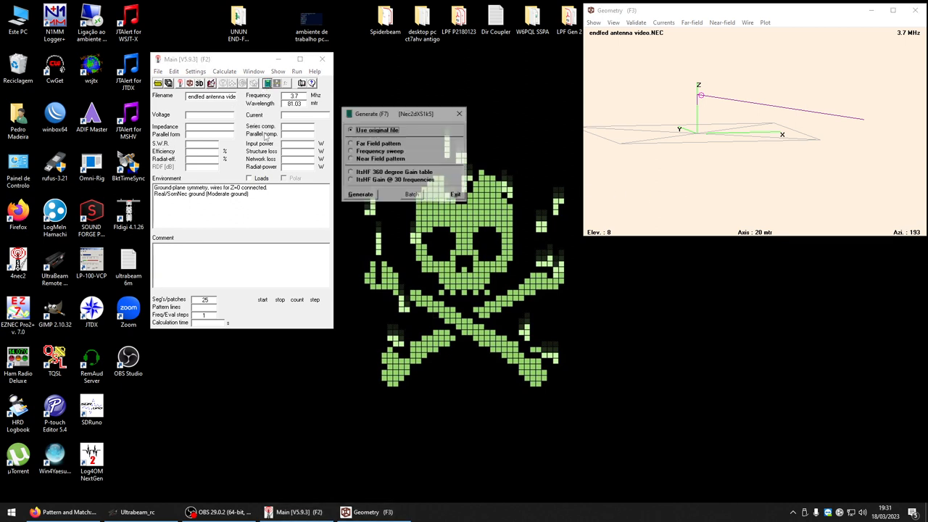
pyautogui.click(351, 143)
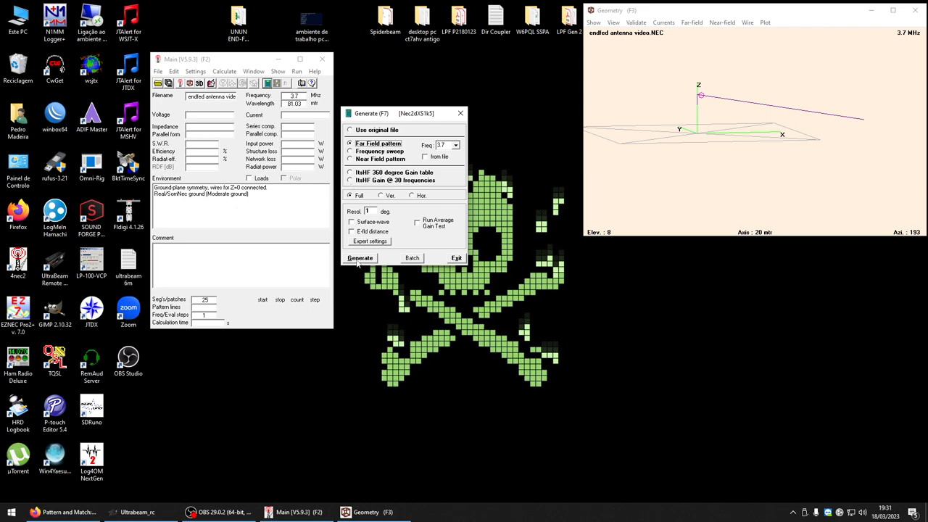
pyautogui.click(360, 259)
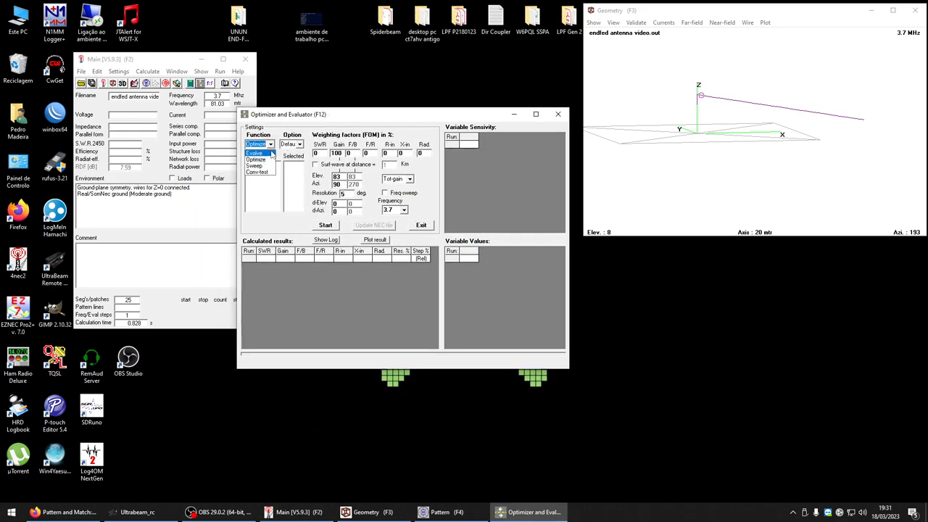
# Run an Evolve optimization of L for lowest SWR and write L=37.38 into the model
pyautogui.click(291, 143)
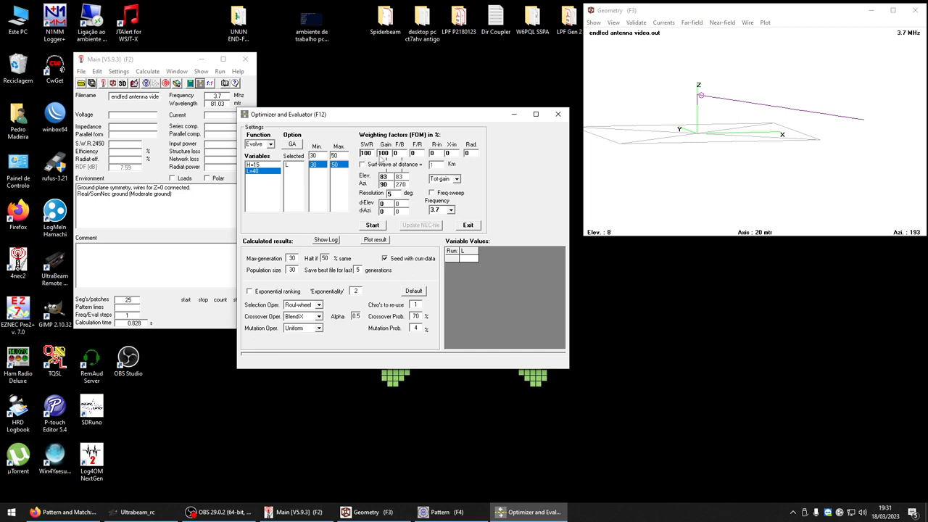
pyautogui.click(373, 225)
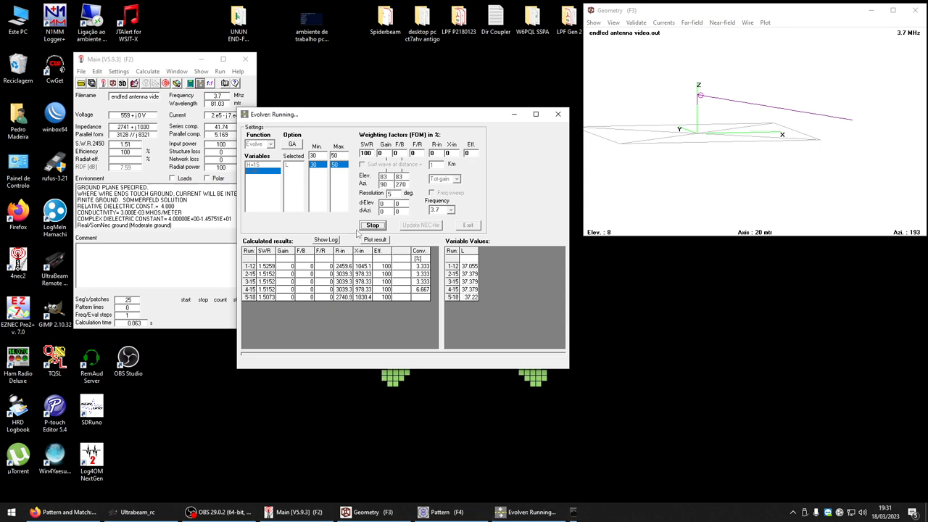
pyautogui.click(372, 224)
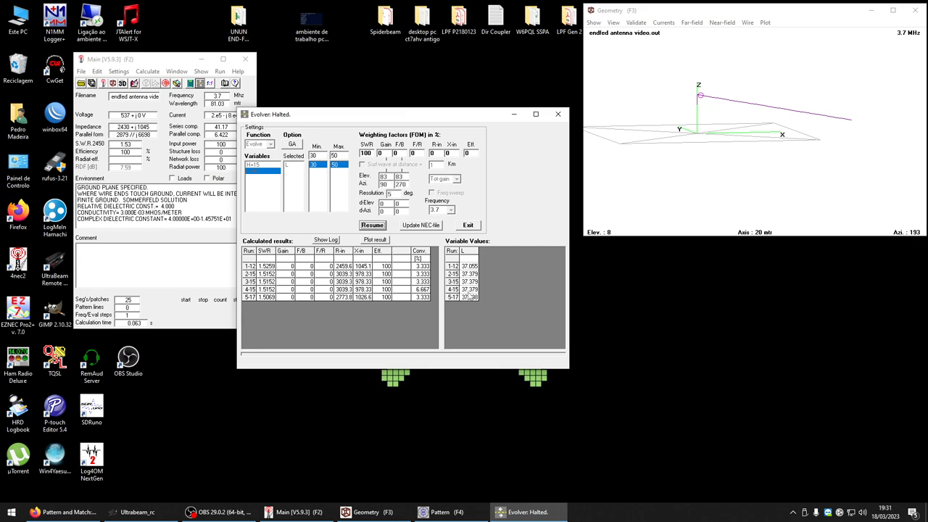
pyautogui.click(558, 114)
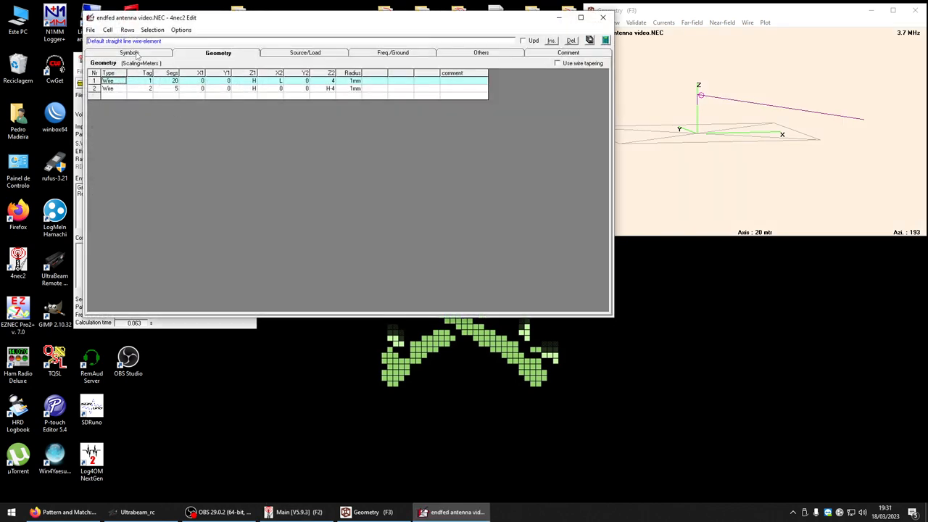
# Check the updated L symbol and save the model
pyautogui.click(129, 52)
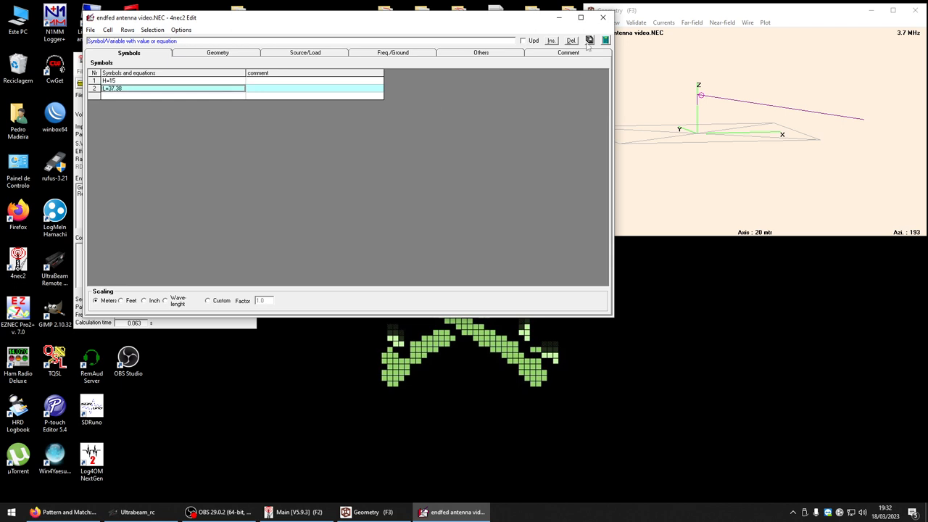
pyautogui.click(602, 16)
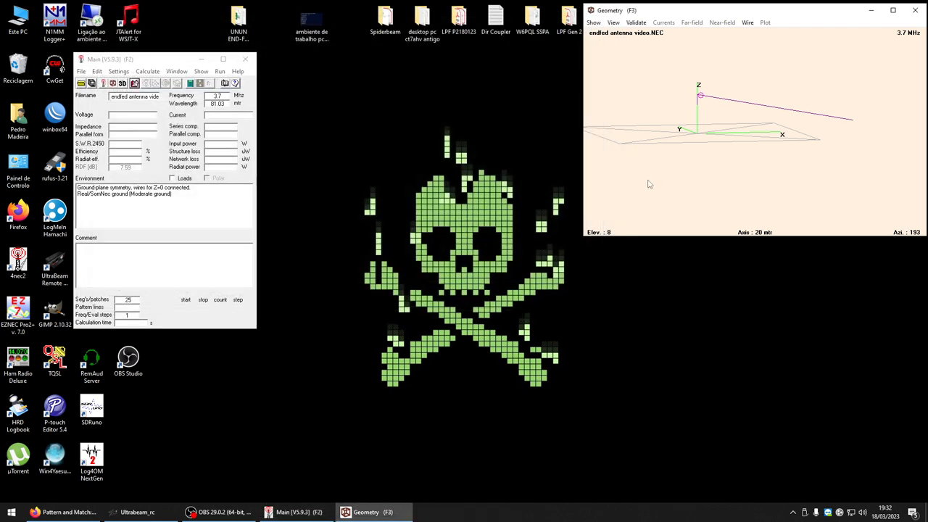
pyautogui.moveTo(726, 130); pyautogui.dragTo(711, 124)
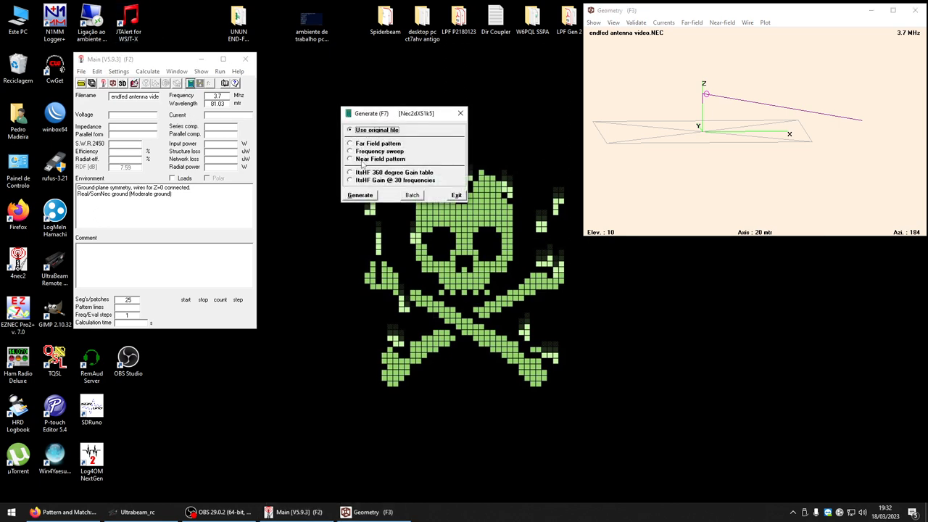
pyautogui.click(361, 194)
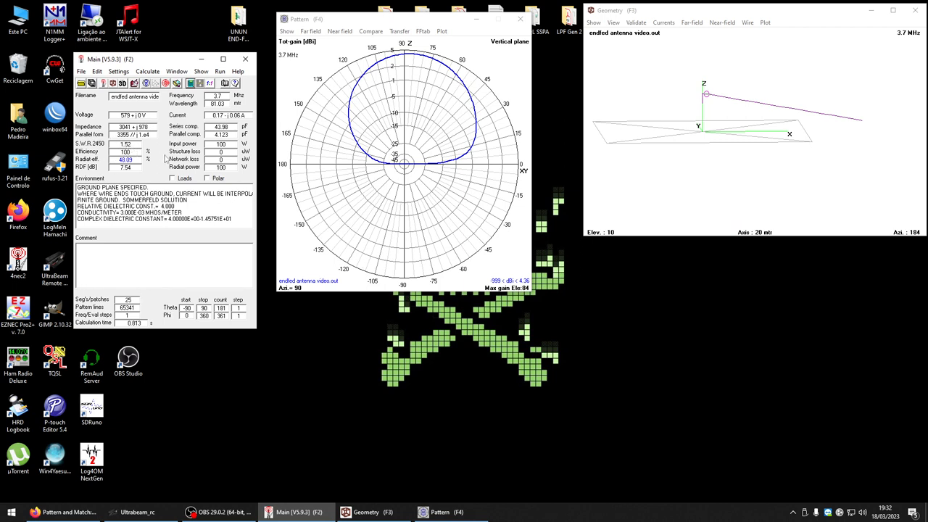
pyautogui.moveTo(361, 295)
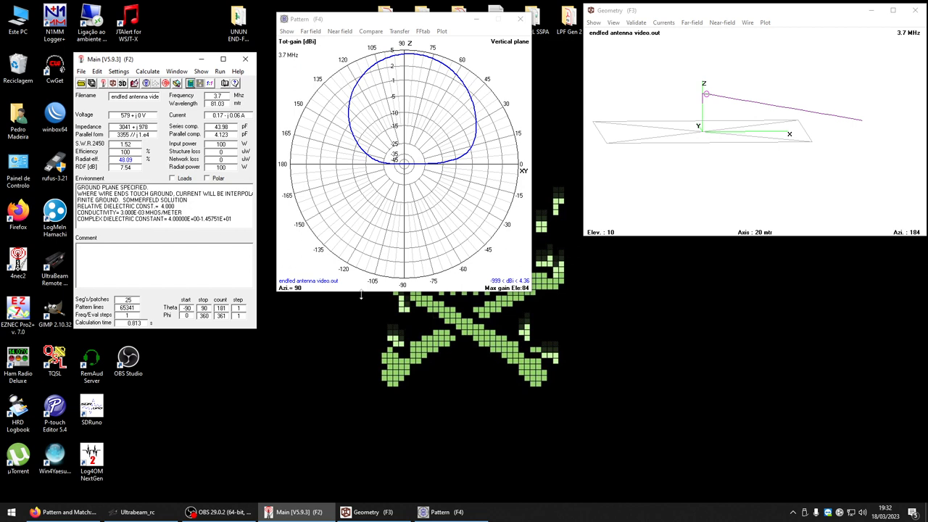
pyautogui.moveTo(487, 275)
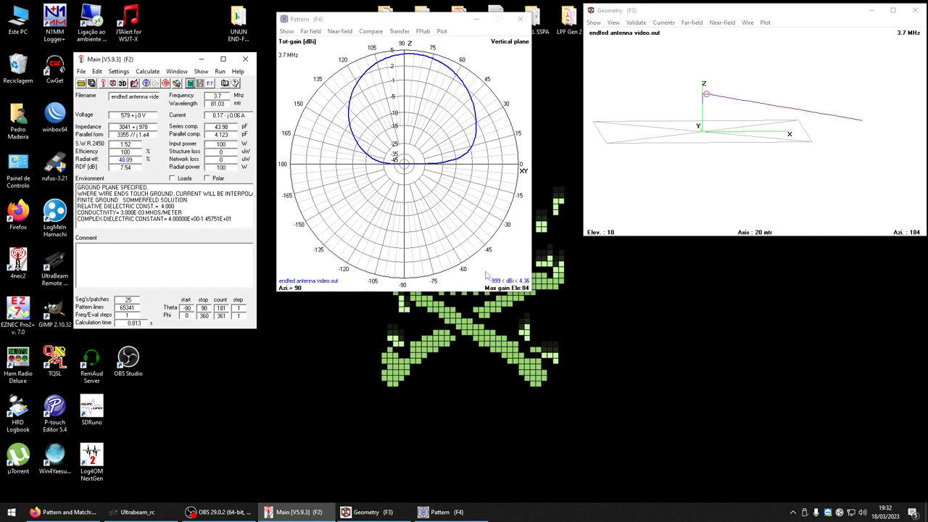
pyautogui.moveTo(417, 185)
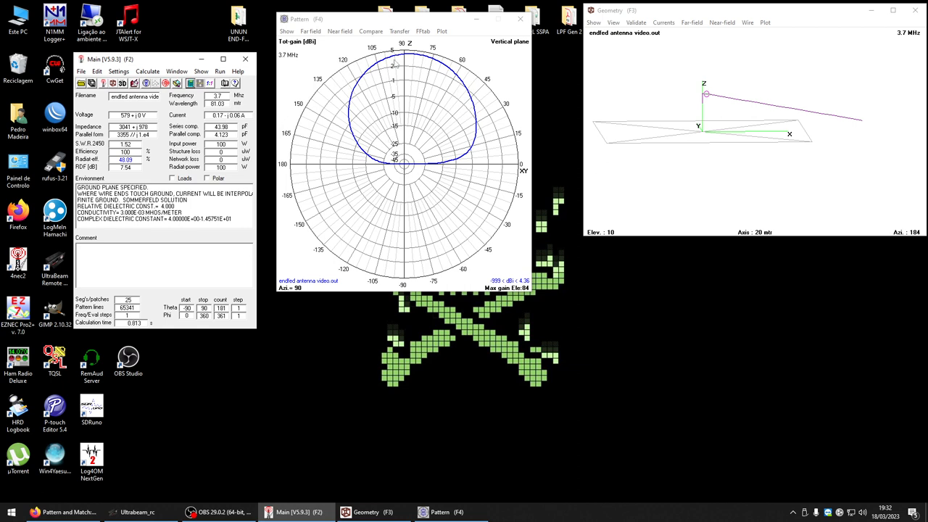
pyautogui.moveTo(428, 162)
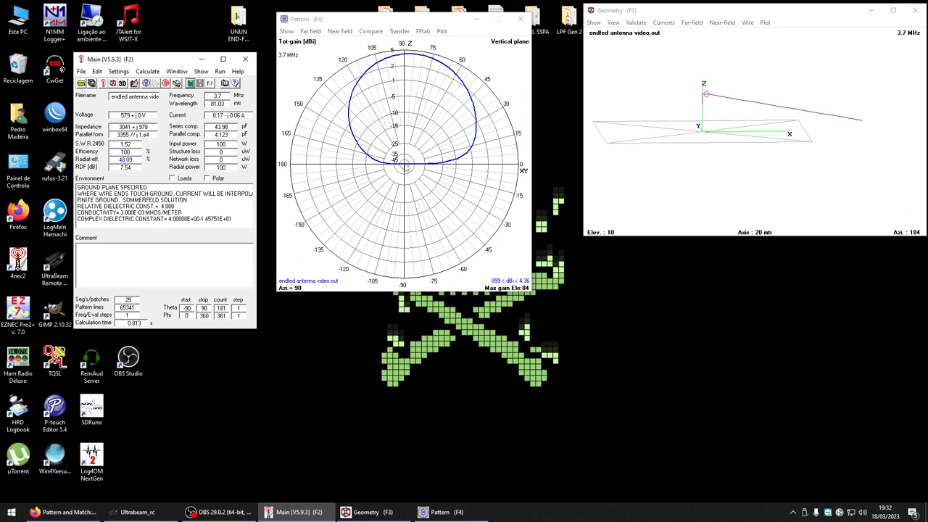
pyautogui.moveTo(417, 137)
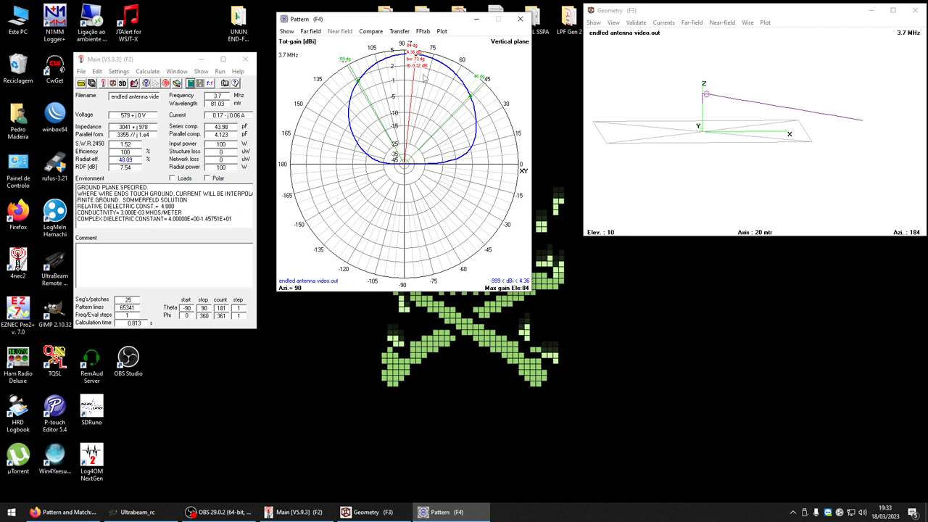
pyautogui.moveTo(430, 78)
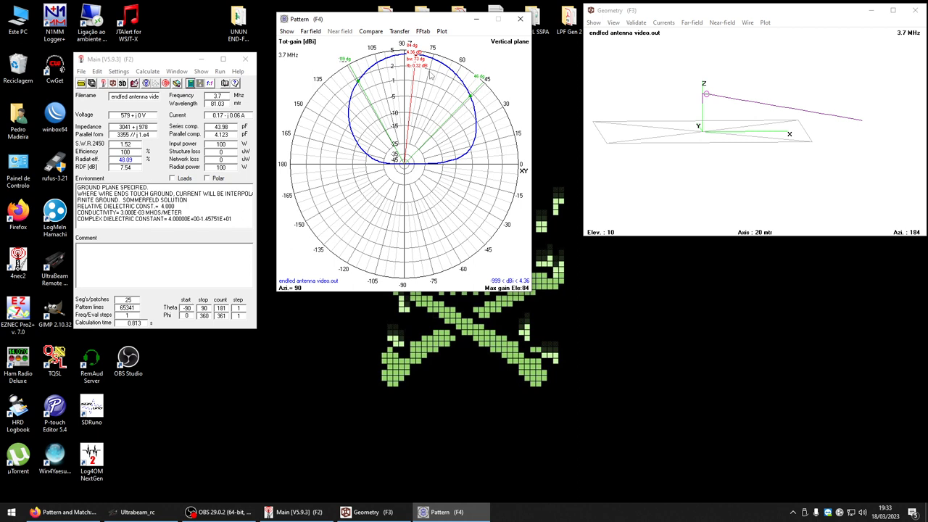
pyautogui.moveTo(419, 92)
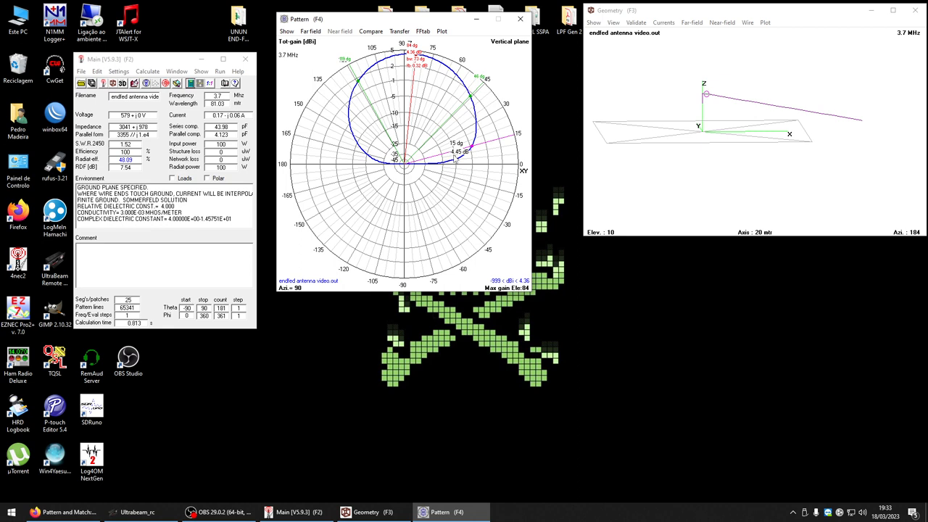
pyautogui.moveTo(462, 160)
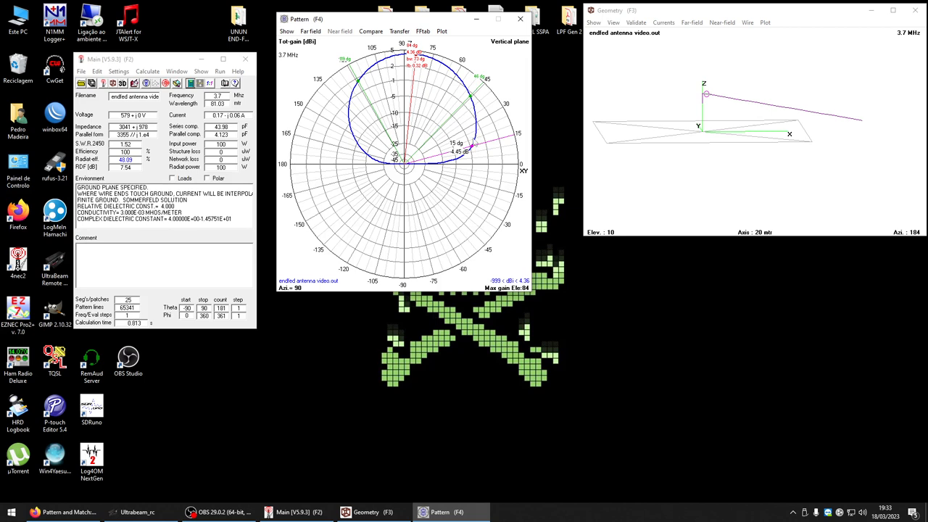
pyautogui.moveTo(424, 136)
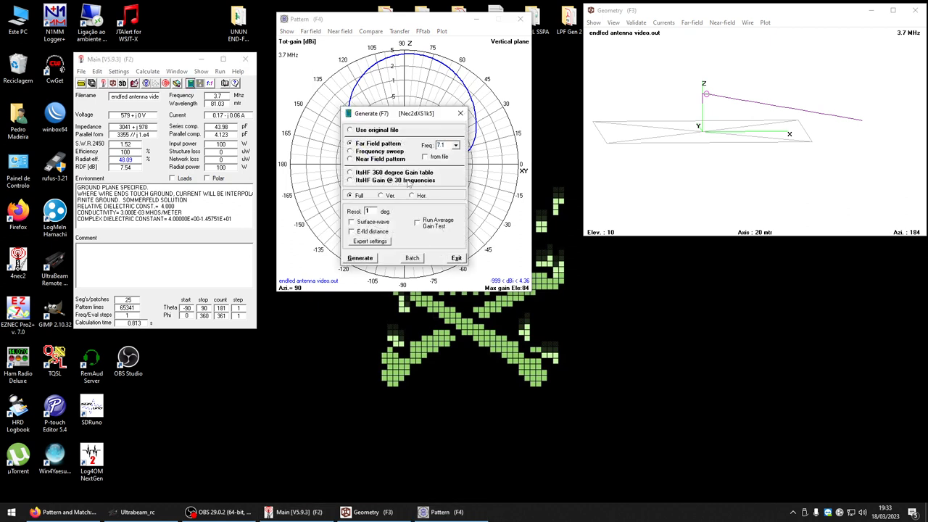
# Generate the 7.1 MHz far-field pattern, giving SWR 8.34 and maximum gain near 39° elevation
pyautogui.click(359, 258)
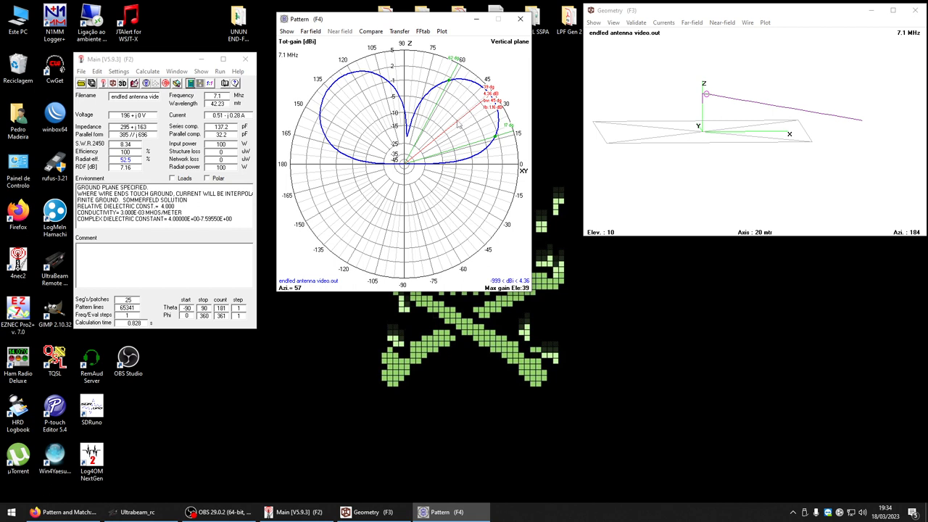
pyautogui.moveTo(459, 125)
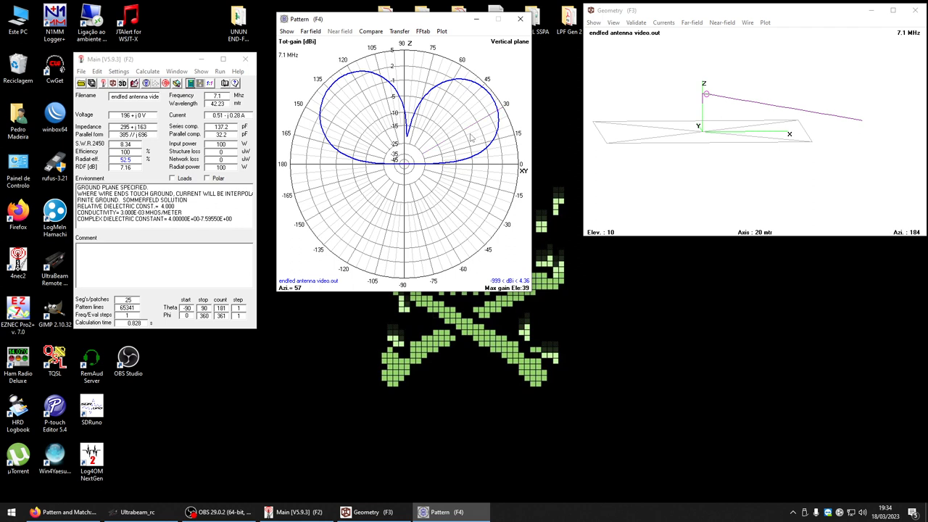
pyautogui.moveTo(356, 109)
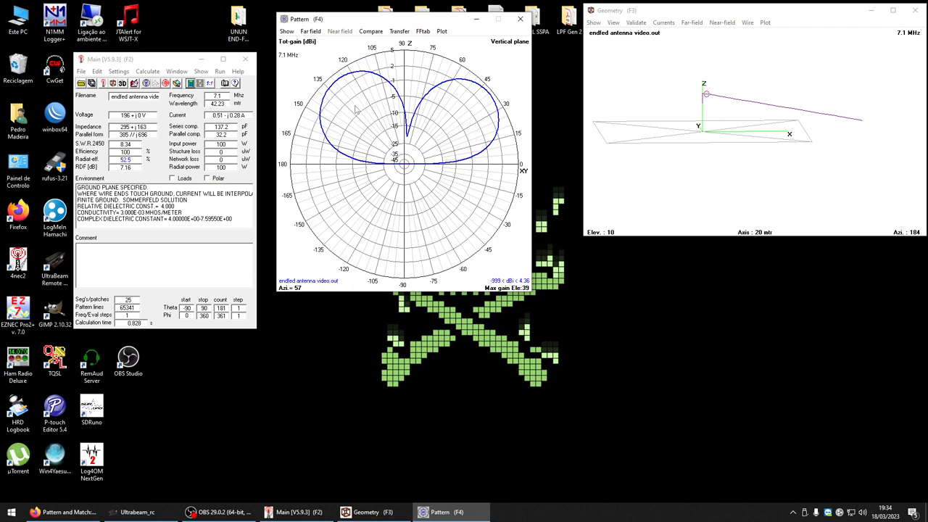
pyautogui.moveTo(356, 109)
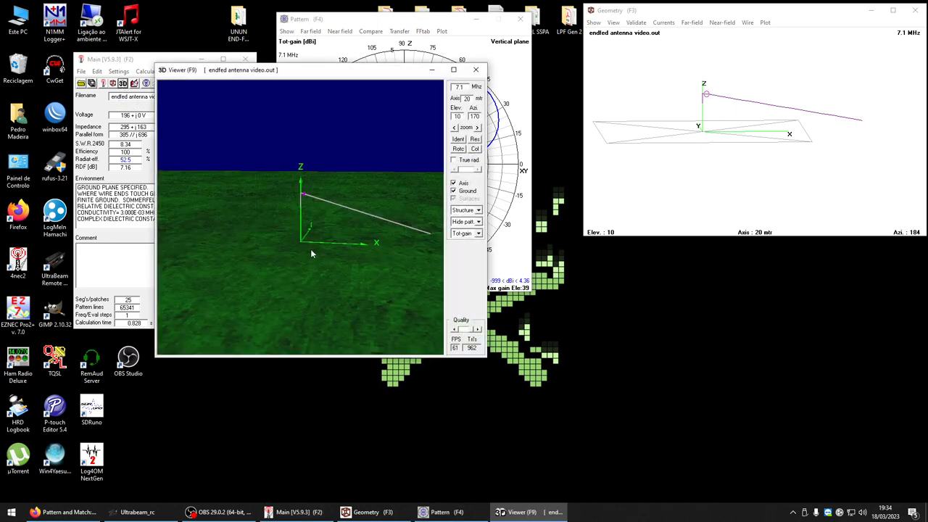
# Enlarge the 3D viewer and orbit the 7.1 MHz pattern shown as a Multi-color surface
pyautogui.moveTo(486, 356); pyautogui.dragTo(548, 392)
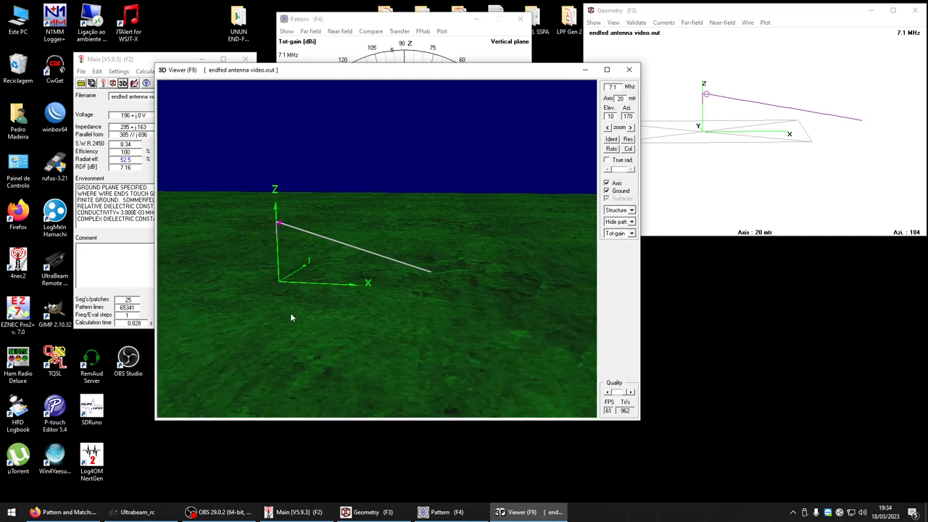
pyautogui.moveTo(291, 317); pyautogui.dragTo(547, 210)
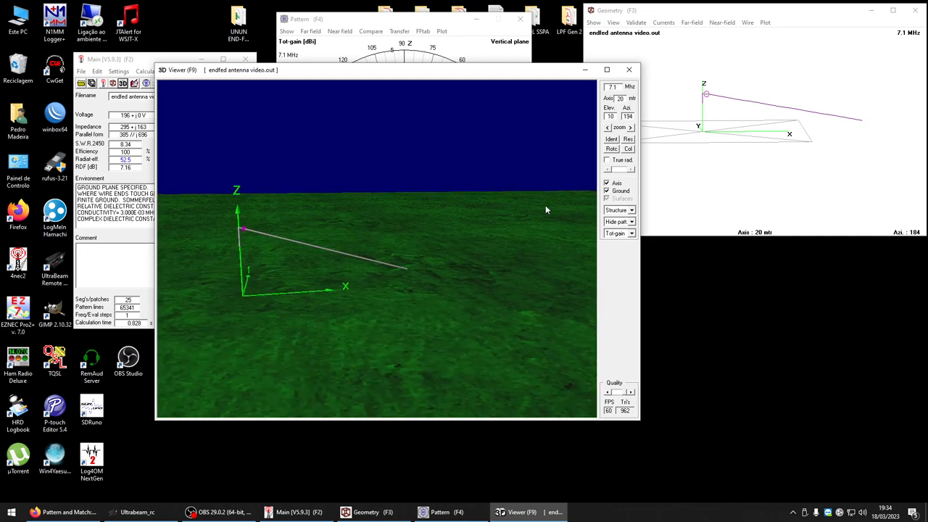
pyautogui.click(633, 222)
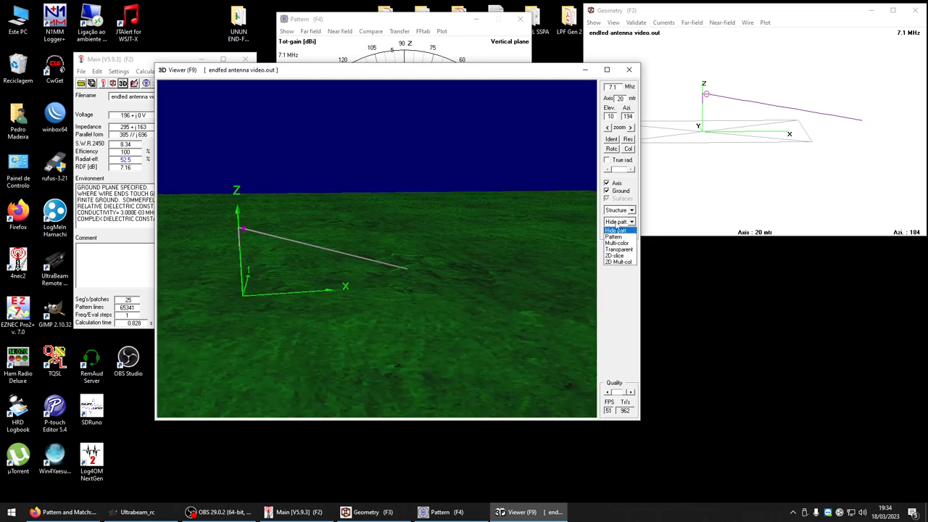
pyautogui.click(617, 233)
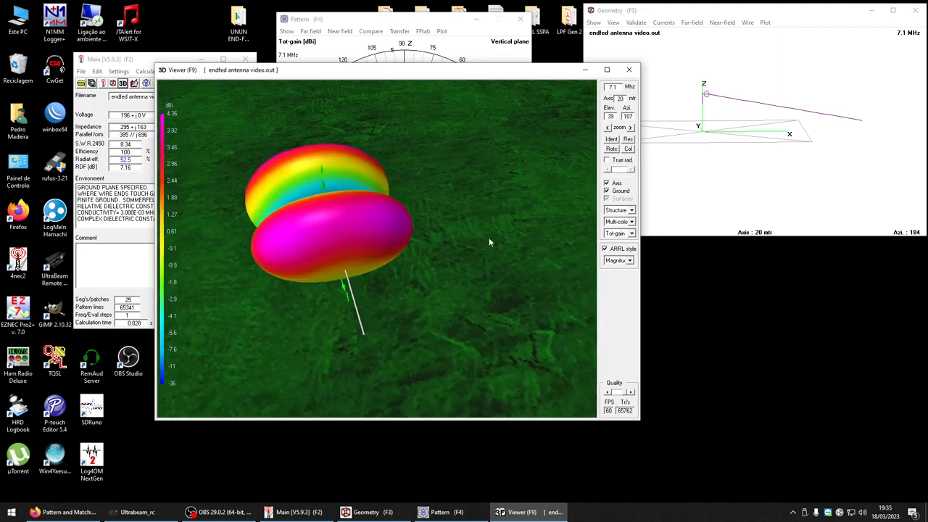
pyautogui.moveTo(489, 243); pyautogui.dragTo(478, 222)
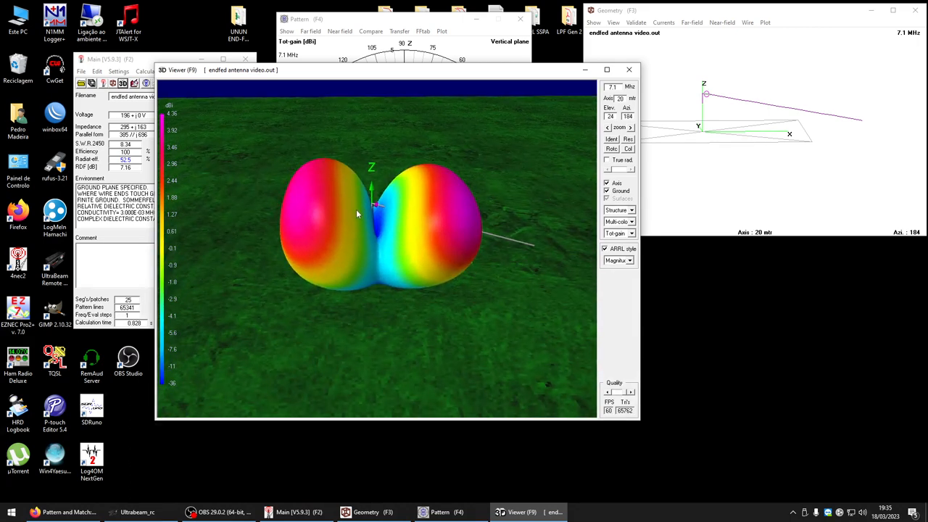
pyautogui.moveTo(374, 227)
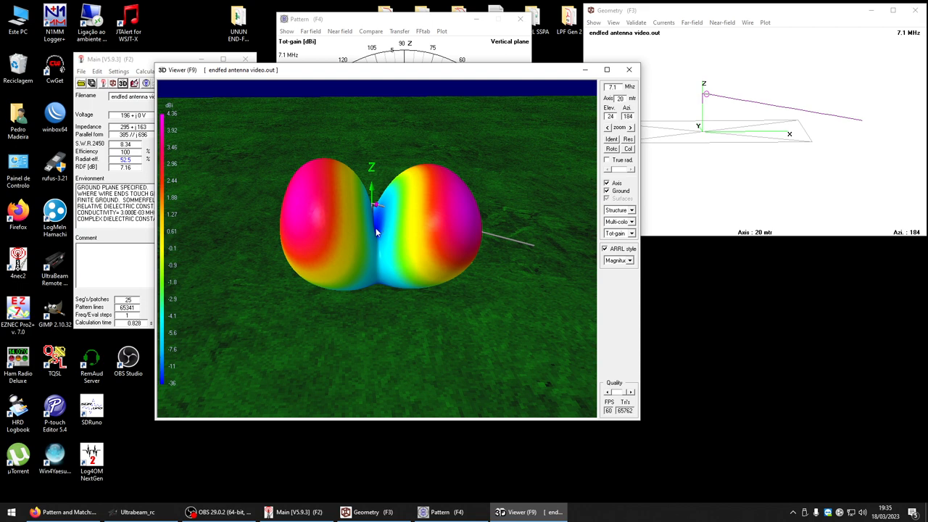
pyautogui.moveTo(391, 232); pyautogui.dragTo(369, 232)
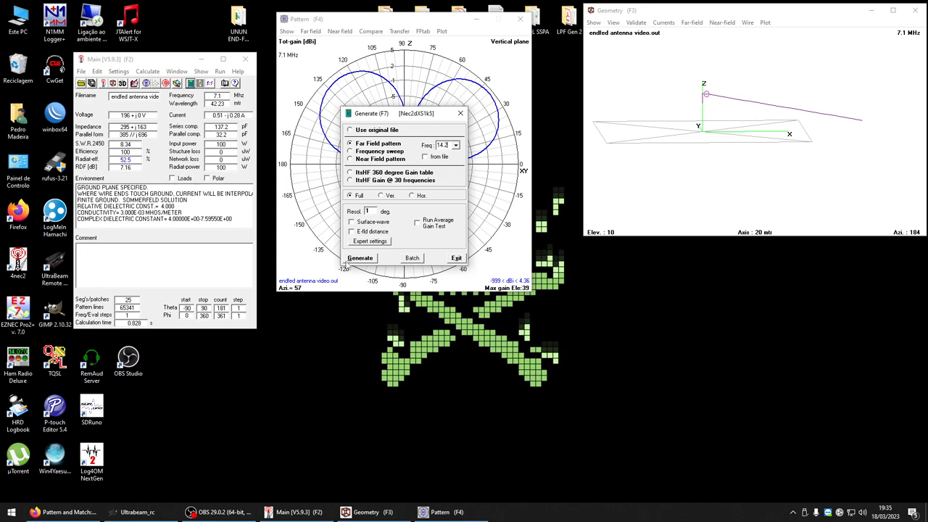
# Generate the 14.2 MHz far-field pattern (SWR 23) and view it in 3D
pyautogui.click(359, 258)
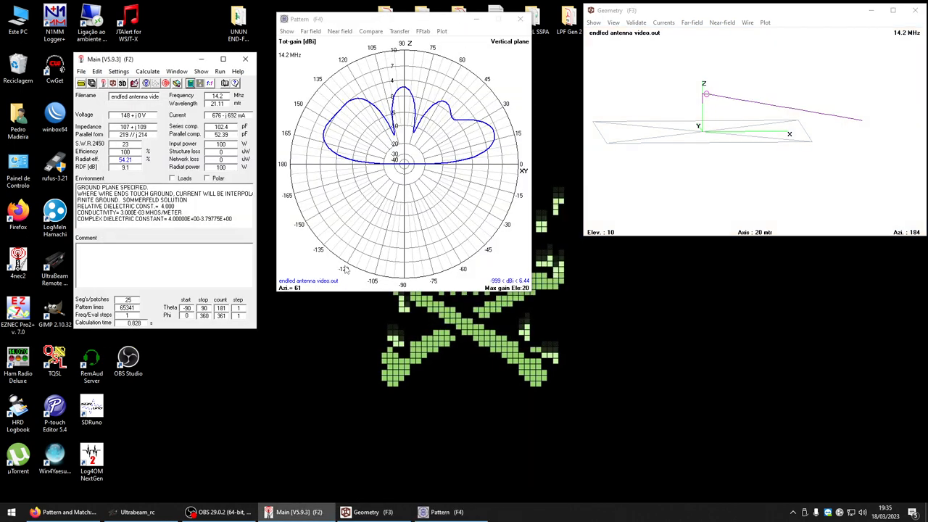
pyautogui.moveTo(439, 142)
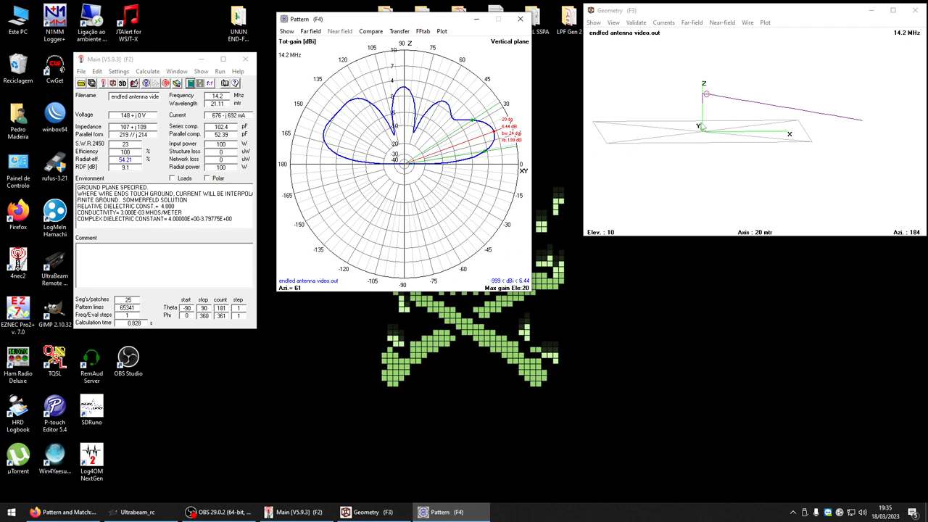
pyautogui.moveTo(911, 137)
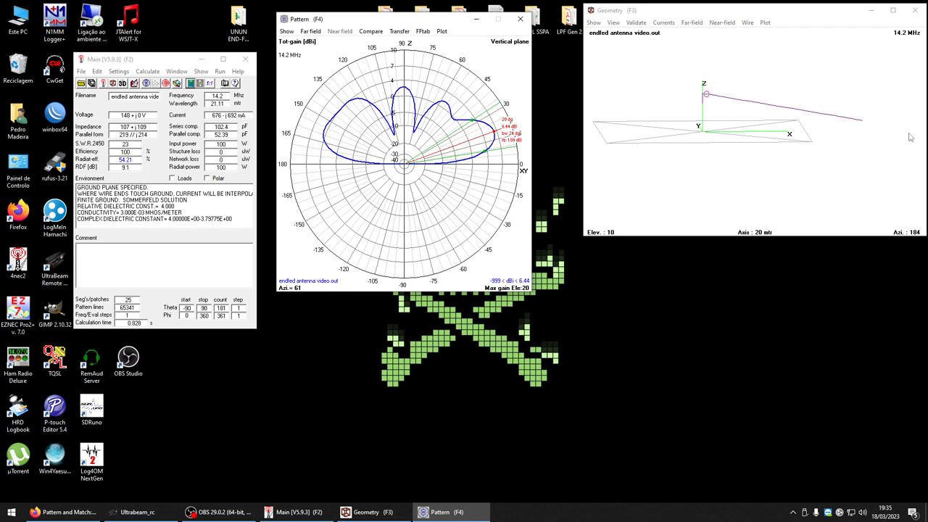
pyautogui.moveTo(506, 142)
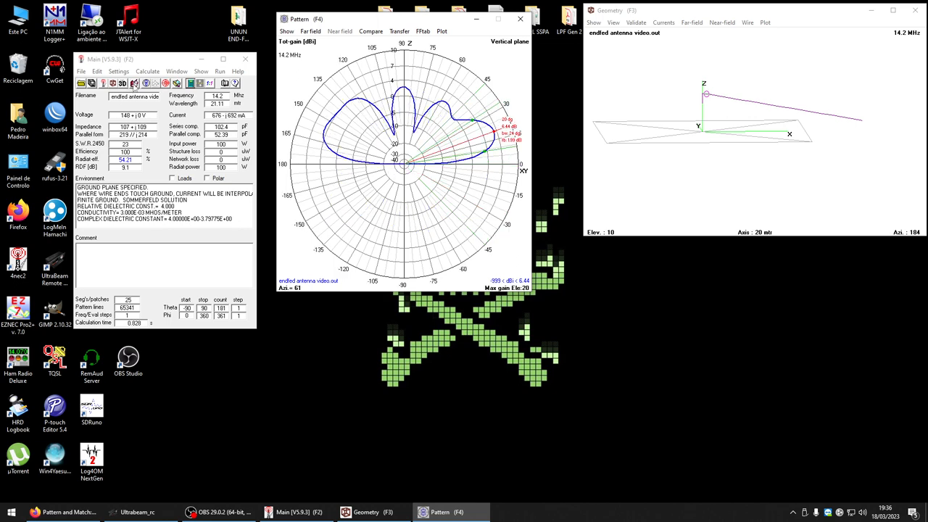
pyautogui.click(134, 83)
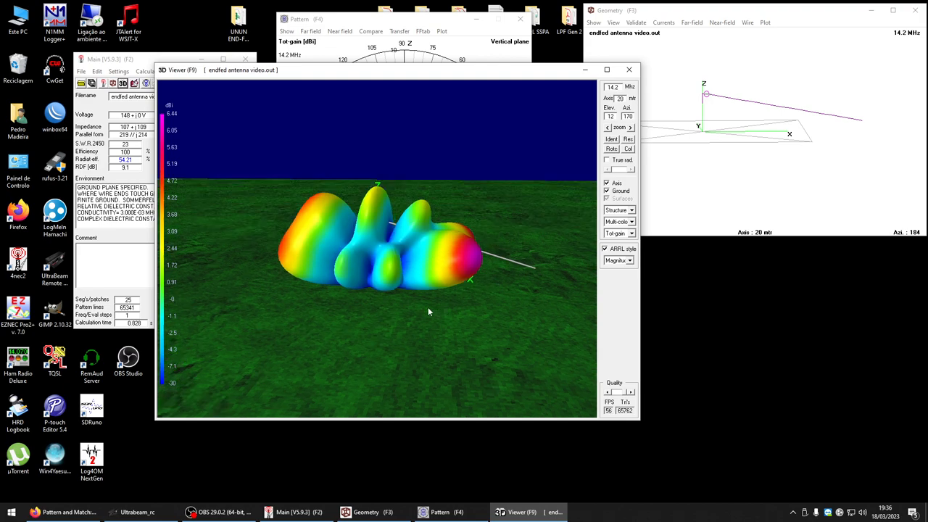
# Orbit the 14.2 MHz 3D pattern end-on and broadside, then close the viewer
pyautogui.moveTo(428, 312); pyautogui.dragTo(450, 330)
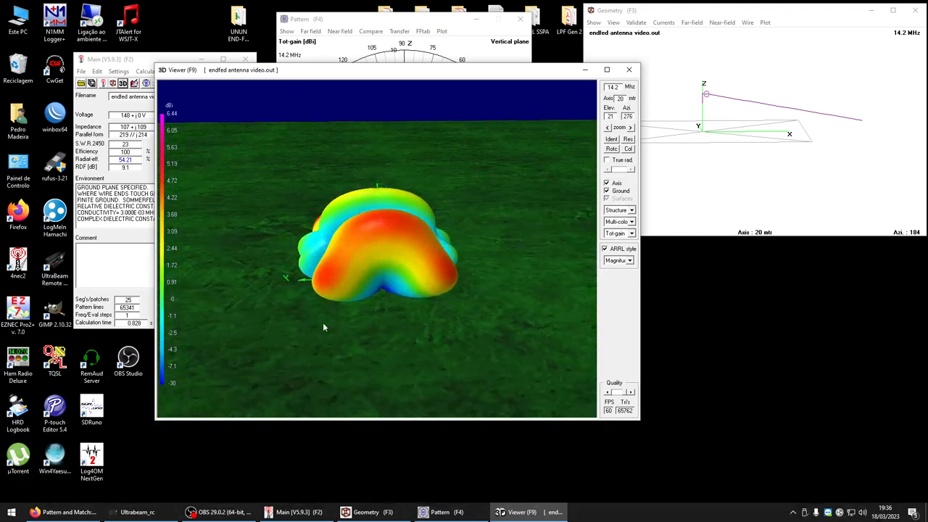
pyautogui.moveTo(324, 327); pyautogui.dragTo(282, 334)
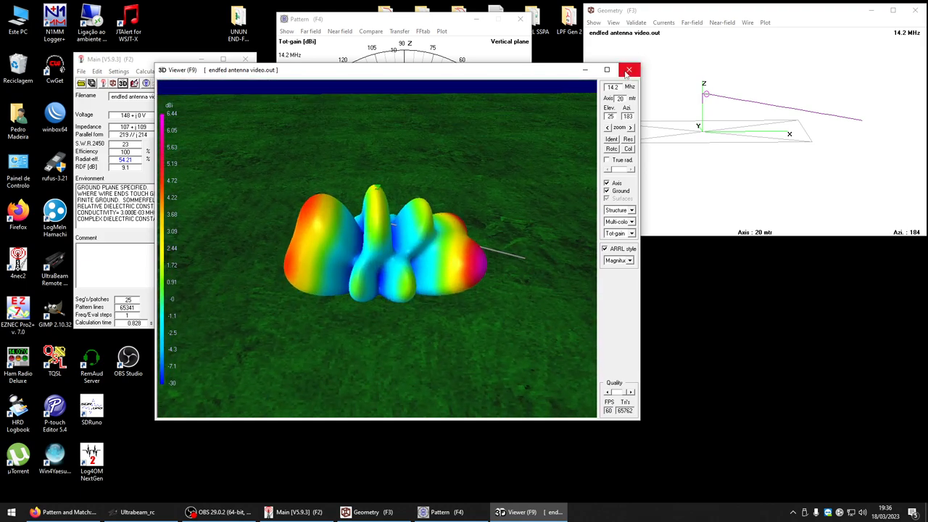
pyautogui.click(628, 70)
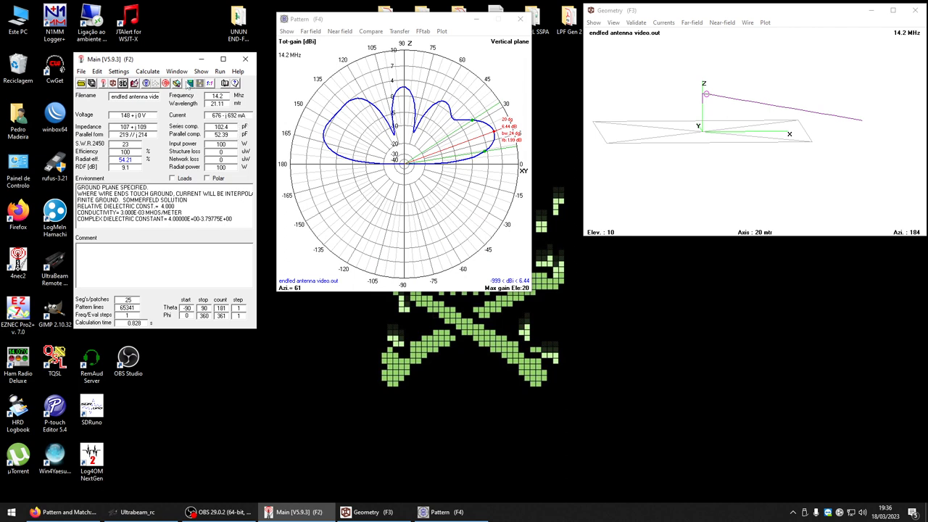
# Compute far-field patterns at 21.3 MHz (SWR 18.9) and 28.4 MHz (SWR 3.58)
pyautogui.press('F7')
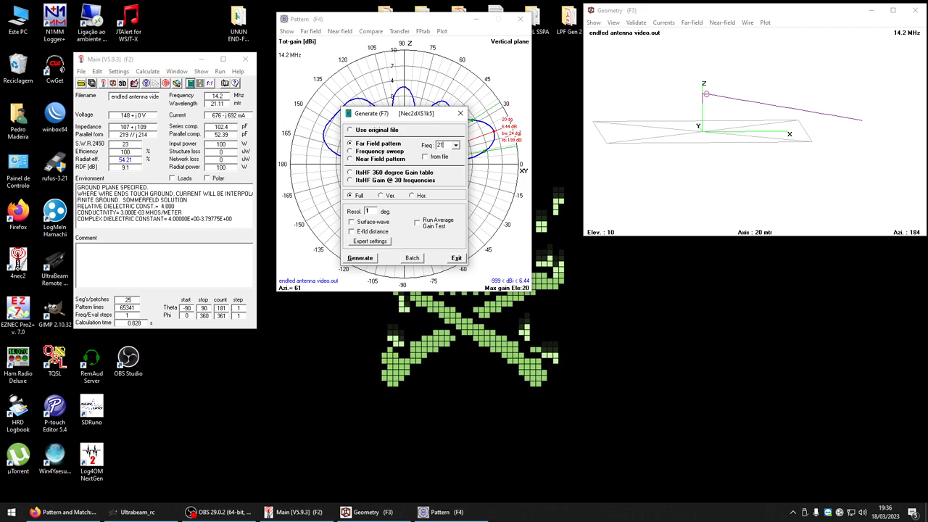
pyautogui.click(360, 259)
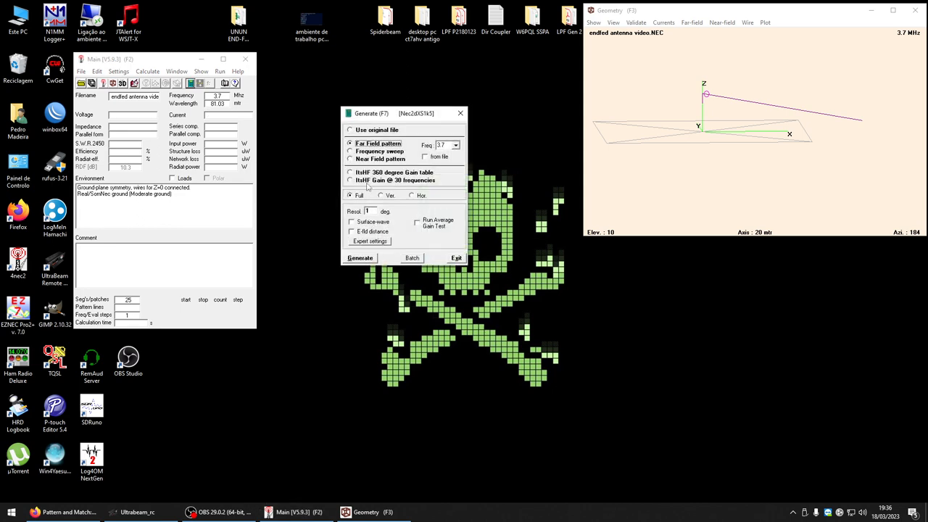
pyautogui.click(360, 259)
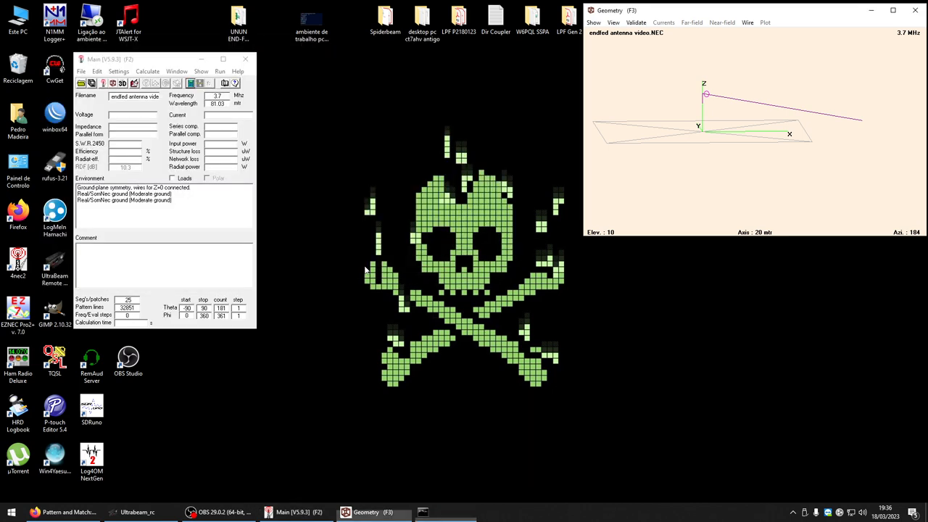
pyautogui.click(220, 71)
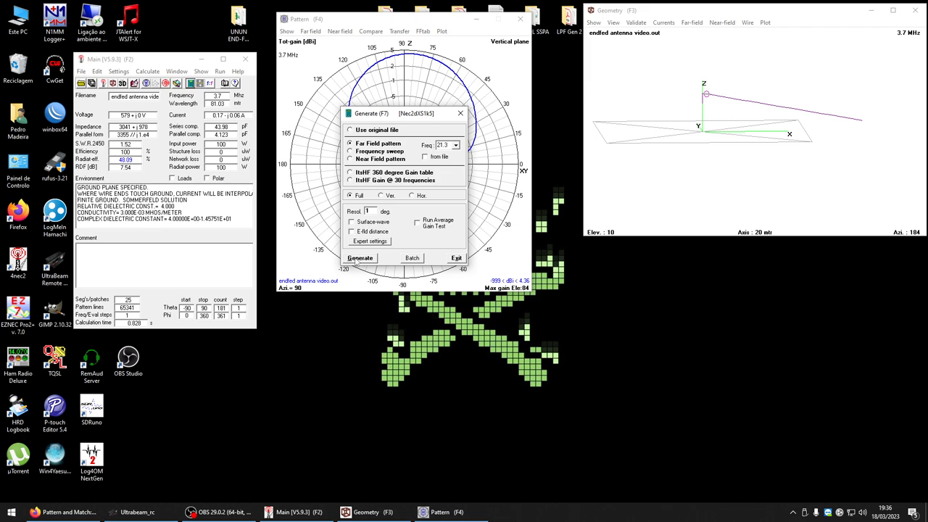
pyautogui.click(361, 258)
pyautogui.write('28.4')
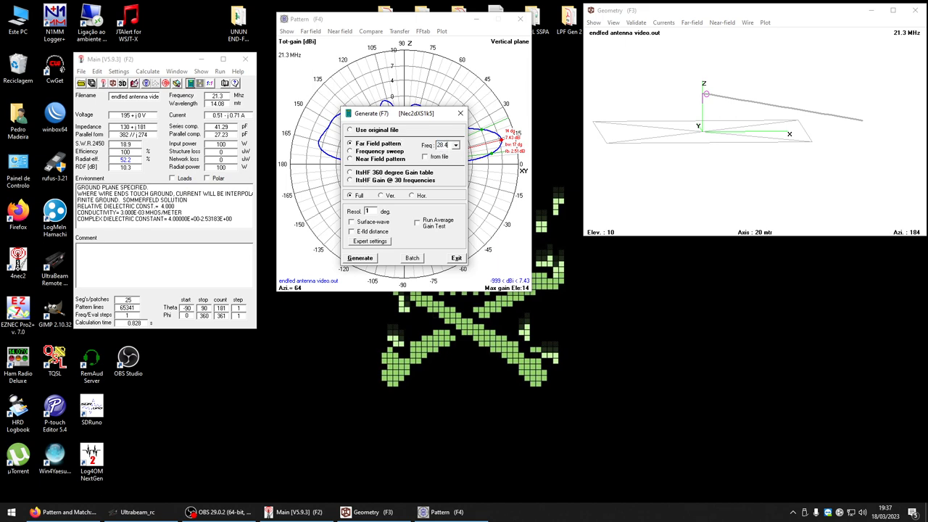
pyautogui.click(360, 257)
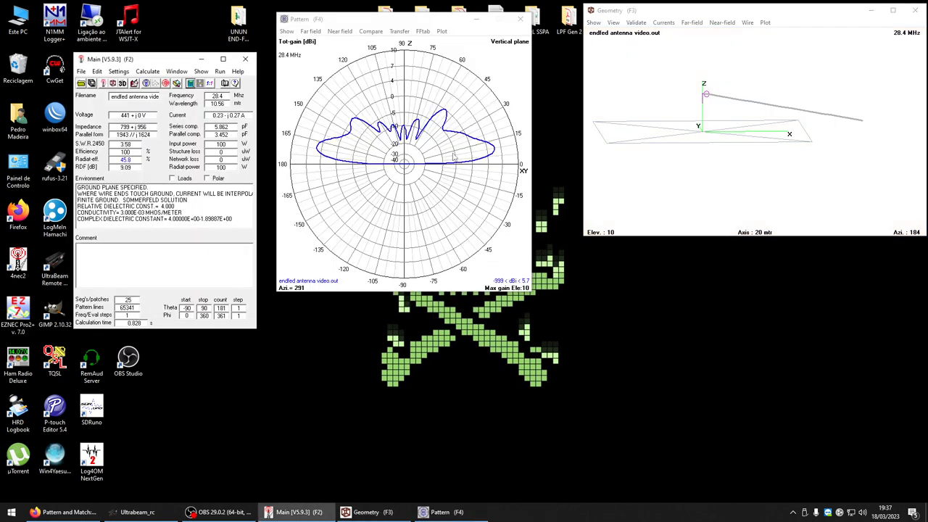
# Open the NEC editor's Geometry table listing the two existing wires
pyautogui.click(399, 18)
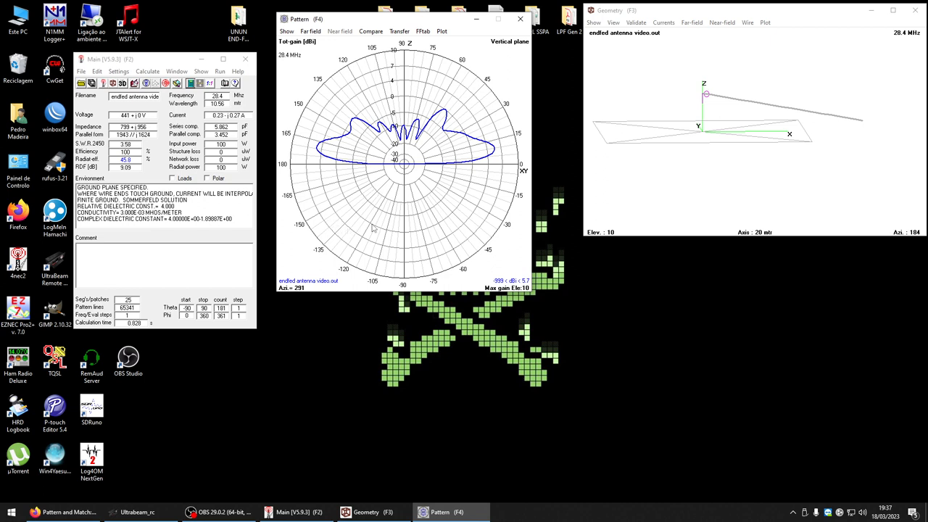
pyautogui.moveTo(316, 227)
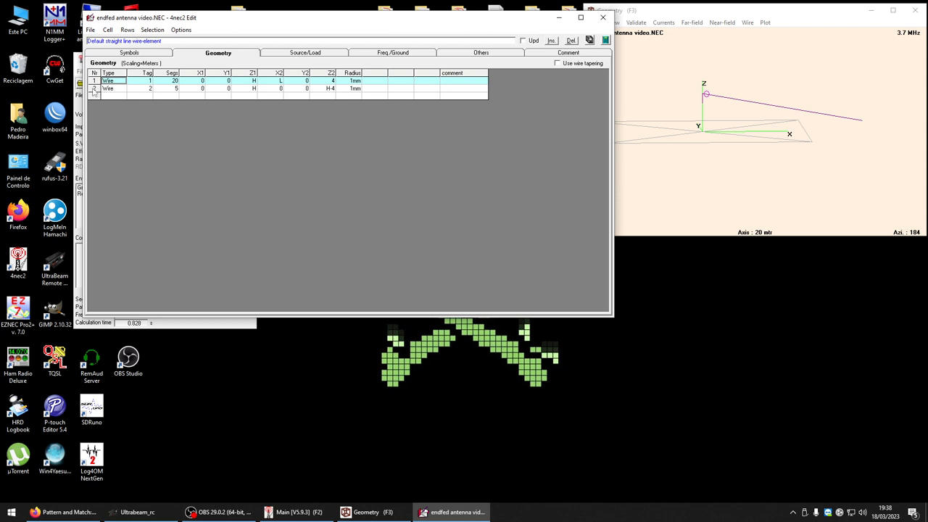
# Delete wire 2 and make wire 1 run 0,0,0 to 0,0,15 with 15 segments
pyautogui.click(571, 40)
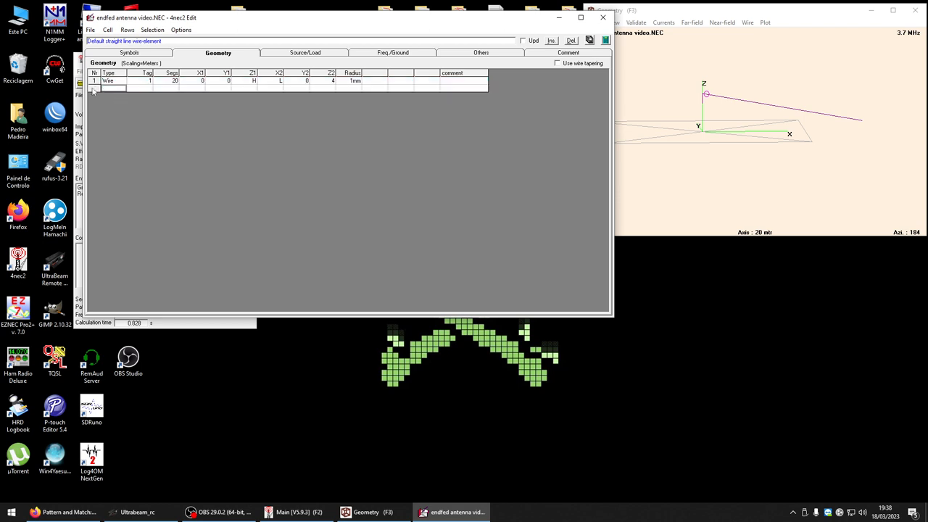
pyautogui.moveTo(185, 92)
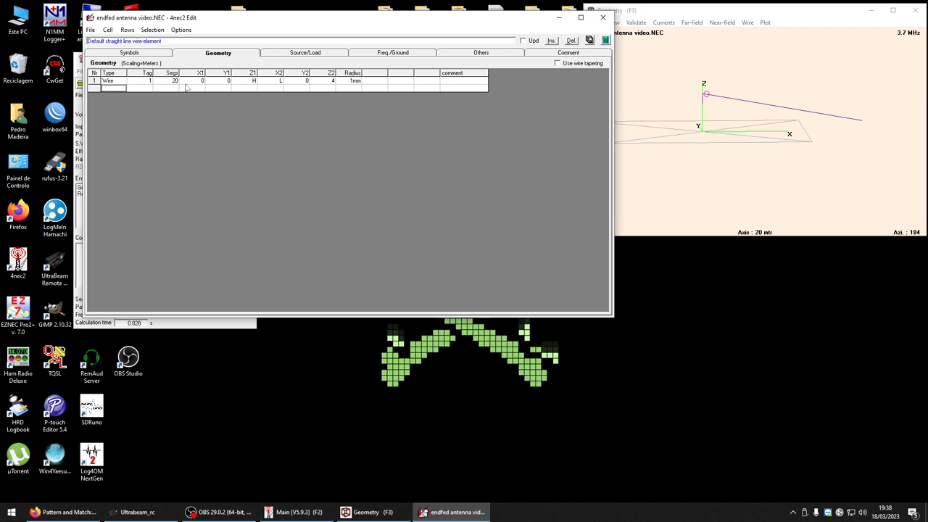
pyautogui.click(234, 80)
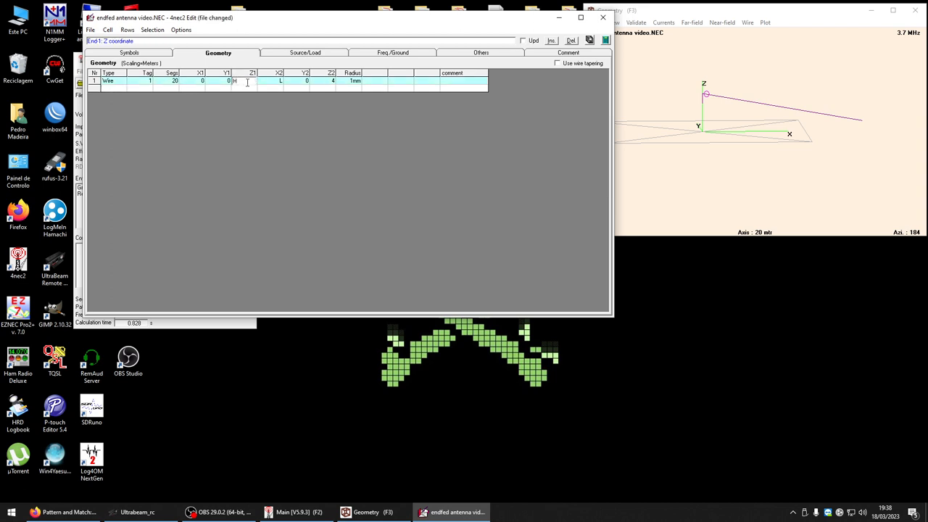
pyautogui.click(279, 80)
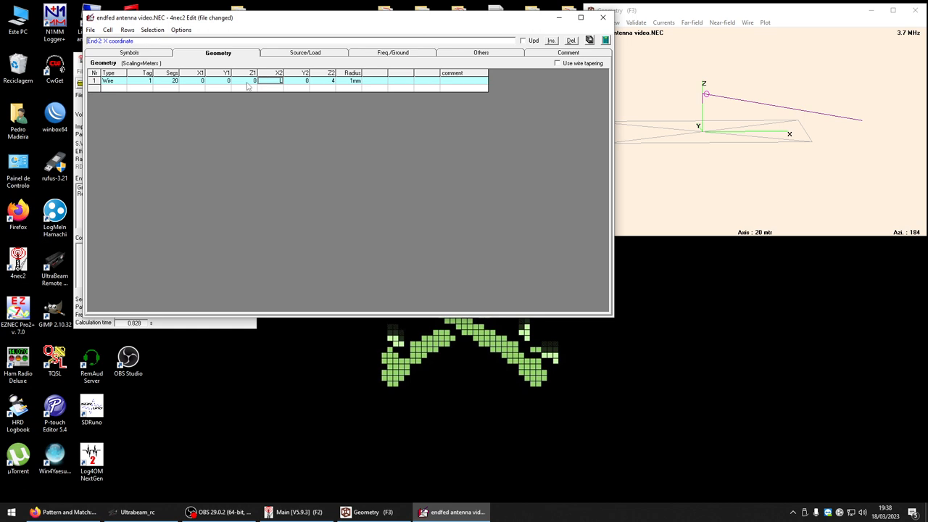
pyautogui.click(333, 81)
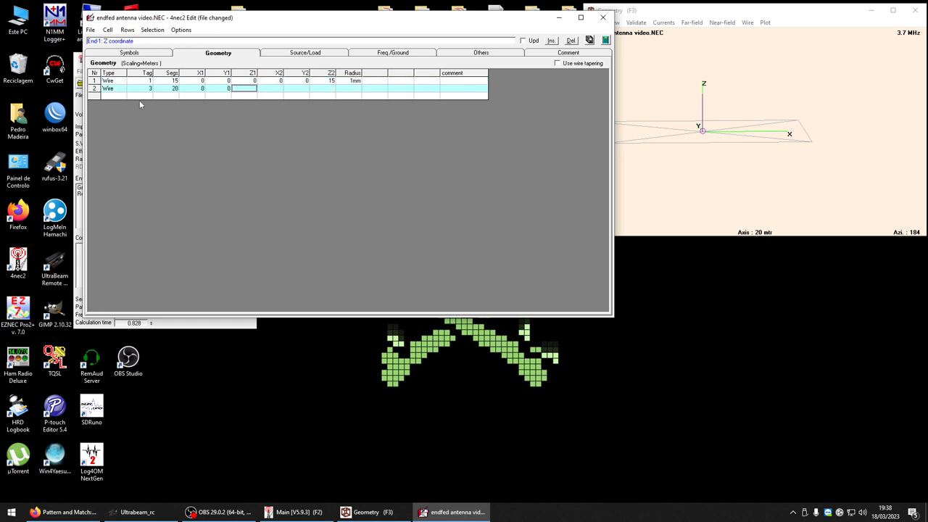
# Add wire 2 from 0,0,H to L-15,0,3
pyautogui.write('H')
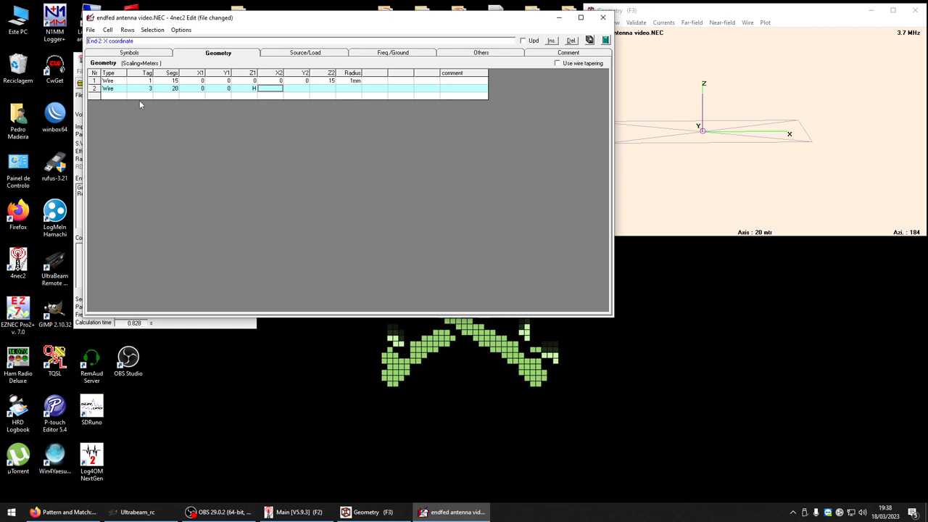
pyautogui.click(270, 87)
pyautogui.write('L-15')
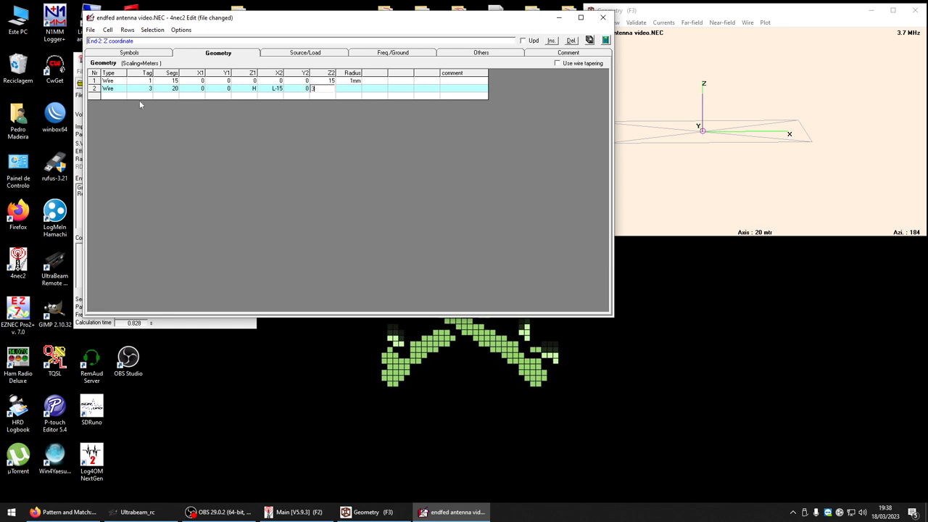
pyautogui.click(354, 89)
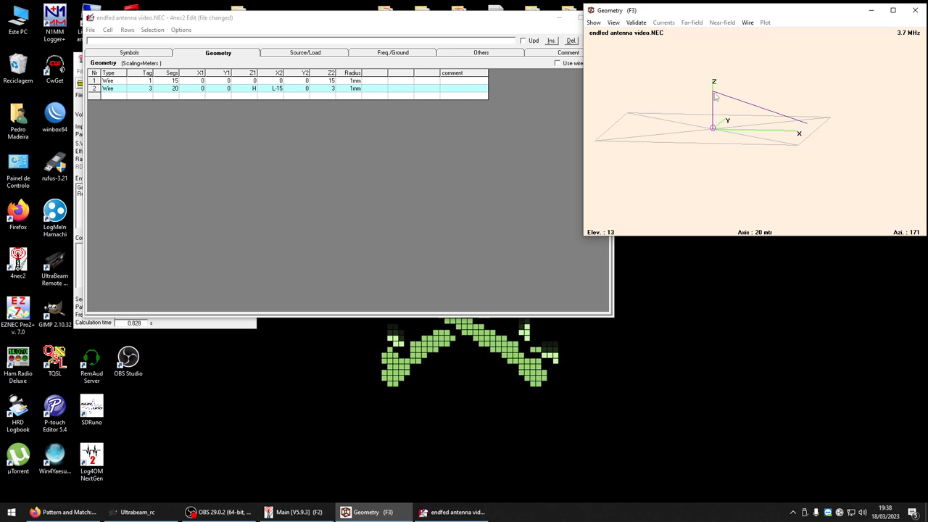
pyautogui.moveTo(811, 130)
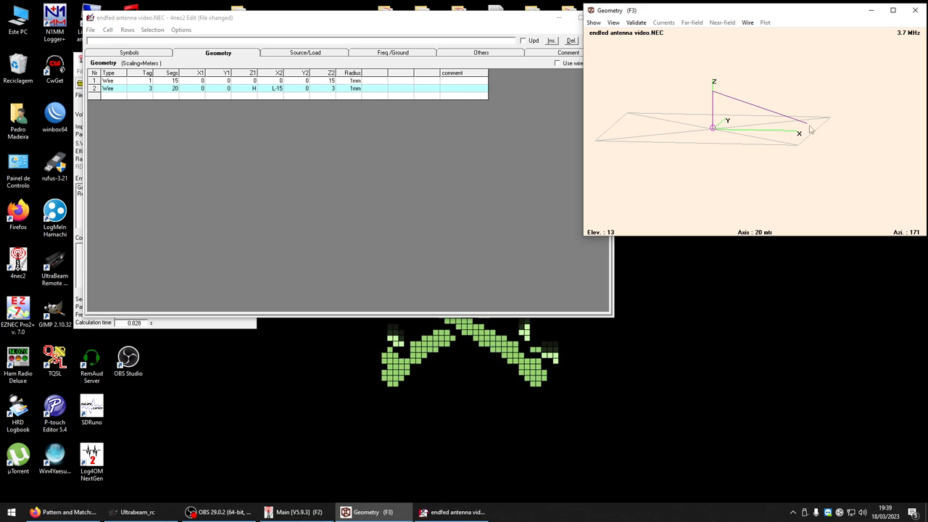
# Add wire 3 (5 segments, 1 mm radius) from 0,0,0 to 4,0,0 and apply
pyautogui.moveTo(798, 134); pyautogui.dragTo(696, 145)
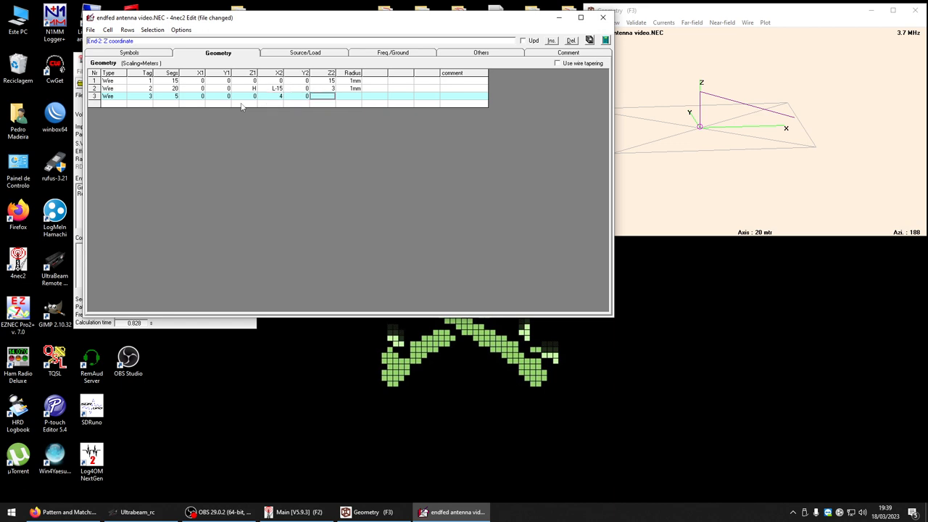
pyautogui.write('0')
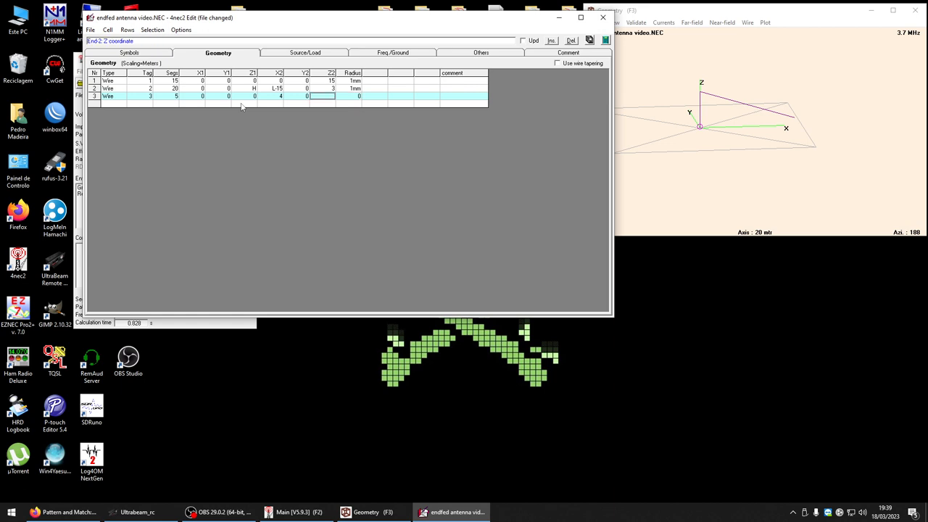
pyautogui.click(342, 96)
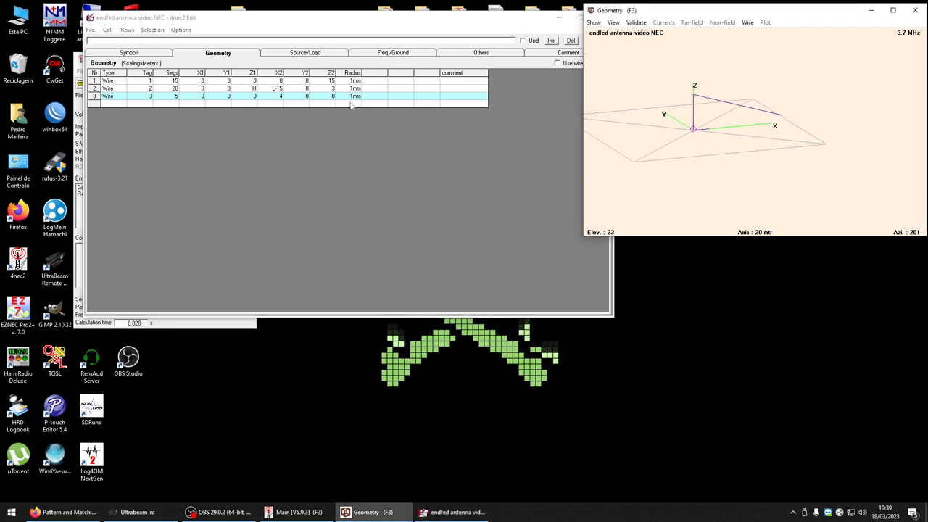
pyautogui.click(243, 97)
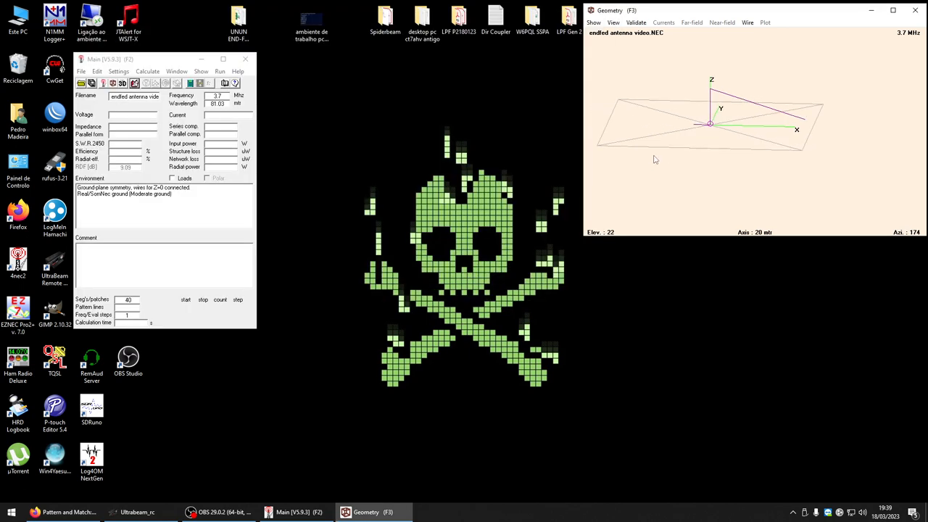
# Orbit the three-wire antenna over the ground plane in the 3D viewer
pyautogui.click(122, 83)
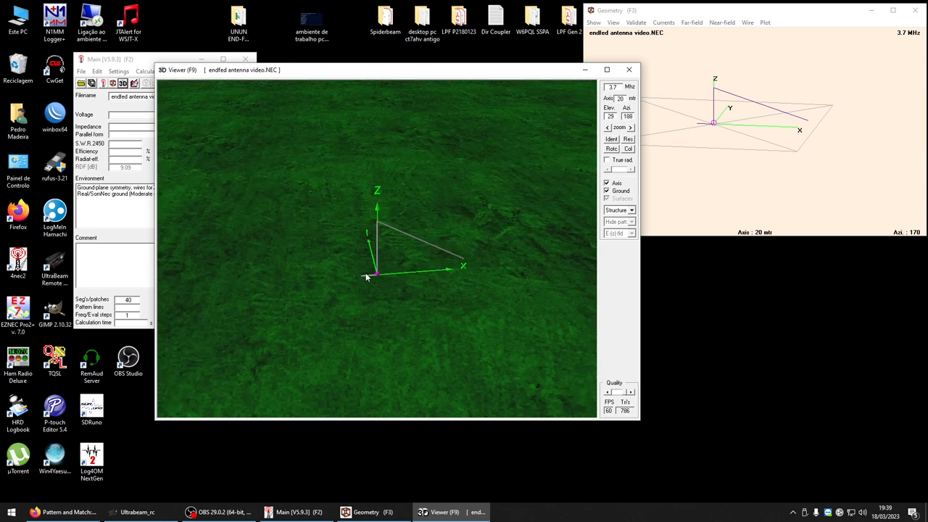
pyautogui.moveTo(375, 281)
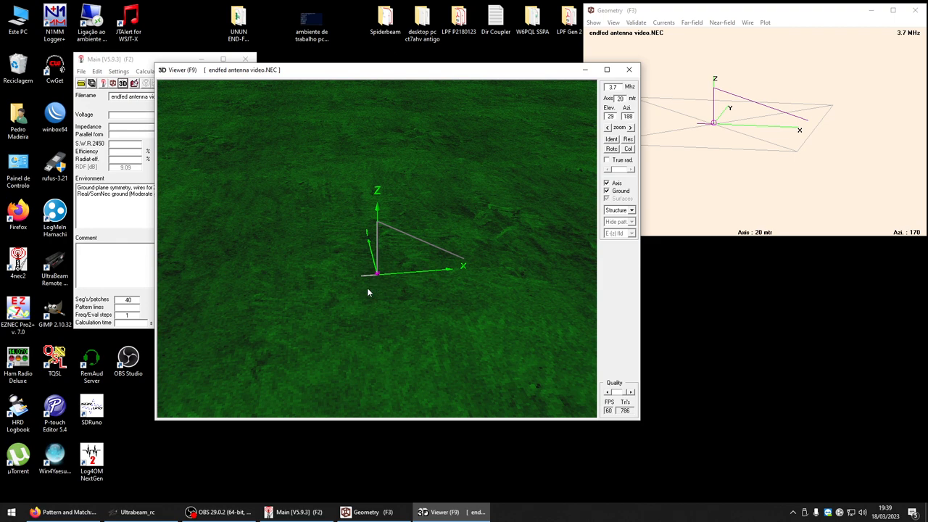
pyautogui.moveTo(368, 293); pyautogui.dragTo(388, 305)
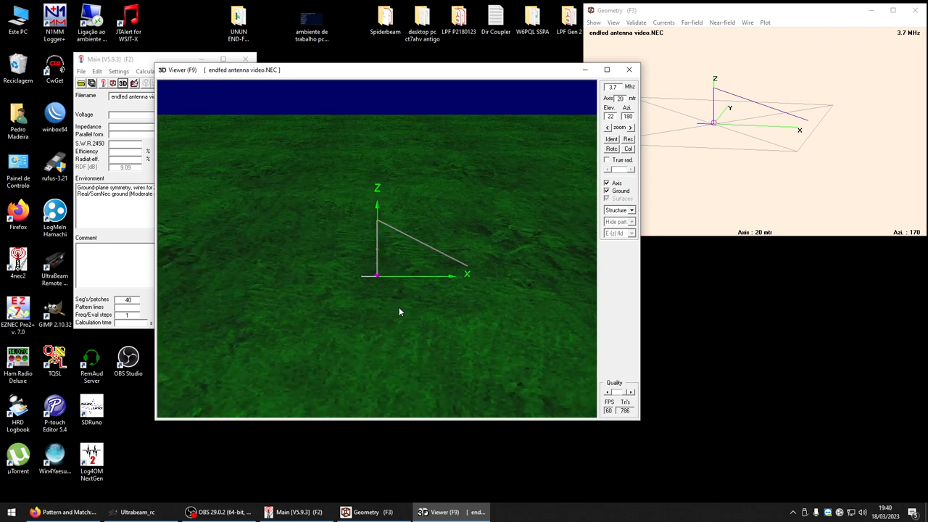
pyautogui.moveTo(487, 258)
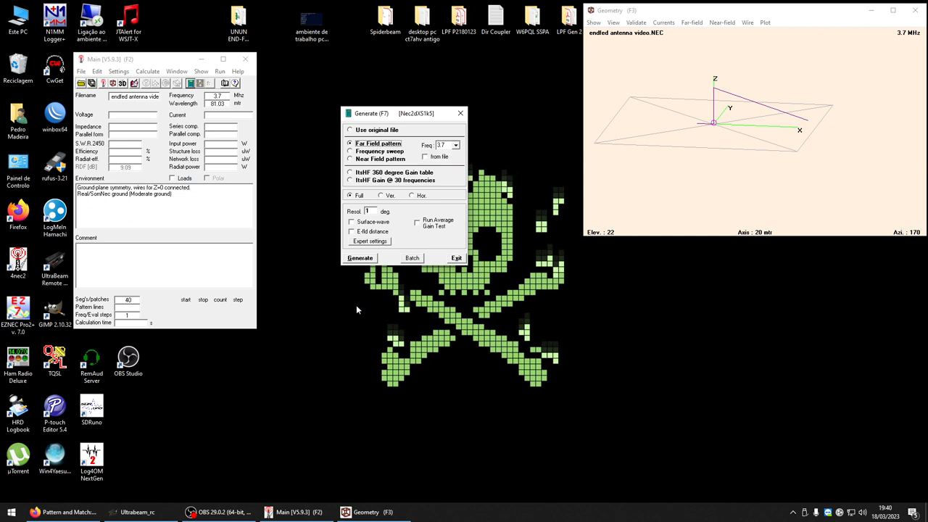
# Dismiss the ground-plane error, set wire 1 Z1 and wire 3 Z1/Z2 to 0.1, and save
pyautogui.click(359, 258)
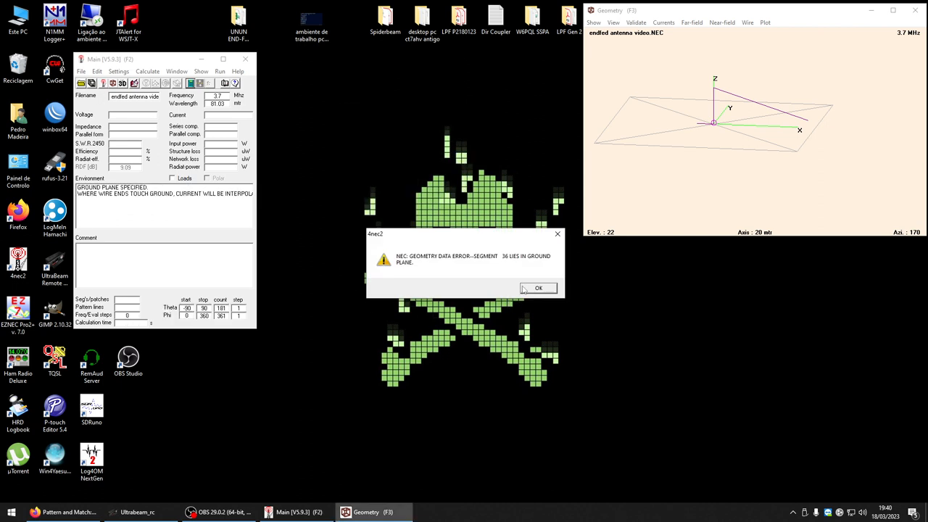
pyautogui.click(538, 288)
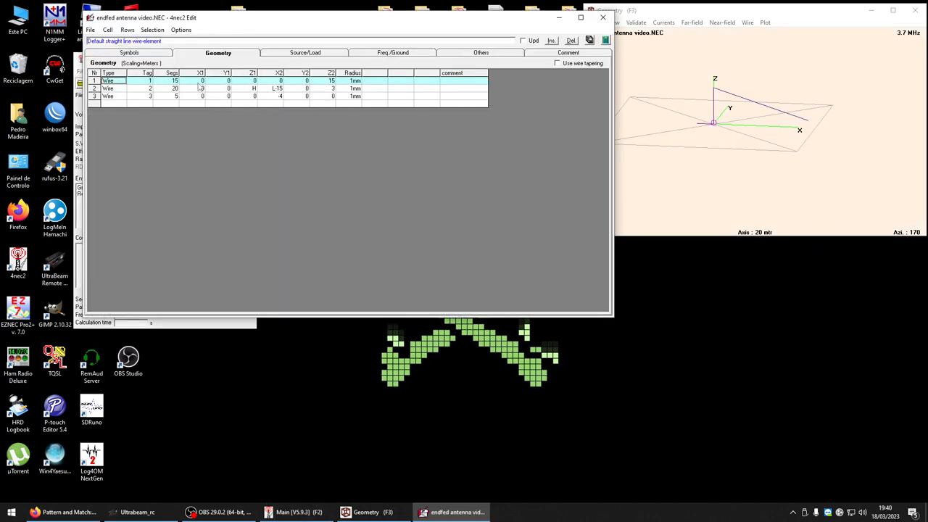
pyautogui.click(229, 80)
pyautogui.write('.1')
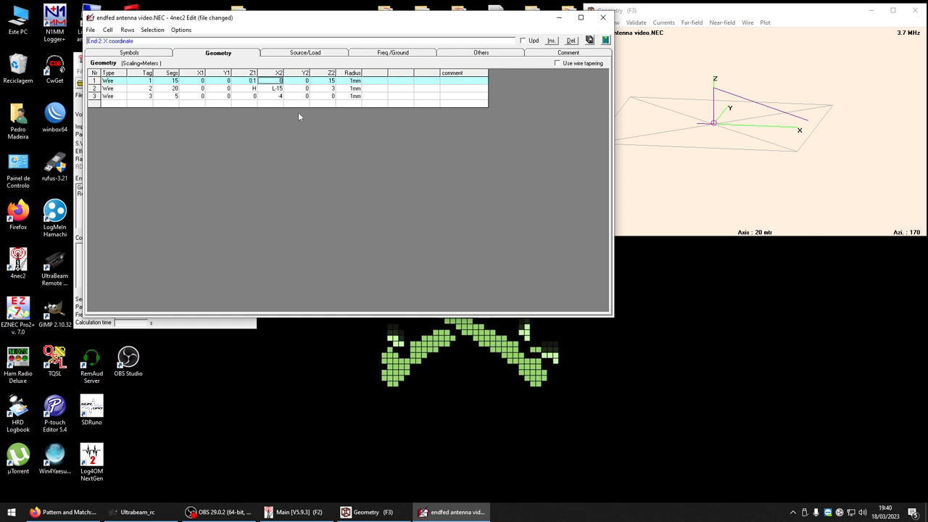
pyautogui.click(306, 88)
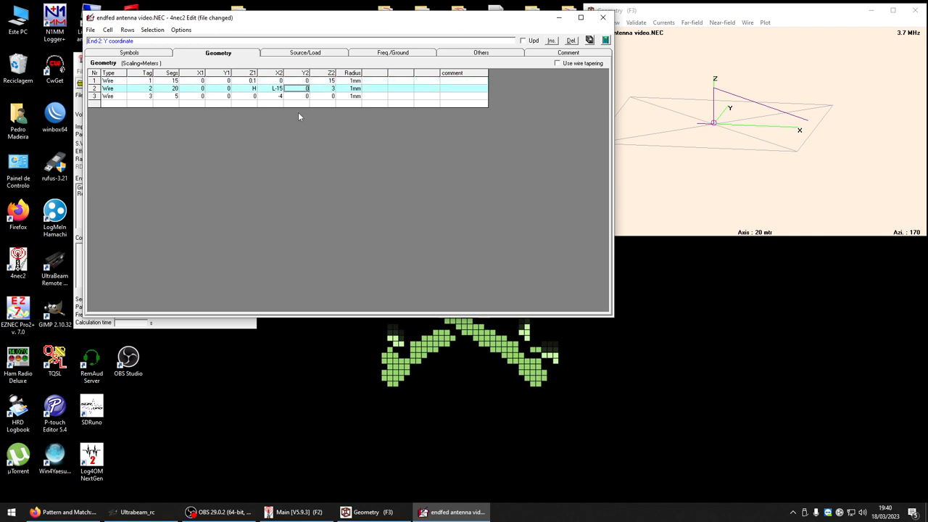
pyautogui.click(278, 88)
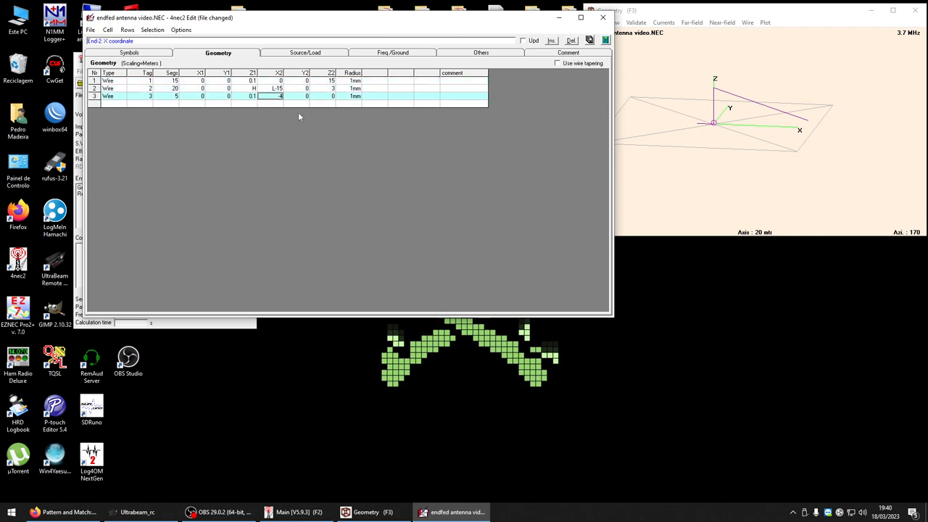
pyautogui.click(331, 96)
pyautogui.write('.1')
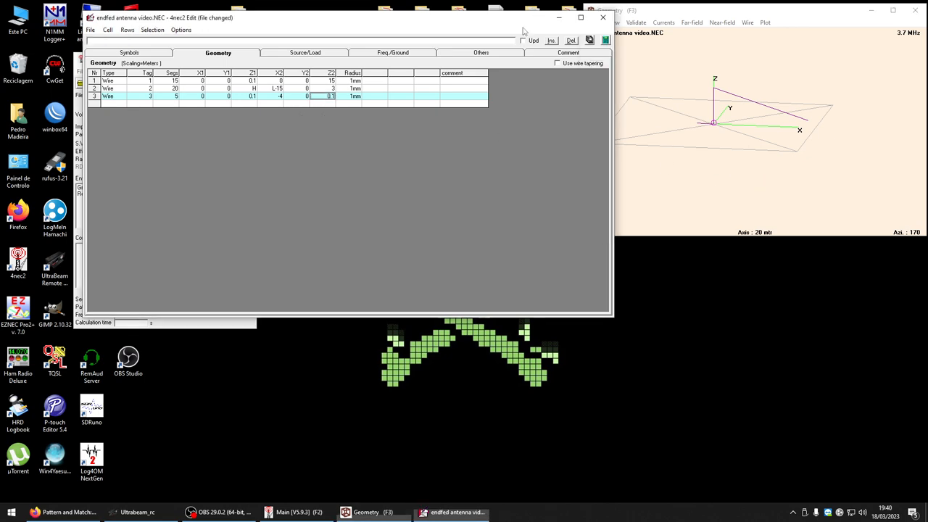
pyautogui.click(603, 16)
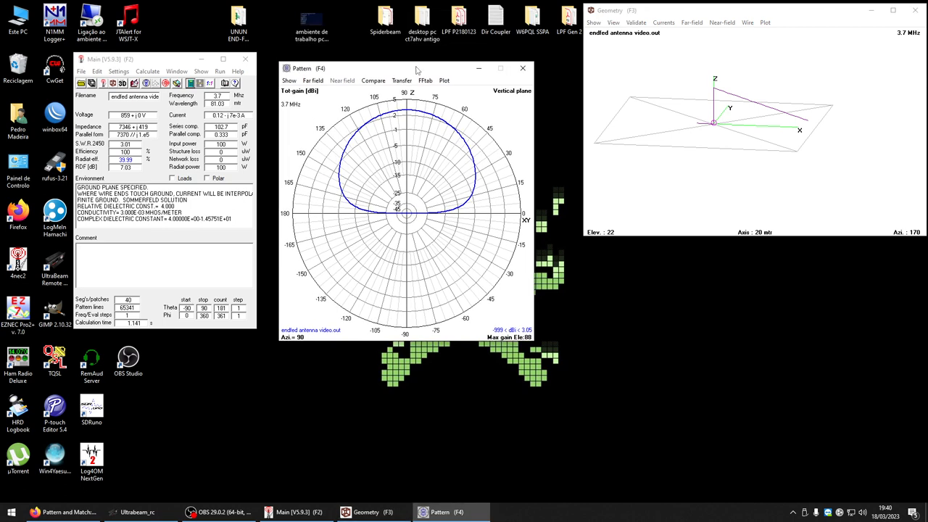
pyautogui.moveTo(432, 175)
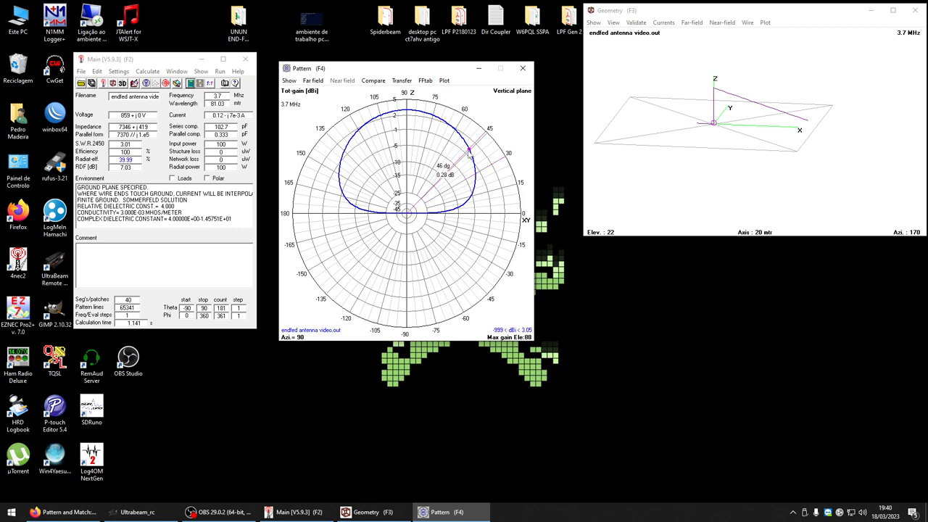
pyautogui.moveTo(472, 152)
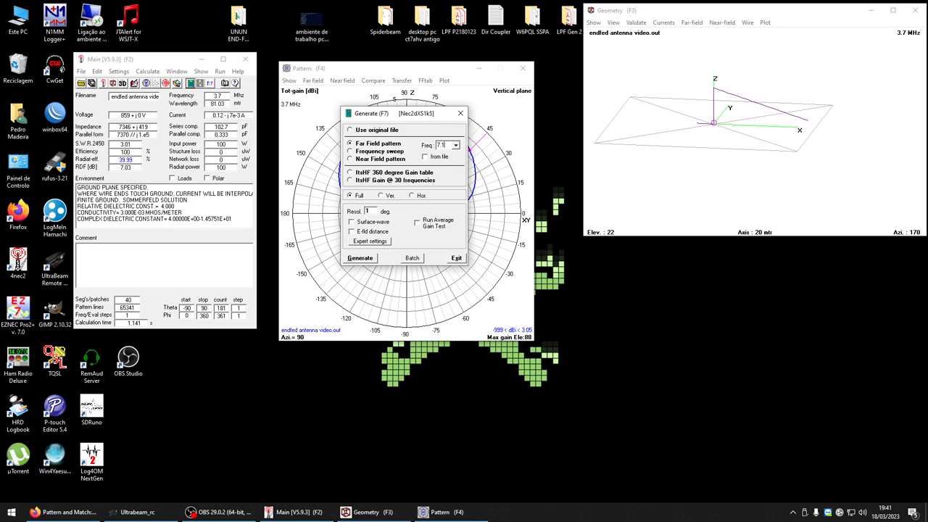
# Generate the far-field radiation pattern at 7.1 MHz
pyautogui.click(360, 258)
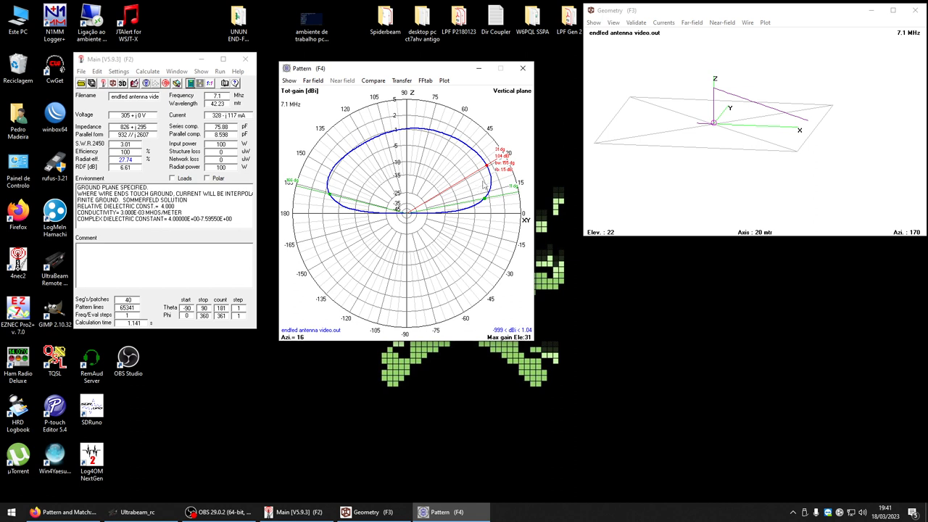
pyautogui.moveTo(435, 153)
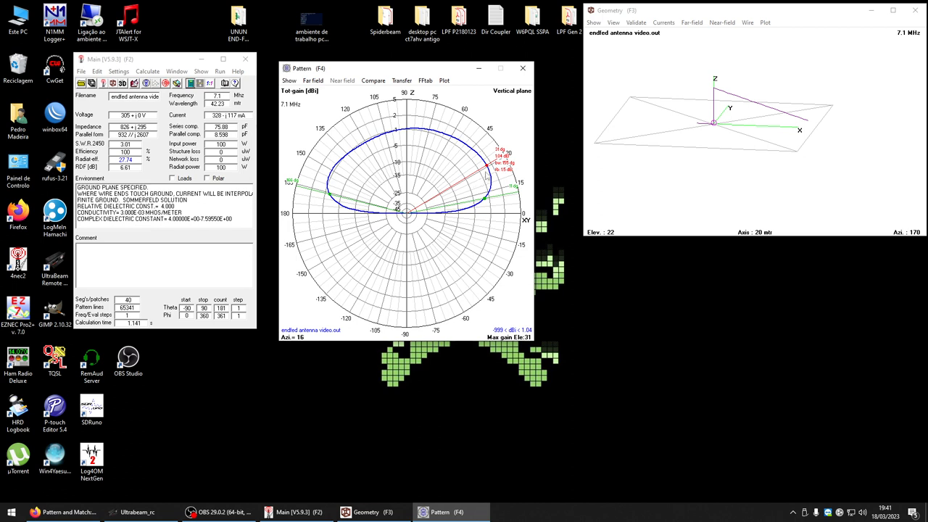
pyautogui.moveTo(378, 185)
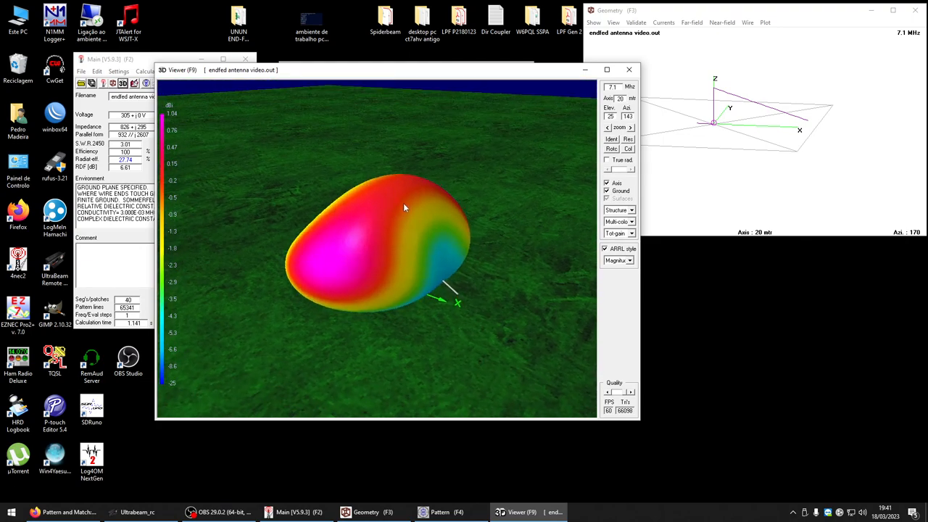
# Rotate the 7.1 MHz 3D pattern to inspect its broad dome shape
pyautogui.moveTo(406, 210); pyautogui.dragTo(504, 210)
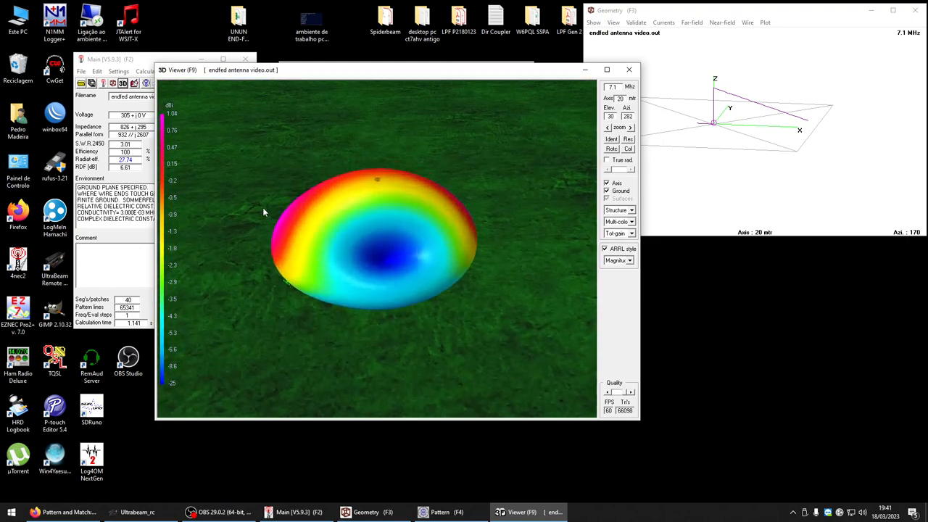
pyautogui.moveTo(363, 253); pyautogui.dragTo(305, 232)
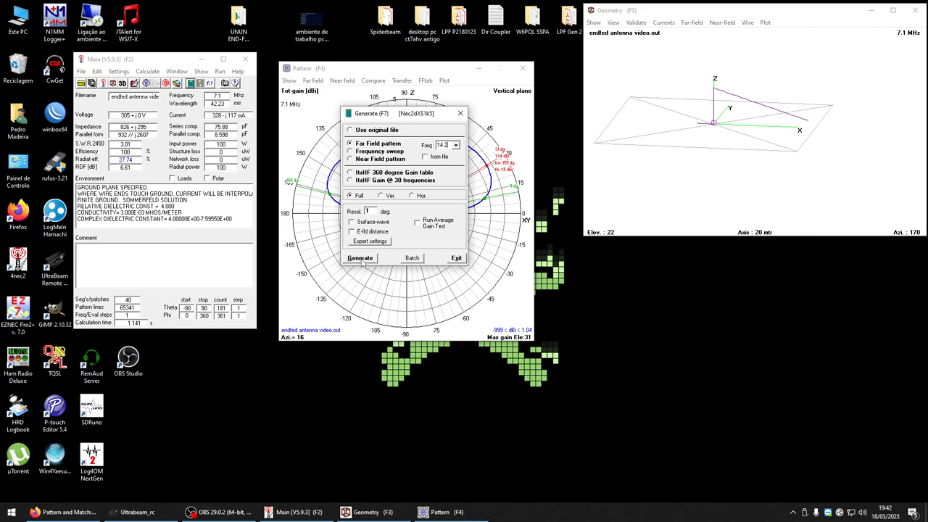
# Generate the 14.2 MHz far-field pattern to show its vertical-plane gain plot
pyautogui.click(359, 258)
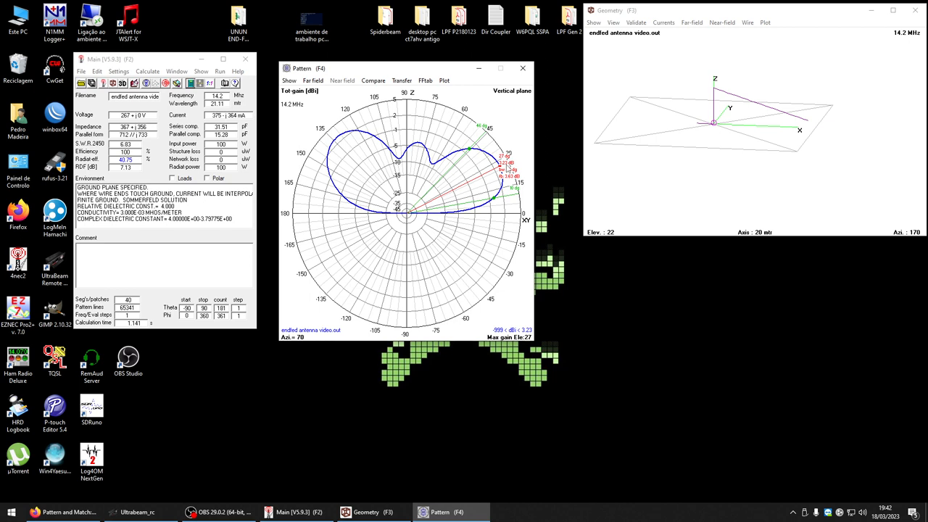
pyautogui.moveTo(464, 192)
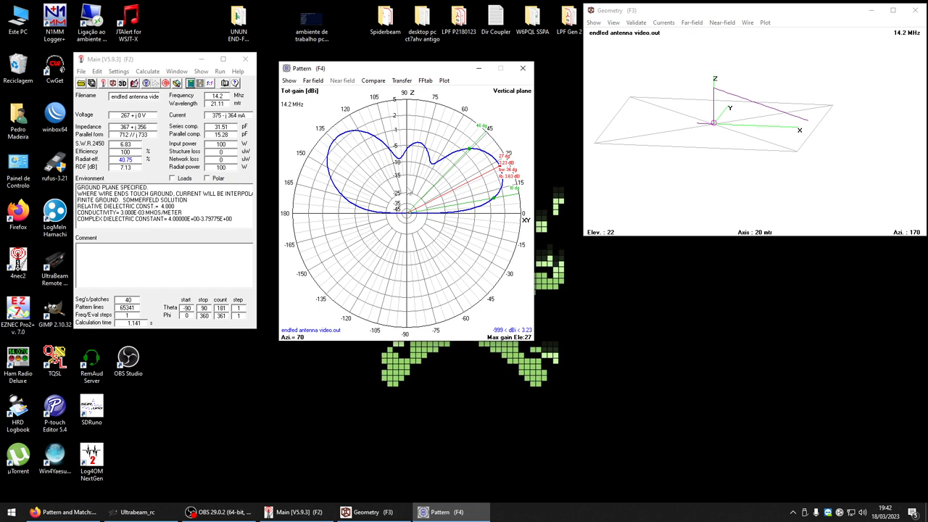
pyautogui.moveTo(390, 197)
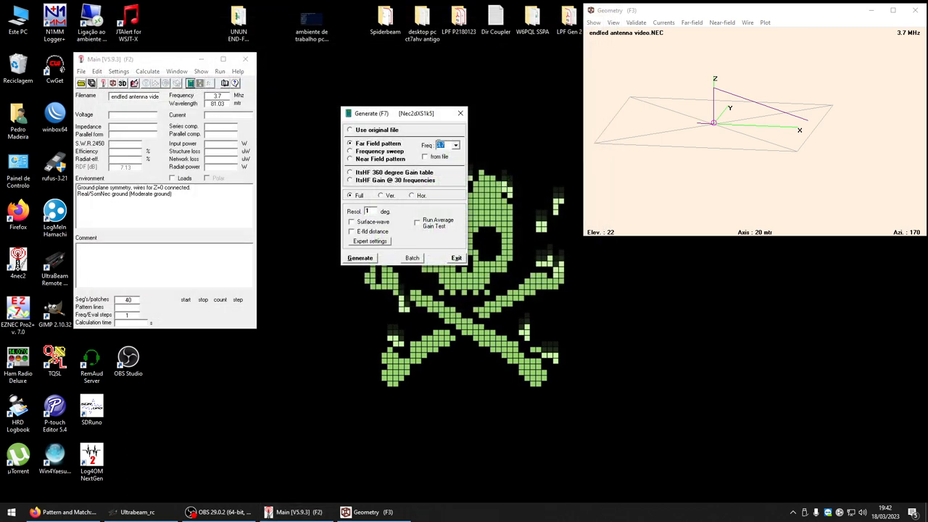
# Compute the pattern and view it in 3D as a multi-colour surface, orbiting around it
pyautogui.click(360, 258)
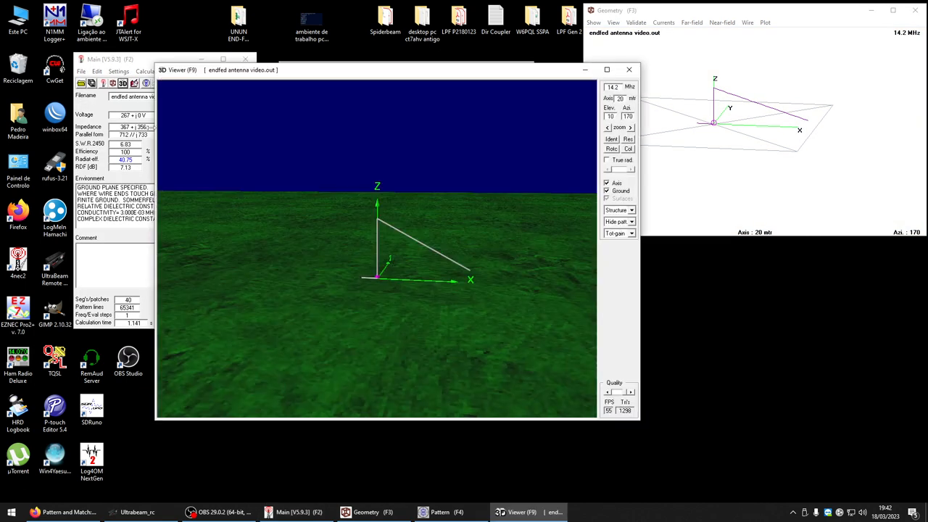
pyautogui.click(630, 222)
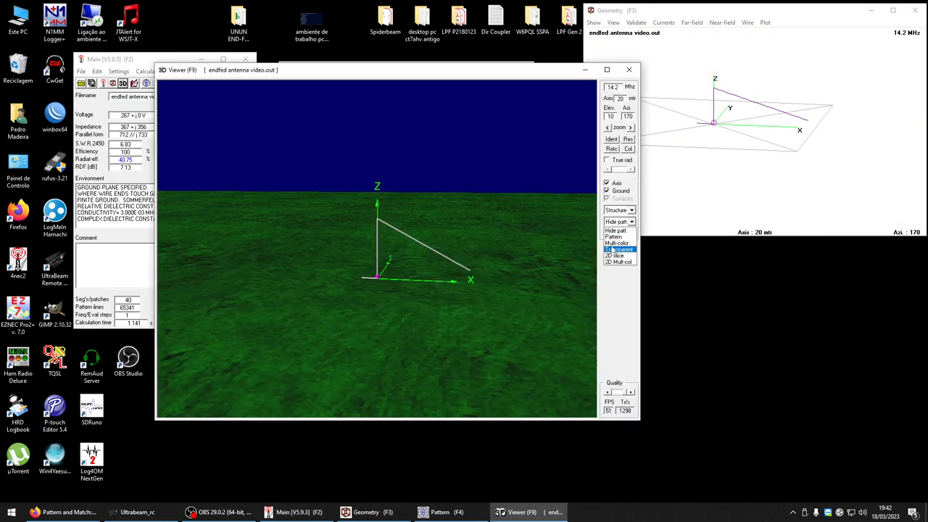
pyautogui.click(613, 236)
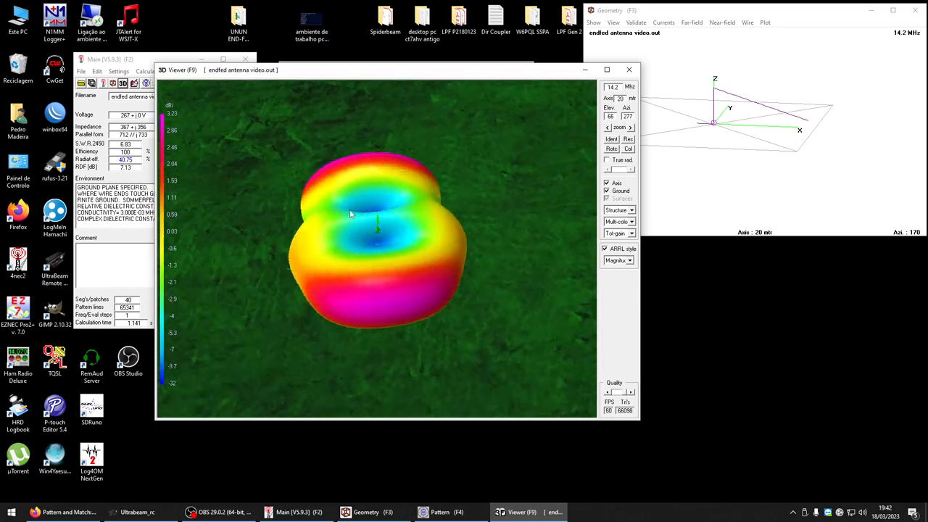
pyautogui.moveTo(351, 214); pyautogui.dragTo(477, 185)
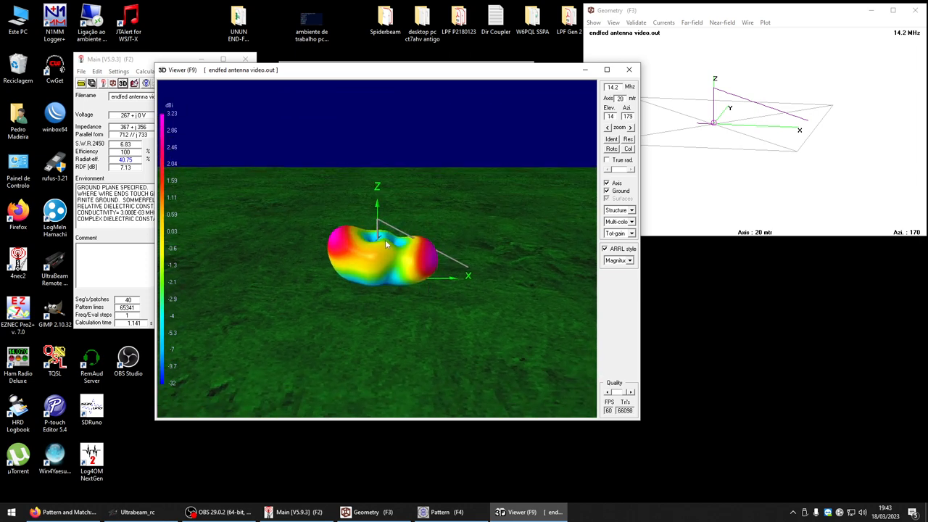
pyautogui.moveTo(379, 223)
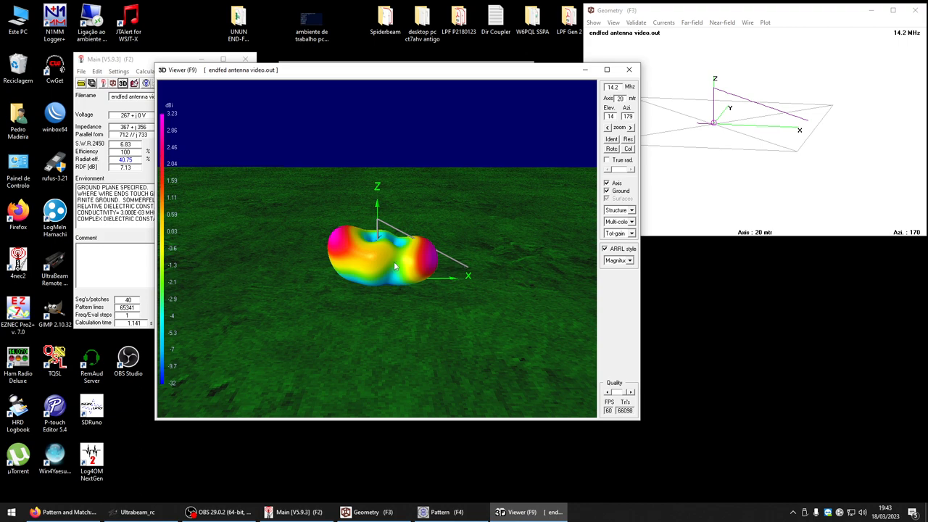
pyautogui.moveTo(395, 266); pyautogui.dragTo(314, 295)
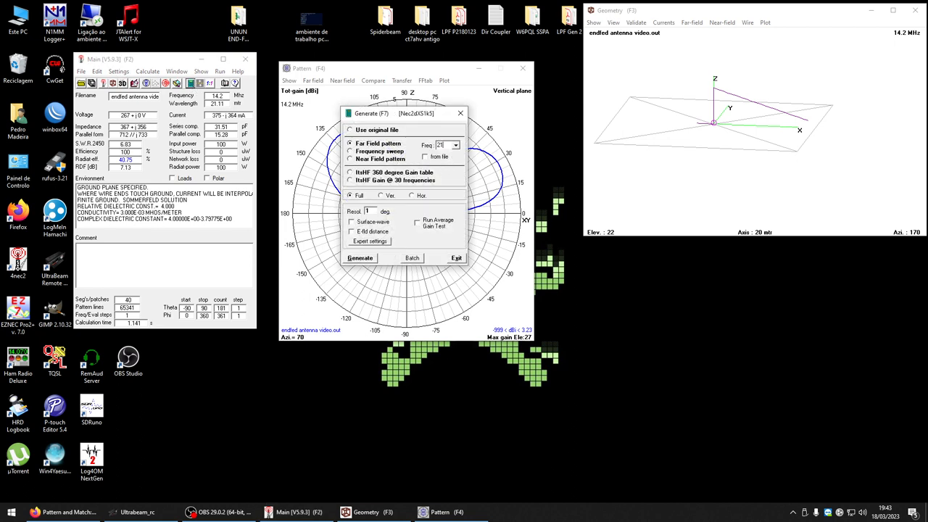
# Generate the 21.3 MHz pattern and show it in the 3D viewer with a chosen style
pyautogui.click(359, 258)
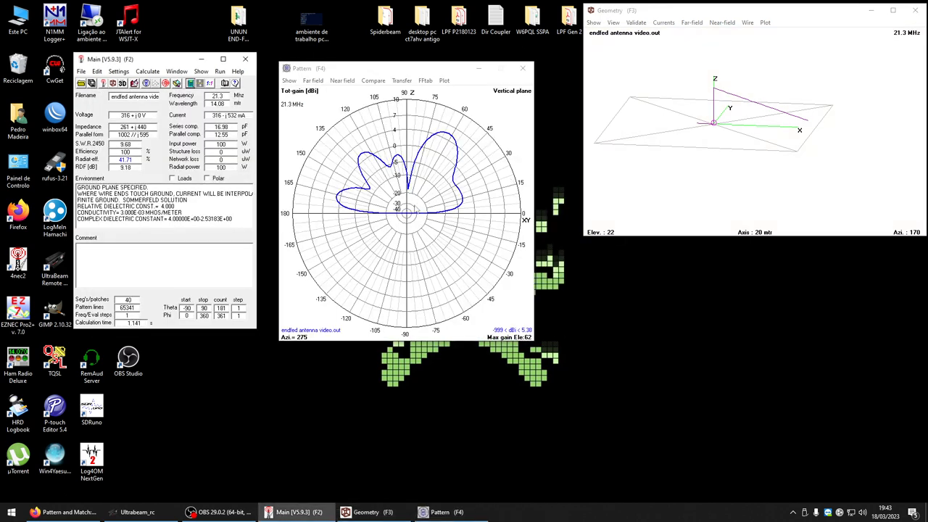
pyautogui.click(457, 134)
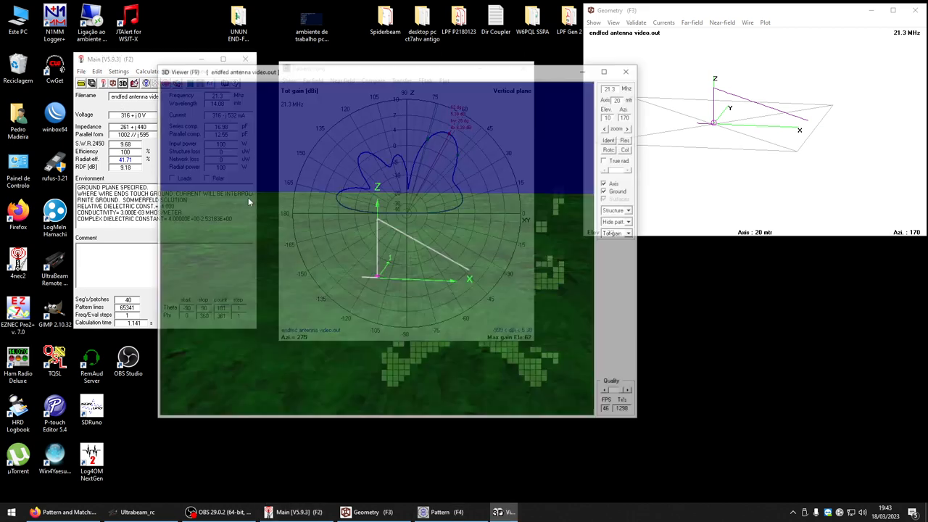
pyautogui.click(617, 221)
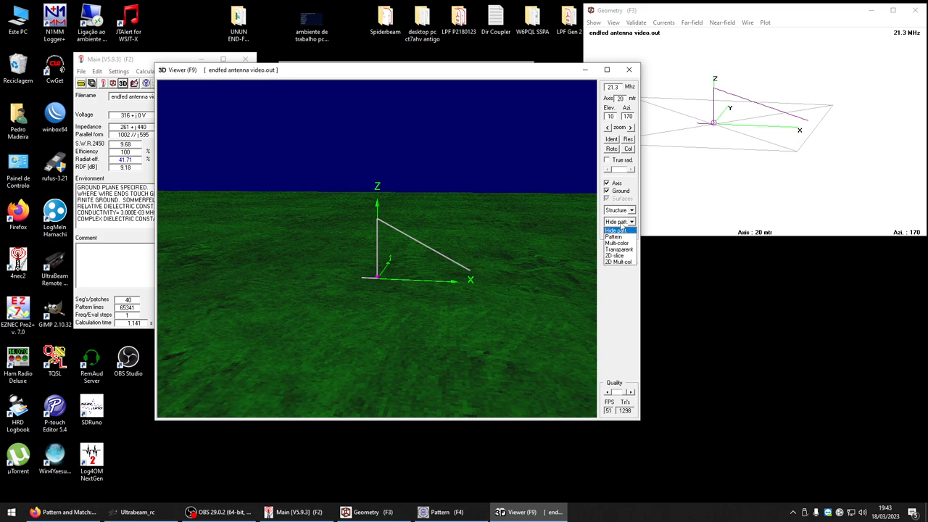
pyautogui.click(614, 243)
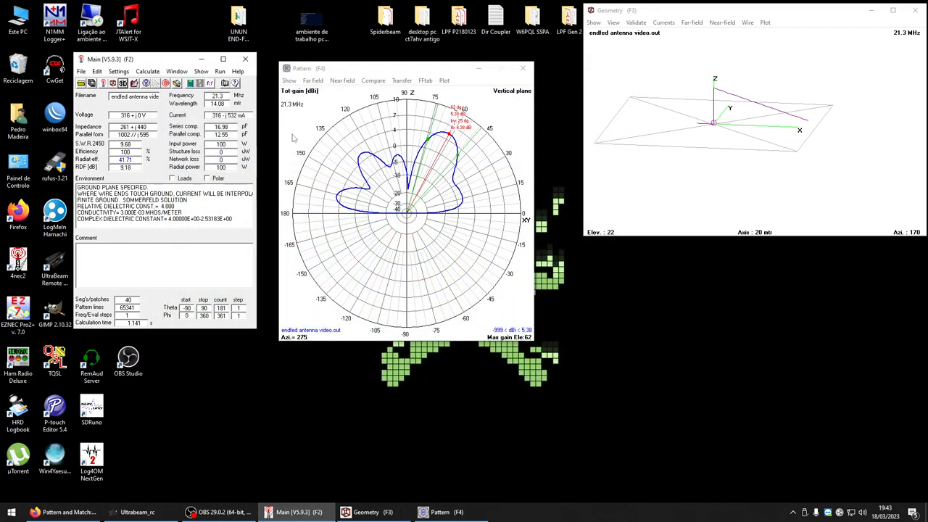
pyautogui.moveTo(135, 87)
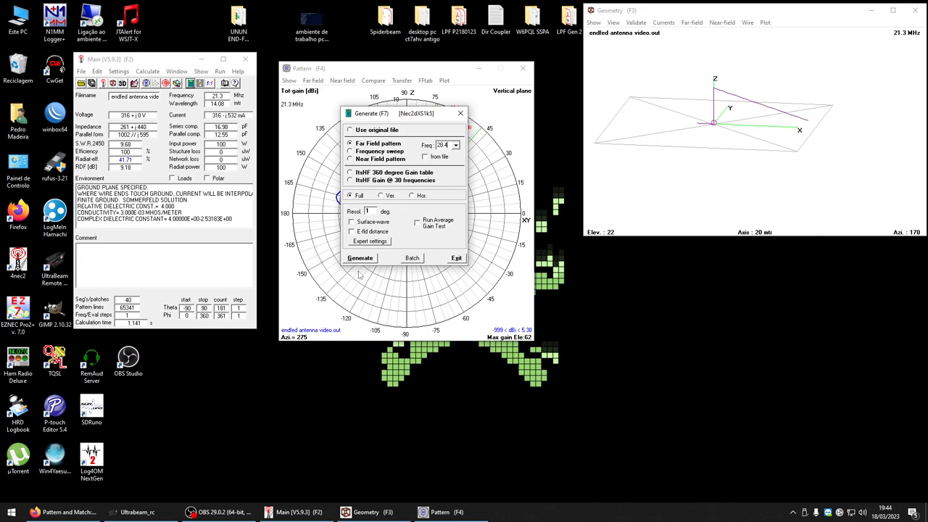
# Generate the 28.4 MHz pattern, orbit it in 3D, then open the NEC model editor
pyautogui.click(360, 258)
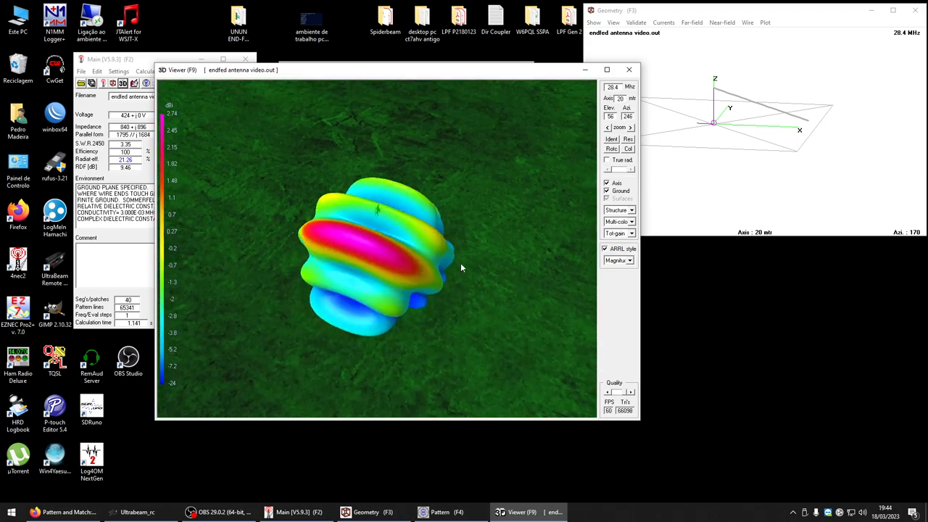
pyautogui.moveTo(460, 269); pyautogui.dragTo(540, 243)
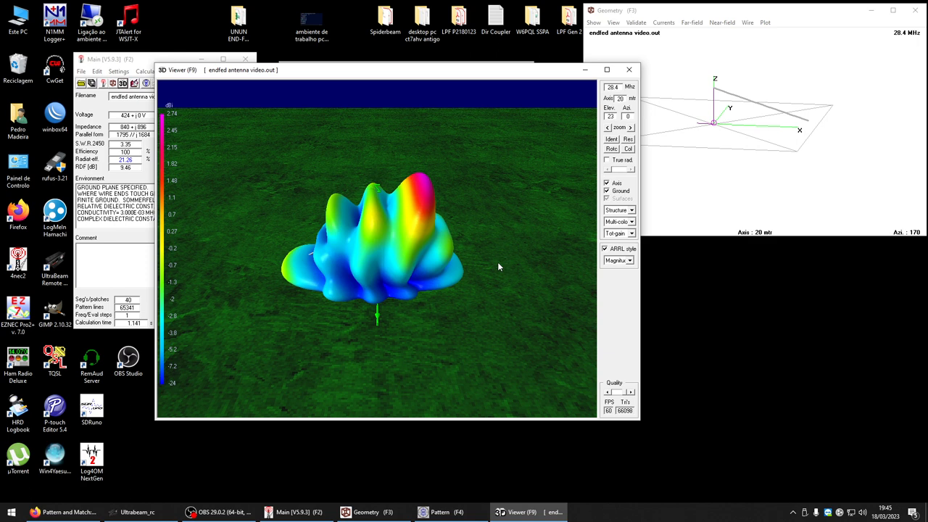
pyautogui.moveTo(496, 277)
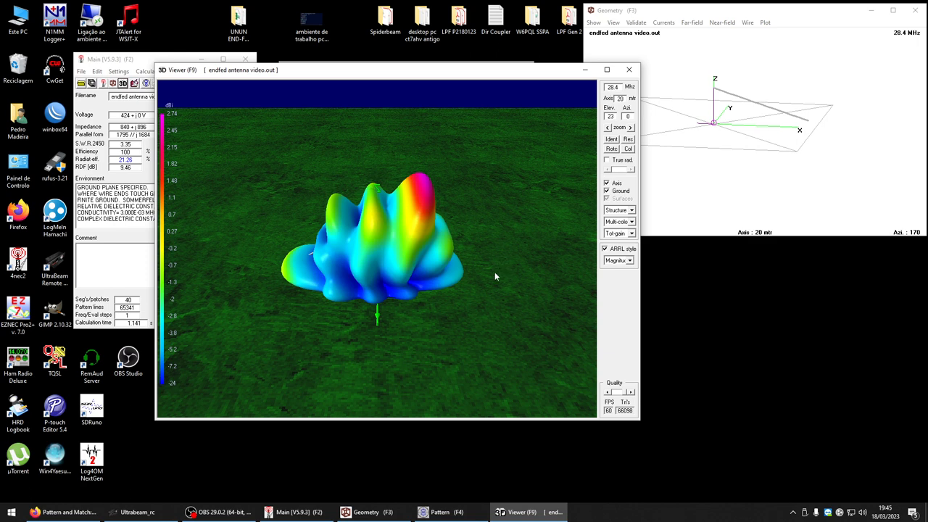
pyautogui.moveTo(573, 235)
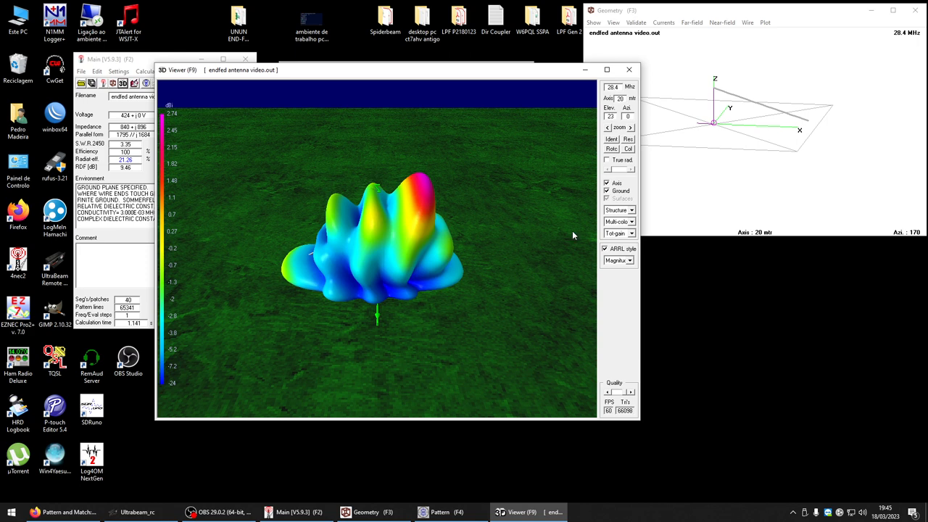
pyautogui.moveTo(565, 232)
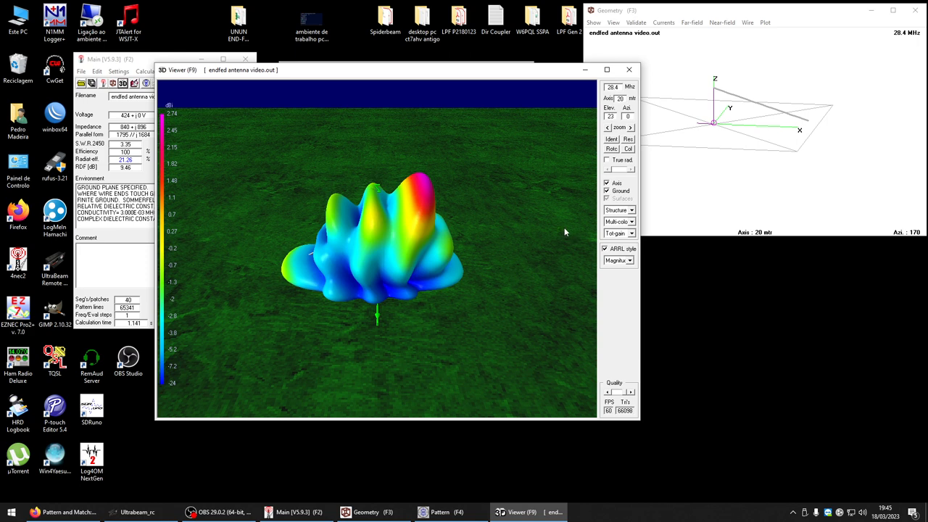
pyautogui.moveTo(499, 77)
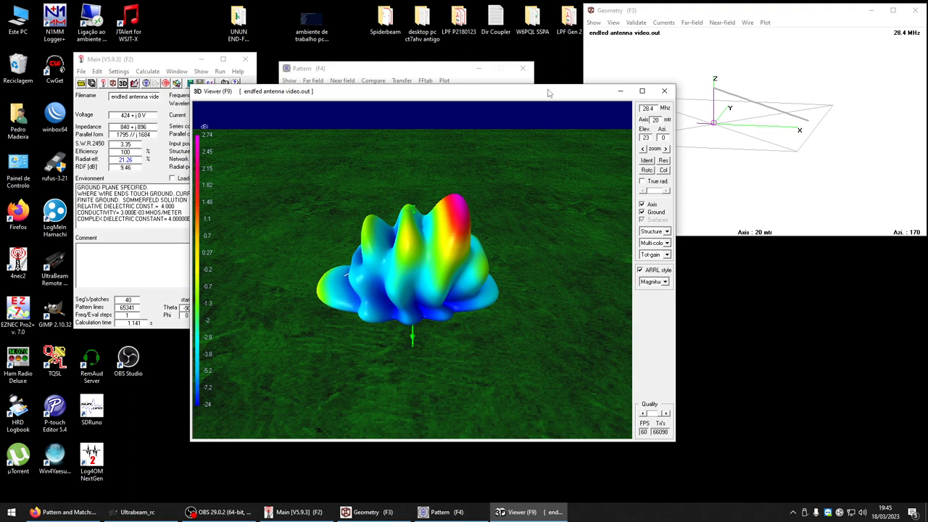
pyautogui.click(664, 91)
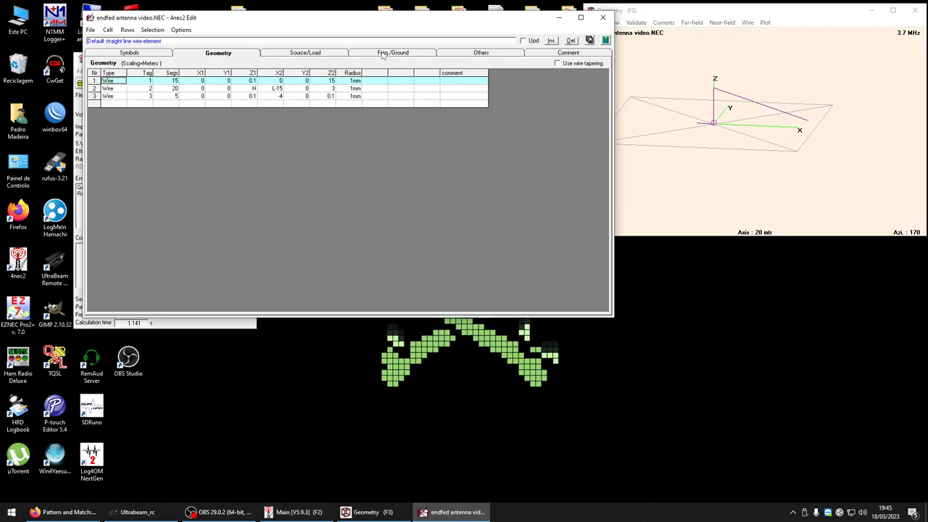
# Set the model frequency to 7.1 MHz and check the wire geometry table
pyautogui.click(393, 52)
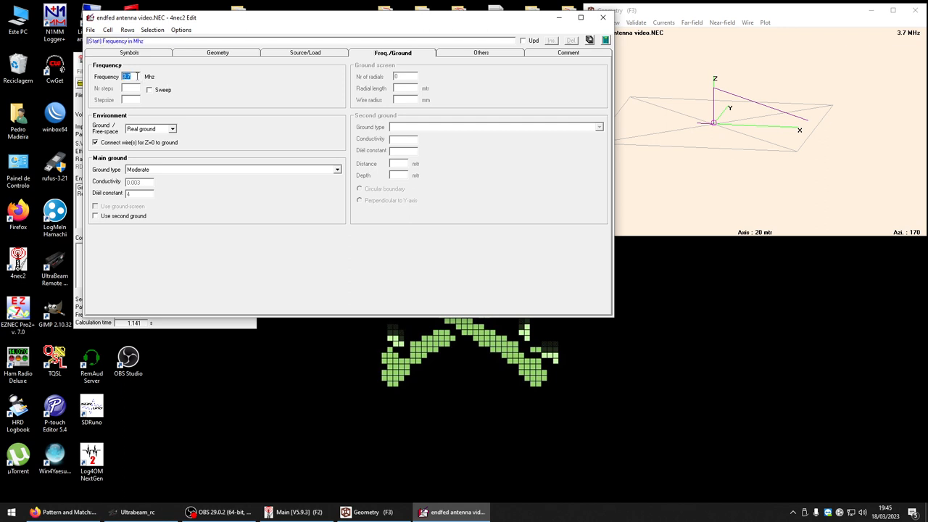
pyautogui.write('7.1')
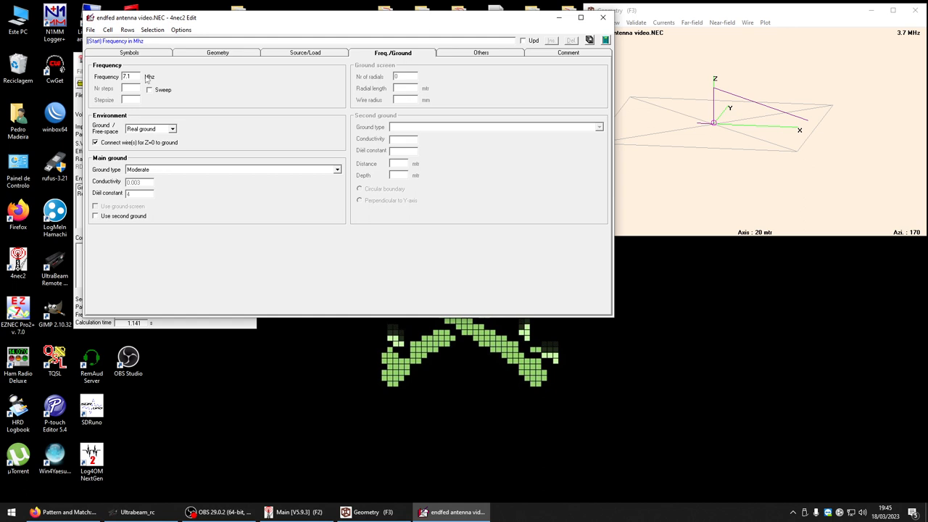
pyautogui.click(128, 52)
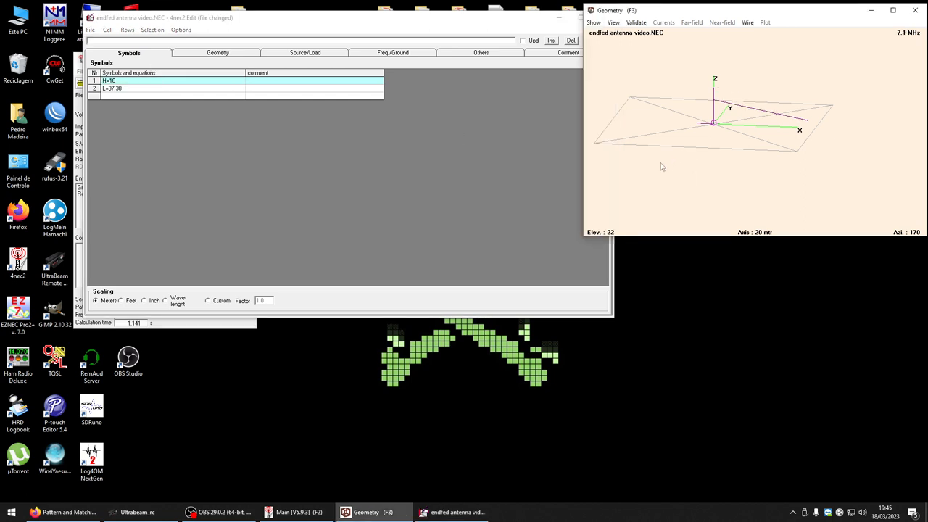
pyautogui.click(218, 52)
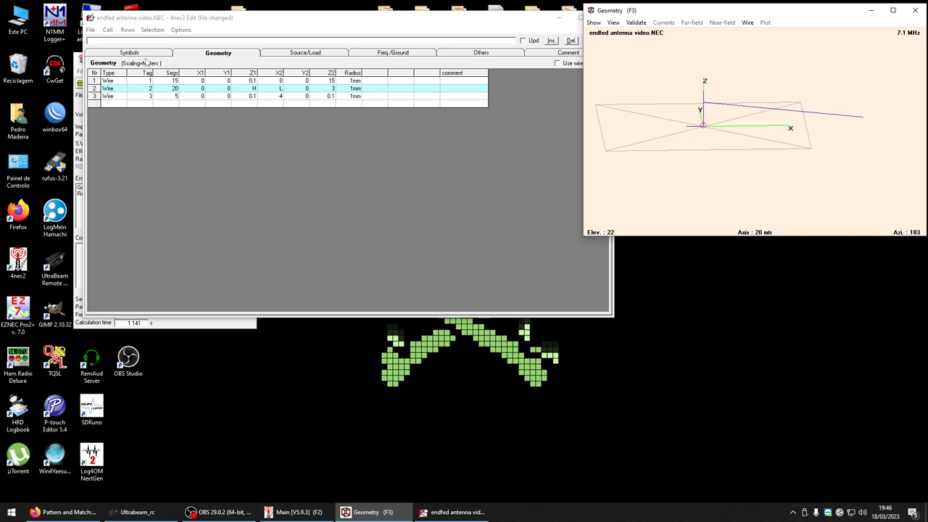
# Change symbol L from 37.38 to 10 and review the updated geometry
pyautogui.click(129, 52)
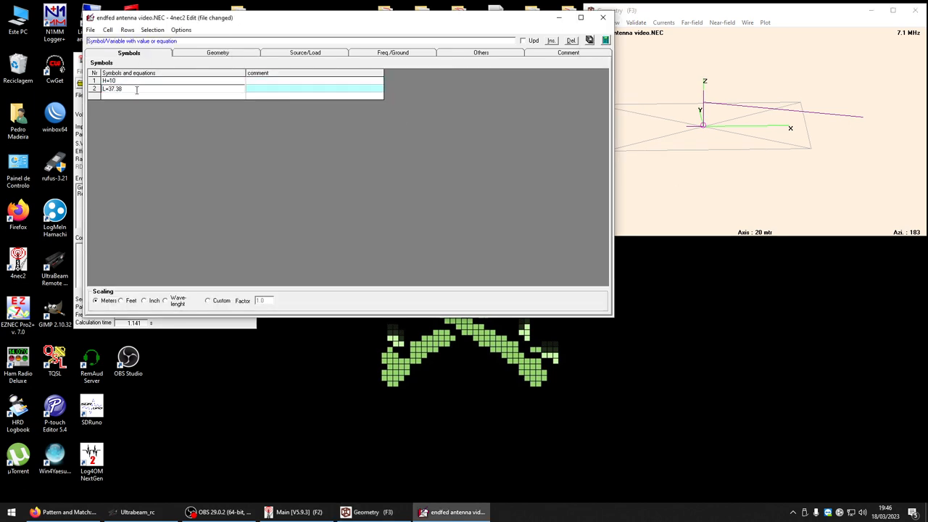
pyautogui.write('L=1')
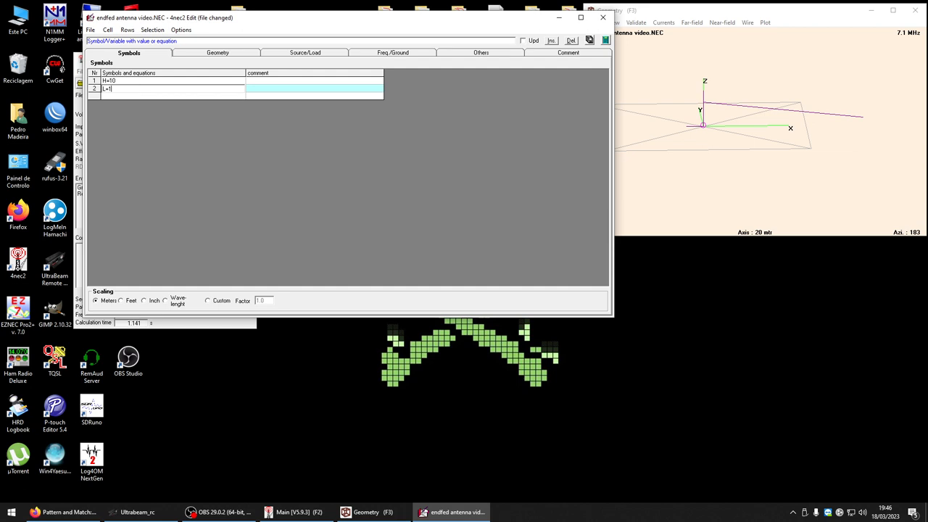
pyautogui.write('0')
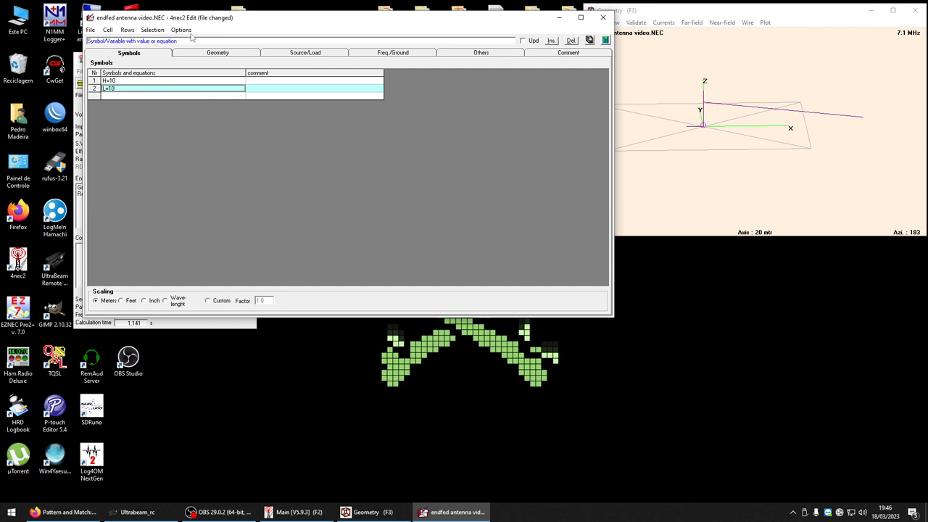
pyautogui.click(217, 52)
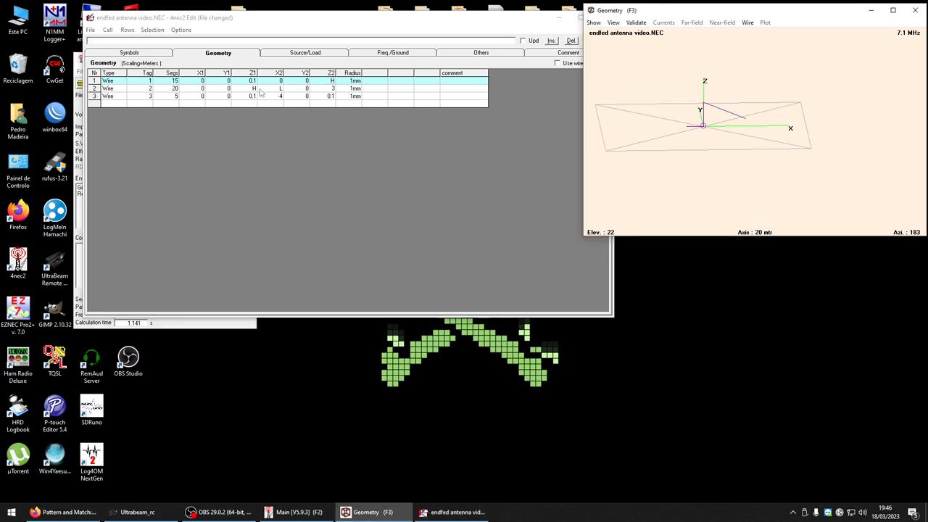
# Set wire 3's end to X2=0, Y2=4 and rotate the geometry view to verify
pyautogui.click(313, 88)
pyautogui.write('H')
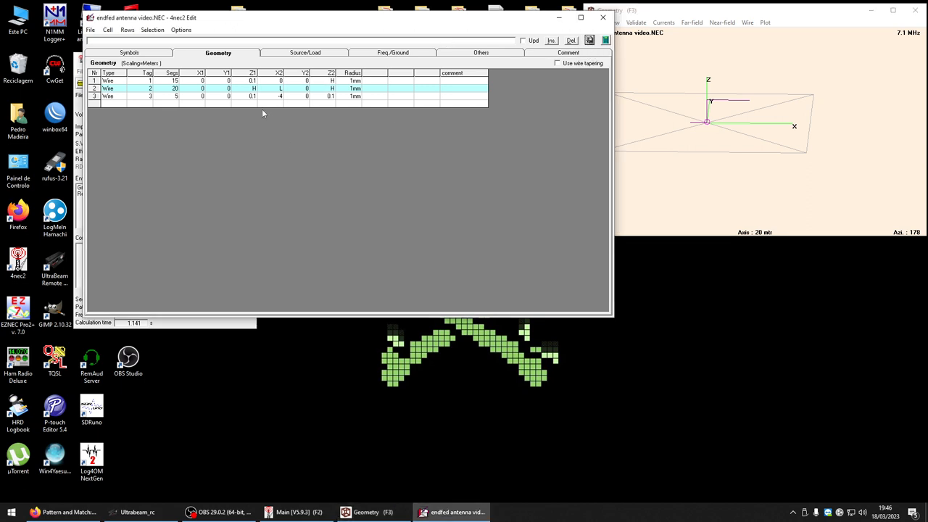
pyautogui.click(252, 95)
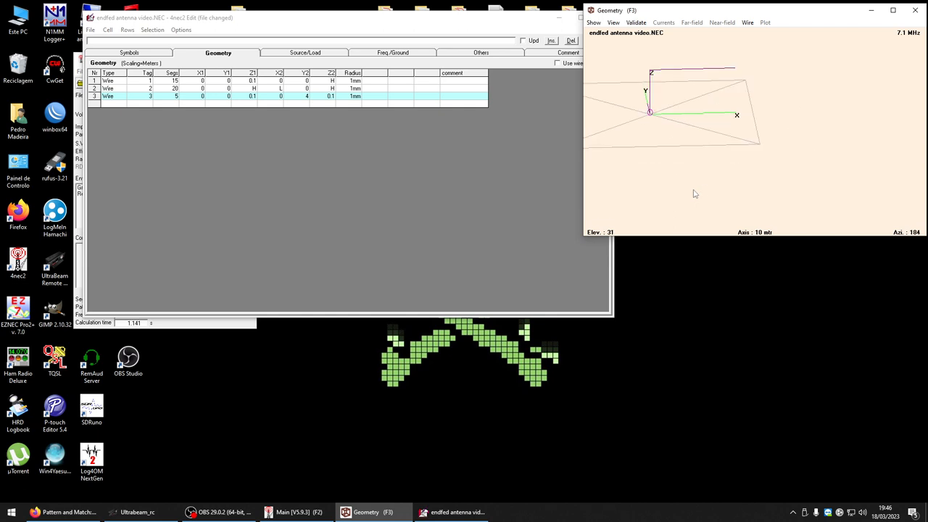
pyautogui.moveTo(694, 193); pyautogui.dragTo(689, 204)
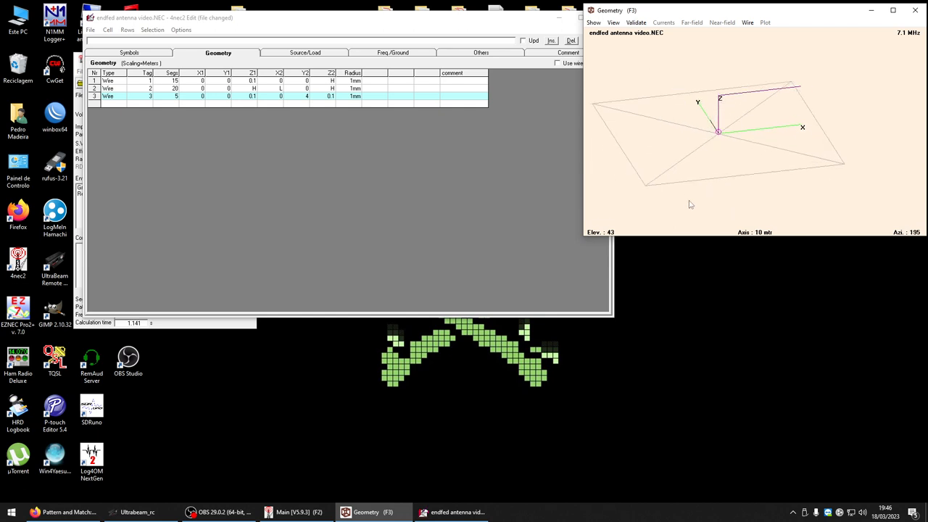
pyautogui.moveTo(690, 204); pyautogui.dragTo(710, 189)
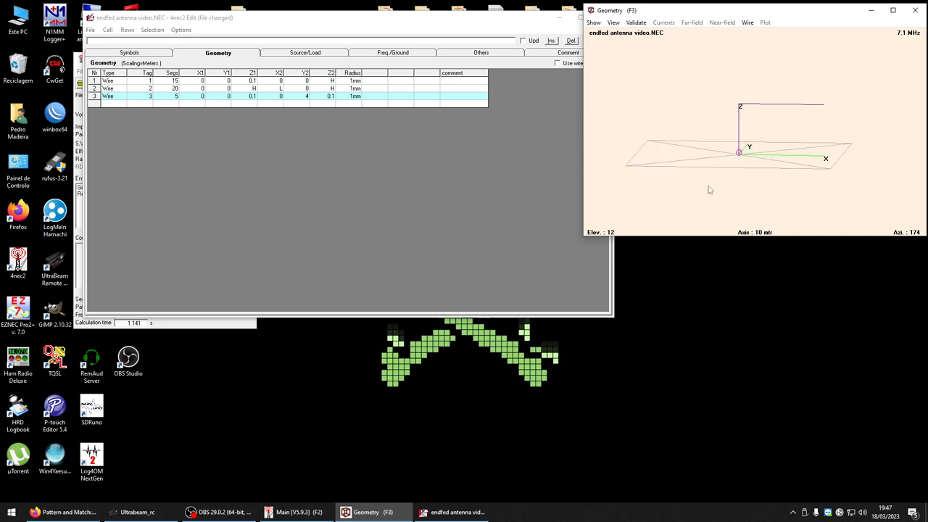
pyautogui.moveTo(742, 157)
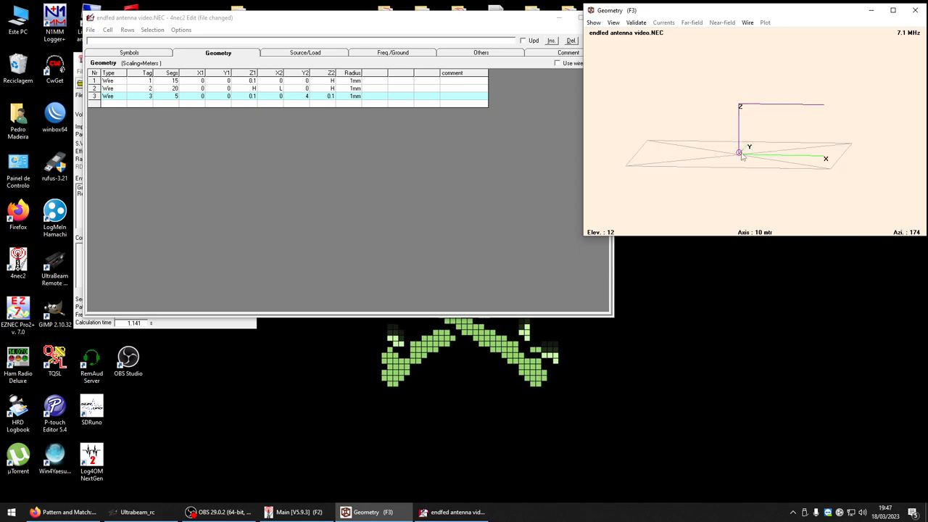
pyautogui.moveTo(742, 109)
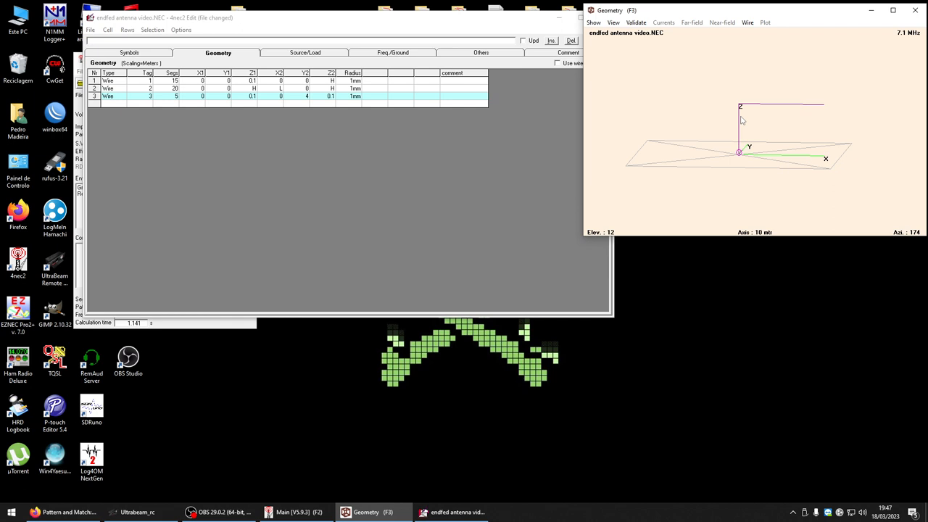
pyautogui.moveTo(742, 110)
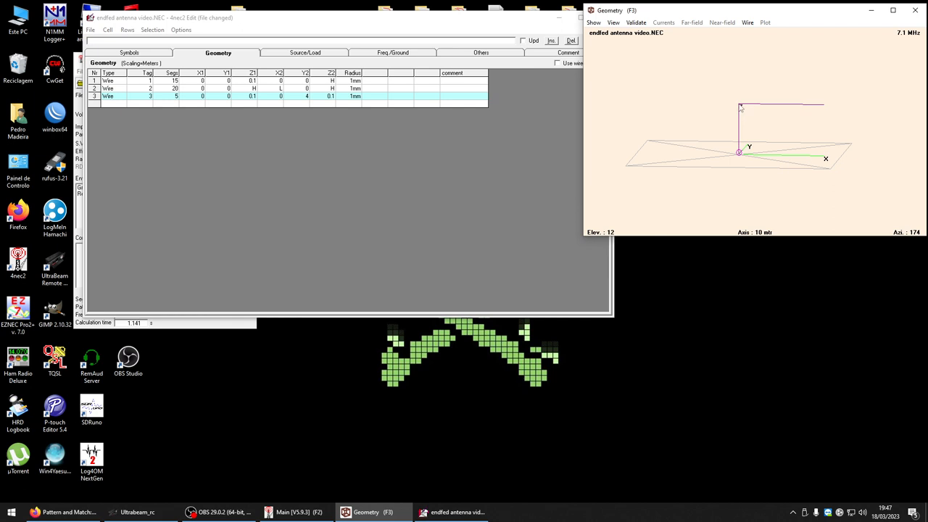
pyautogui.moveTo(764, 109)
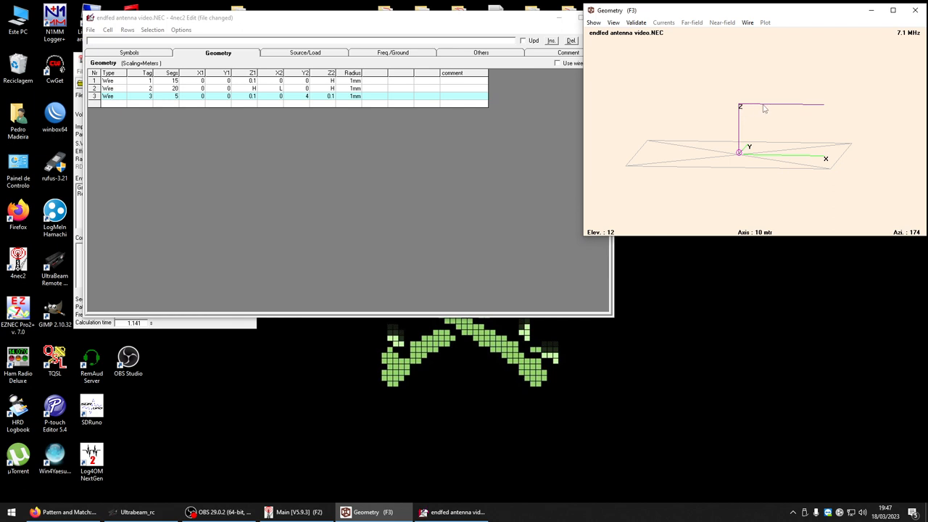
pyautogui.moveTo(830, 109)
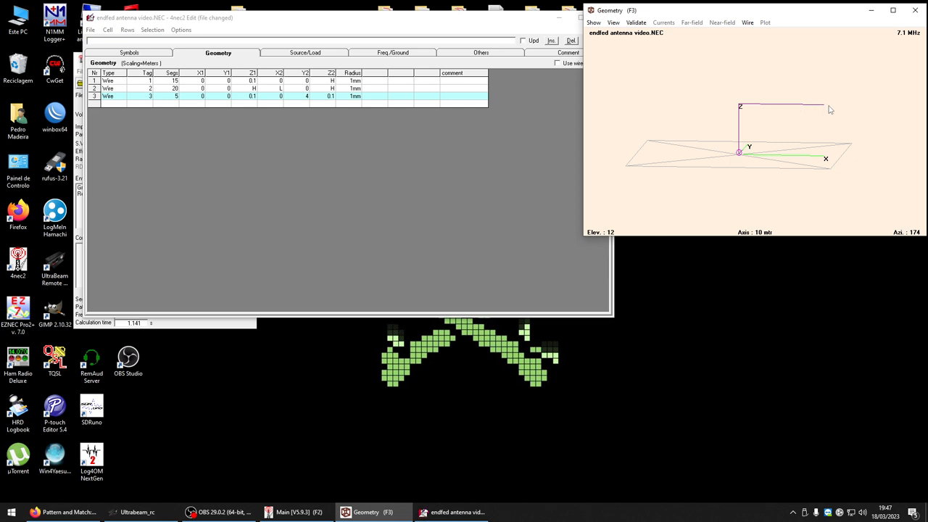
pyautogui.moveTo(825, 113)
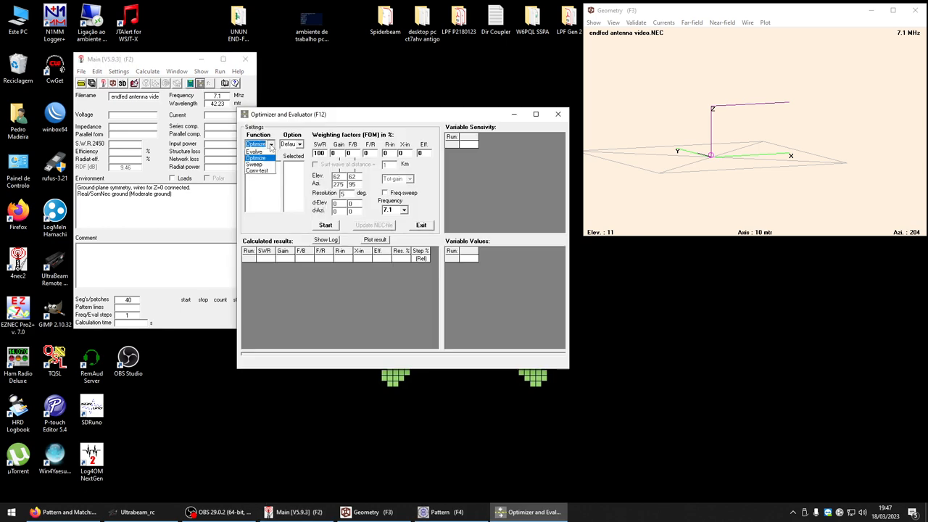
# Evolve L between 8 and 12 for lowest SWR, stop near L=10.81, update the NEC file
pyautogui.click(255, 151)
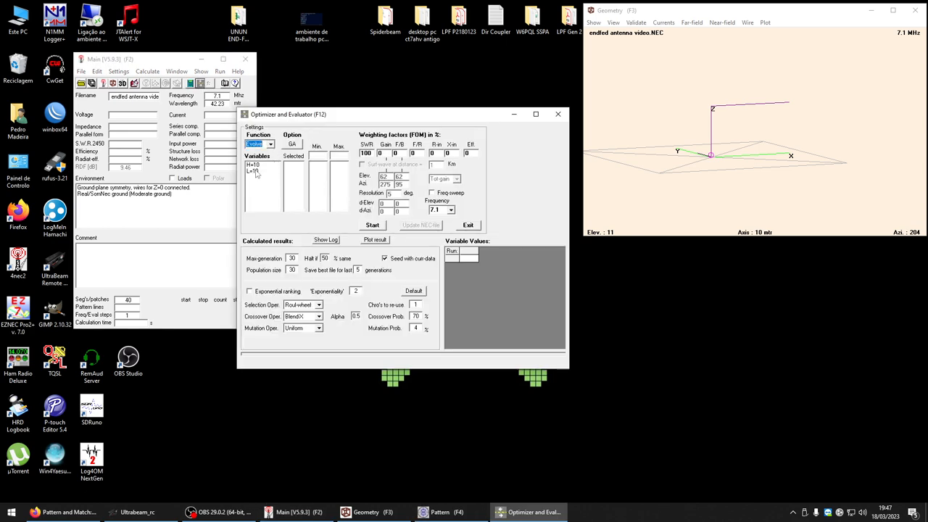
pyautogui.click(251, 169)
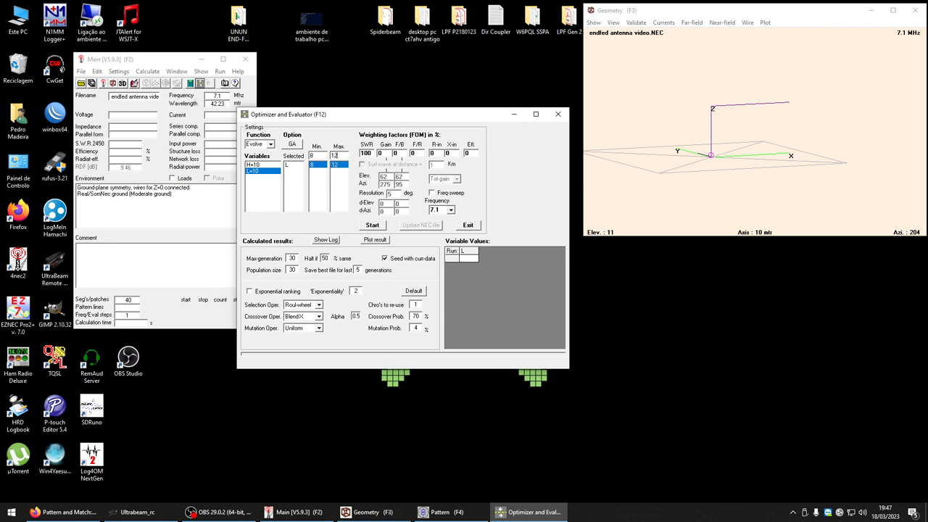
pyautogui.click(372, 224)
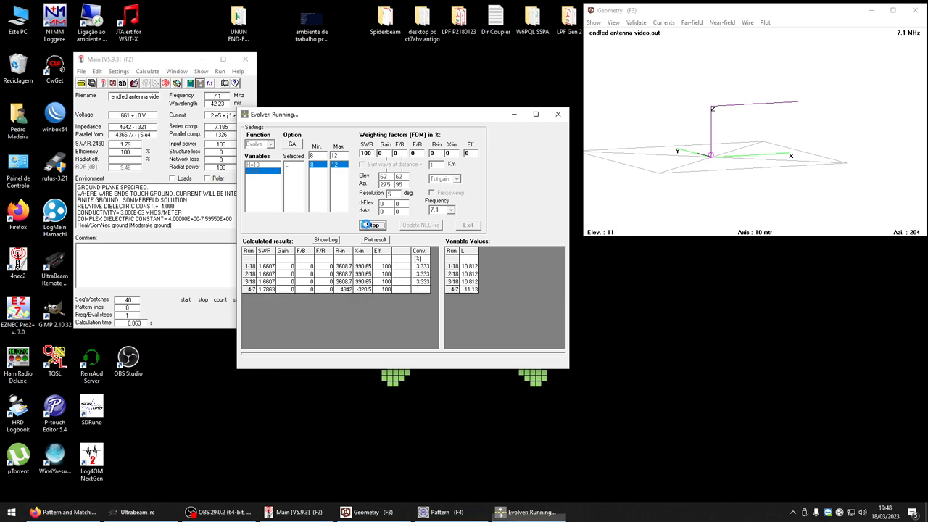
pyautogui.click(373, 225)
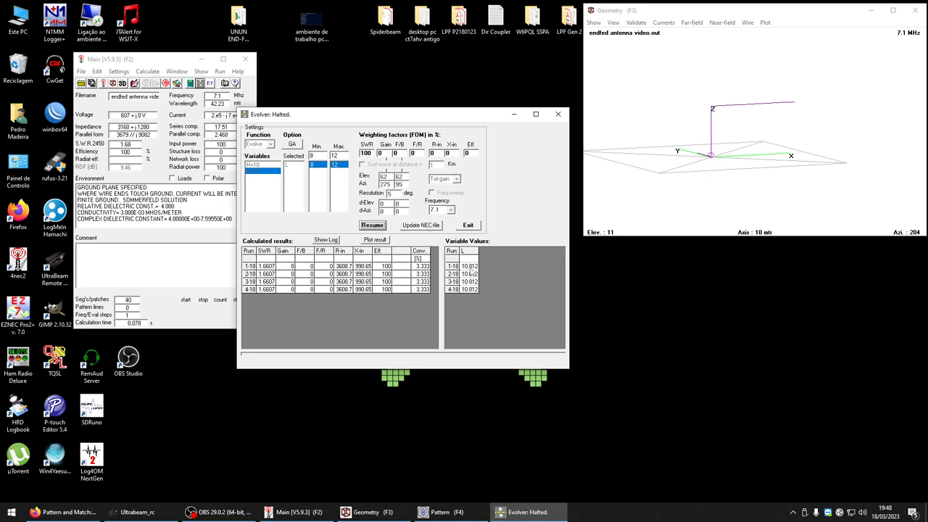
pyautogui.click(557, 114)
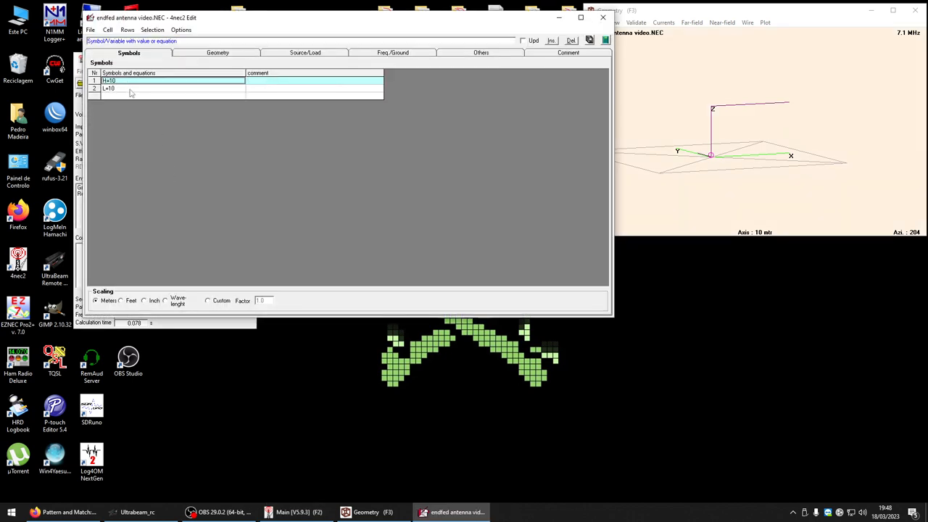
# Set L to 10.82 and generate the full 7.1 MHz far-field pattern
pyautogui.write('.83')
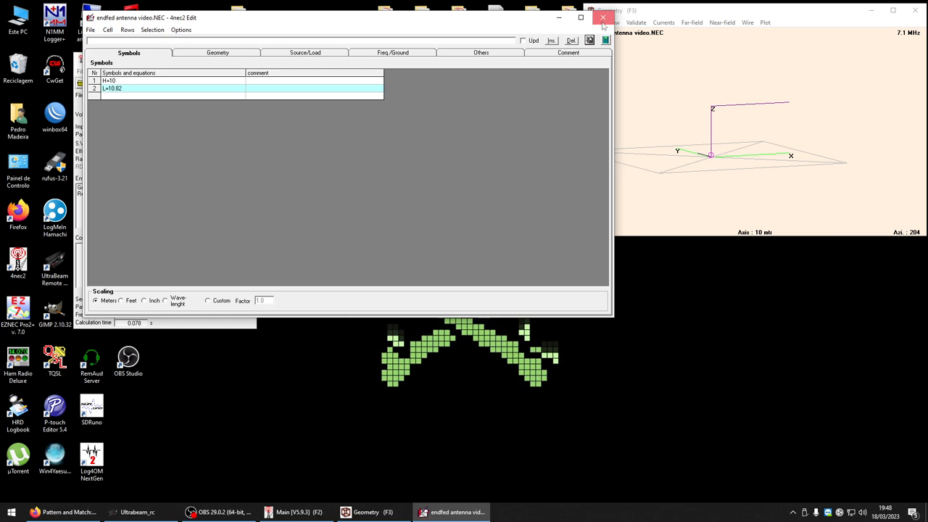
pyautogui.click(602, 18)
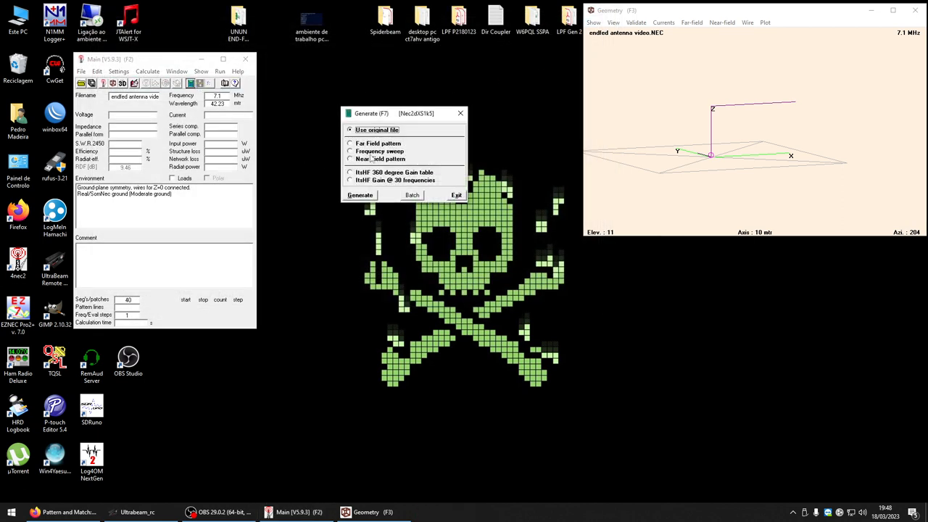
pyautogui.click(351, 143)
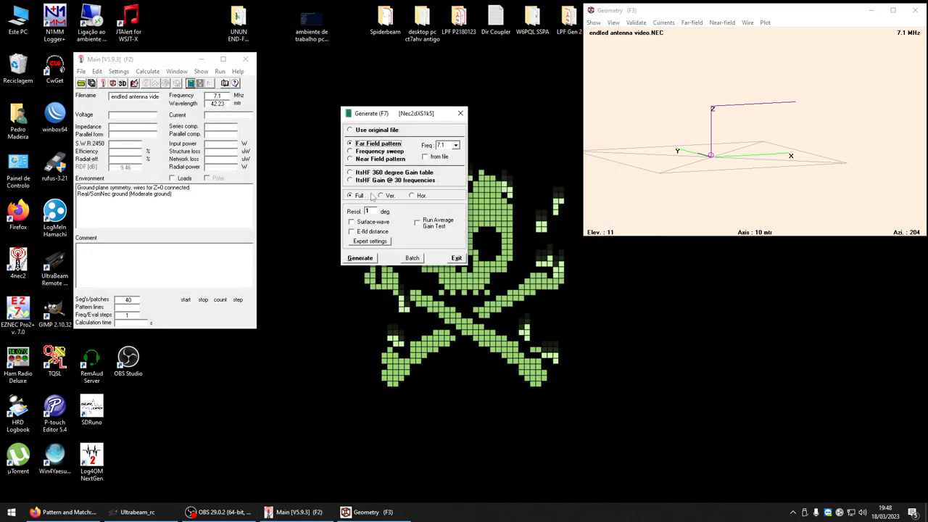
pyautogui.click(360, 258)
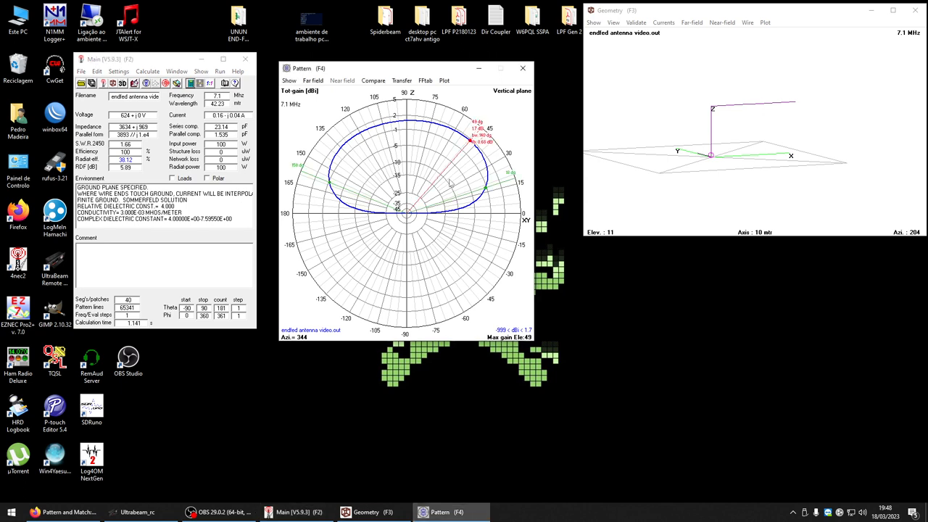
pyautogui.moveTo(475, 136)
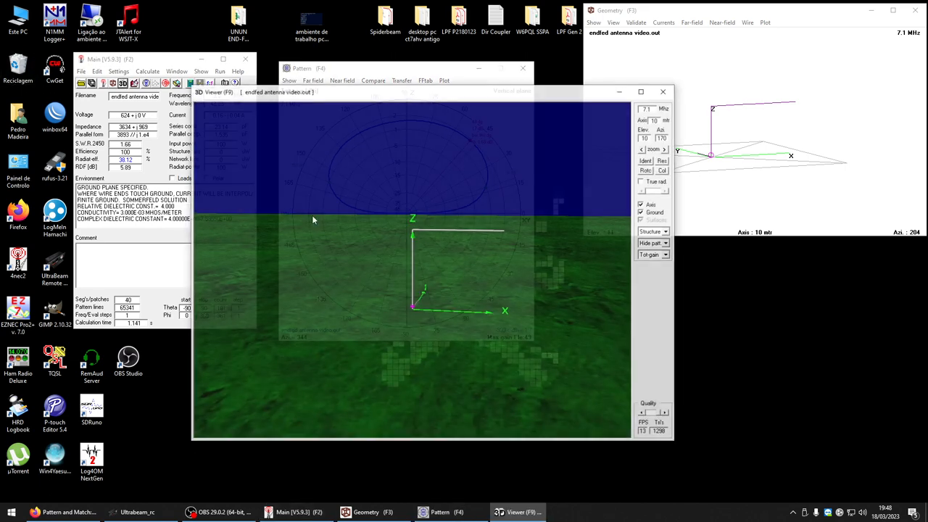
# Render the 7.1 MHz pattern as a multi-colour 3D surface and orbit it
pyautogui.click(665, 243)
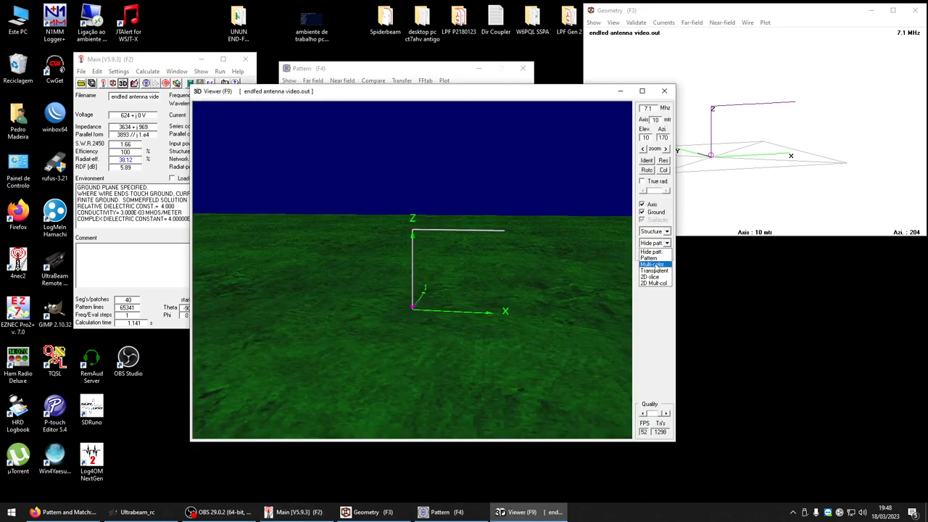
pyautogui.click(653, 264)
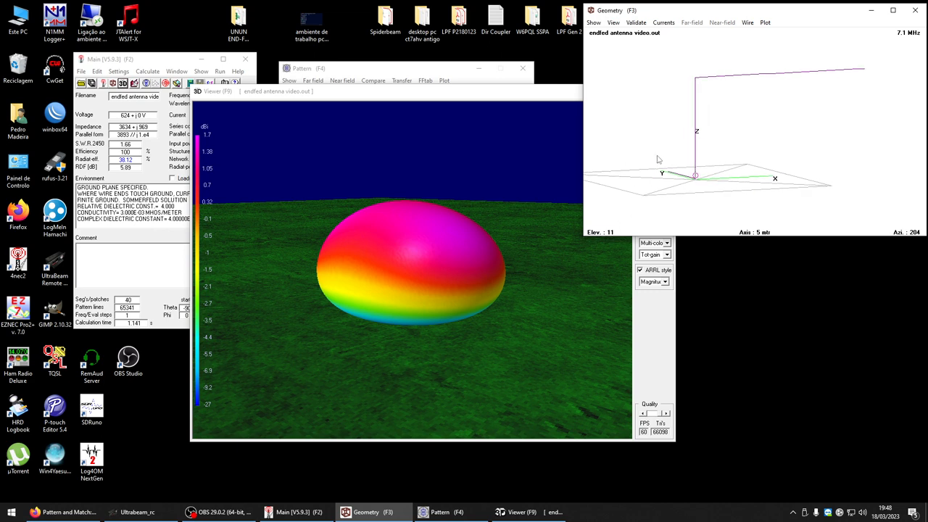
pyautogui.moveTo(500, 185)
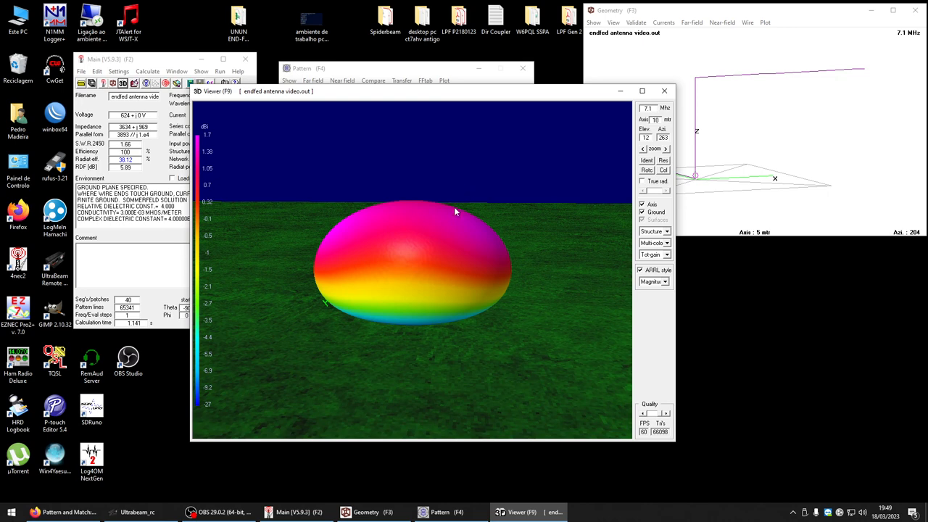
pyautogui.moveTo(702, 161)
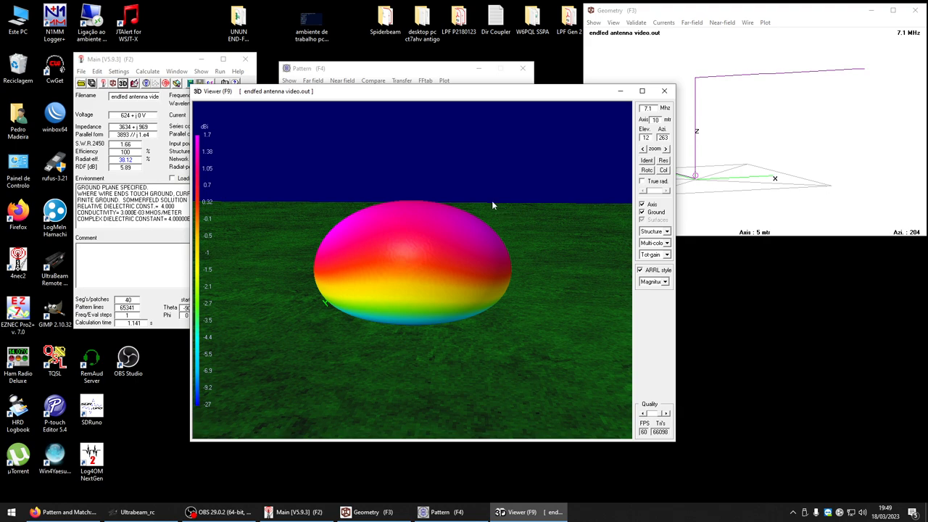
pyautogui.moveTo(493, 206); pyautogui.dragTo(573, 216)
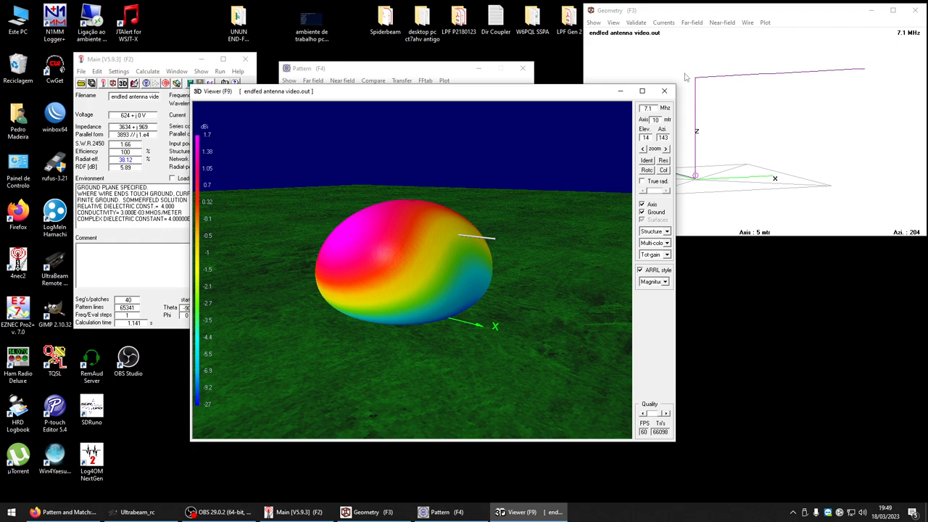
pyautogui.moveTo(726, 122)
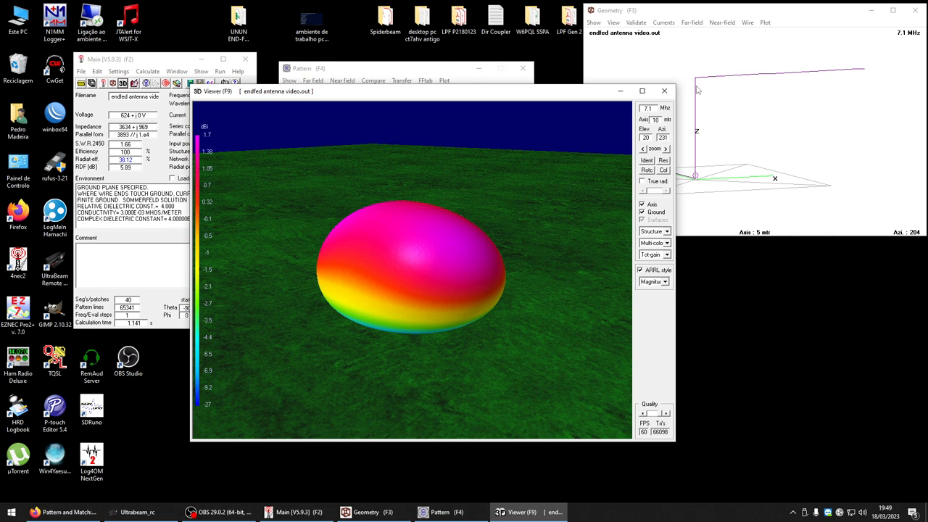
pyautogui.moveTo(695, 87)
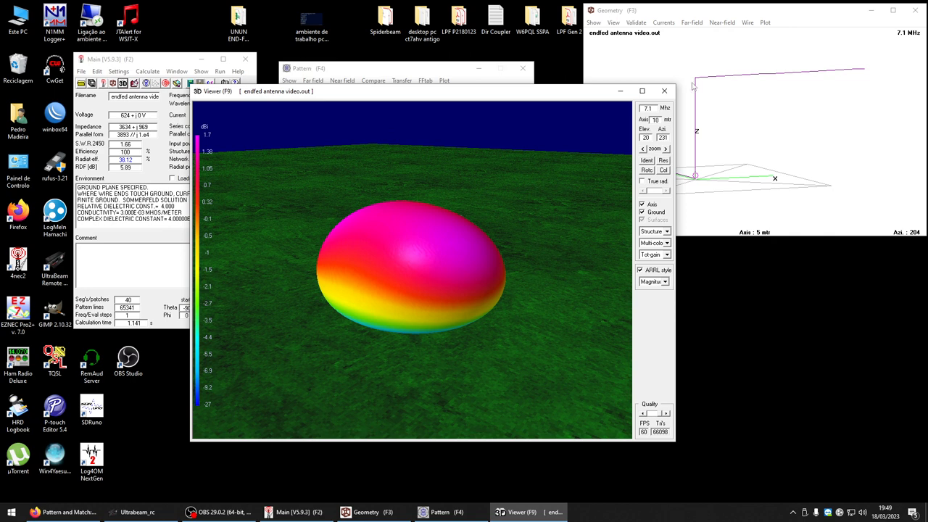
pyautogui.moveTo(831, 75)
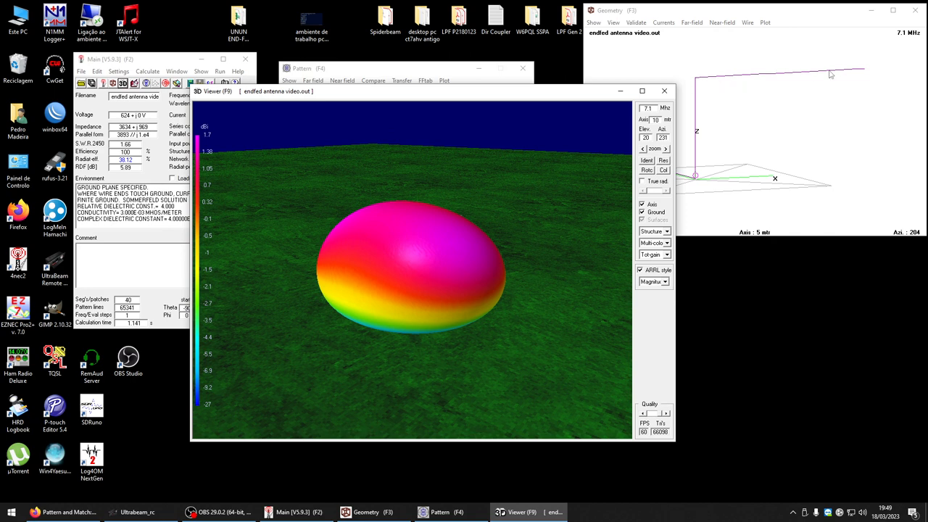
pyautogui.moveTo(857, 74)
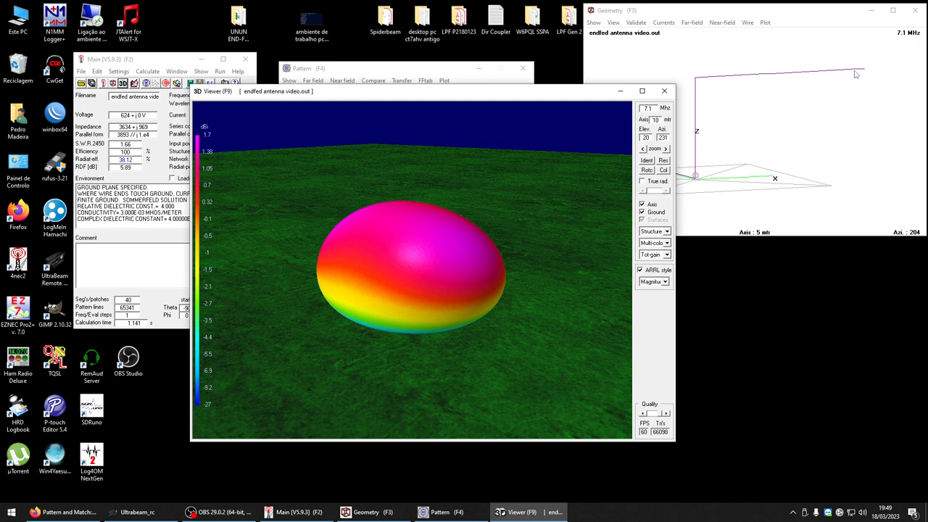
pyautogui.moveTo(740, 116)
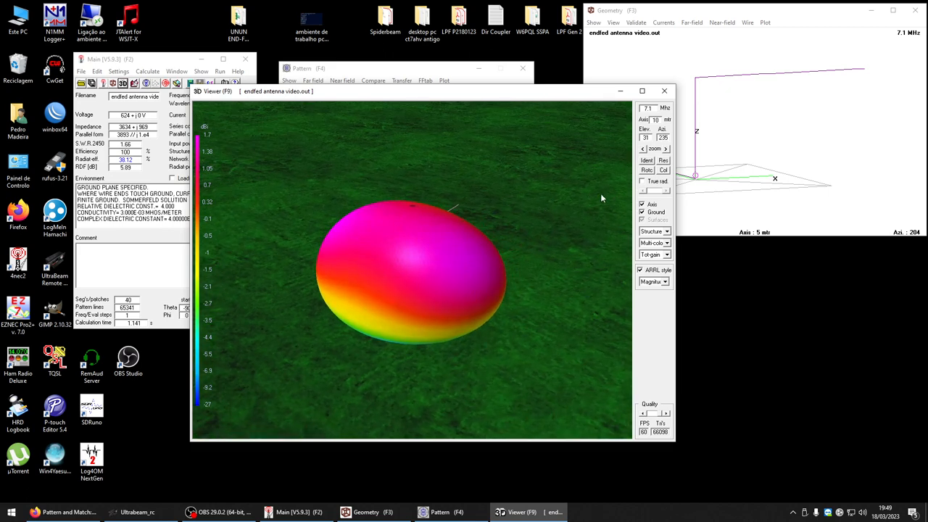
pyautogui.moveTo(535, 210)
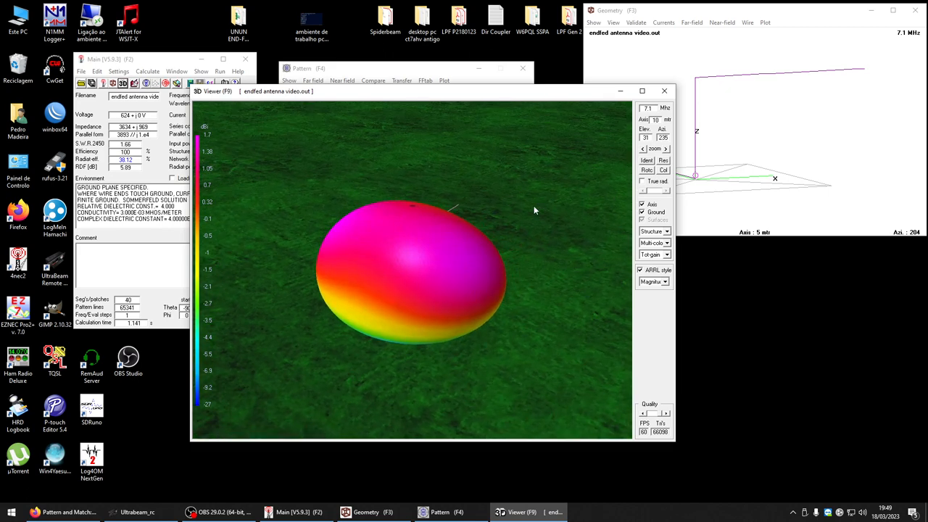
pyautogui.moveTo(520, 213)
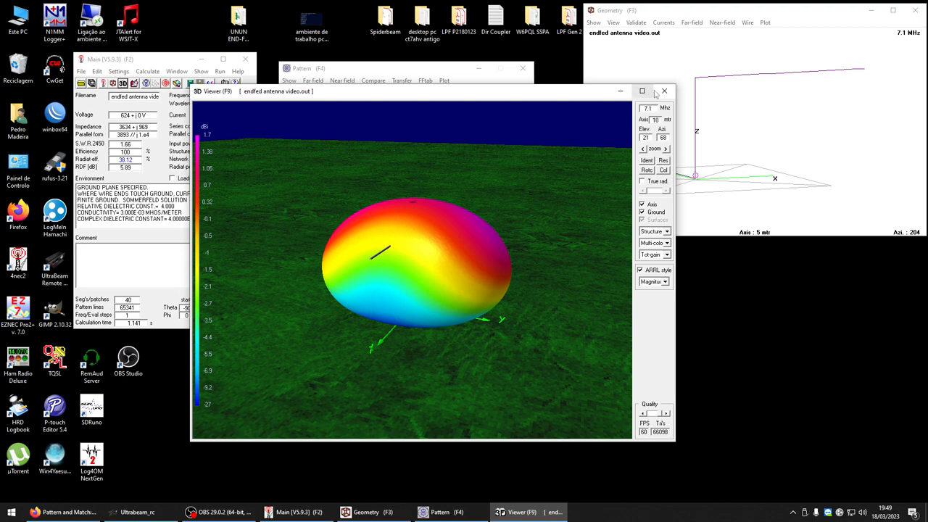
# Close the 7.1 MHz 3D view and generate the far-field pattern at 14.2 MHz
pyautogui.click(664, 91)
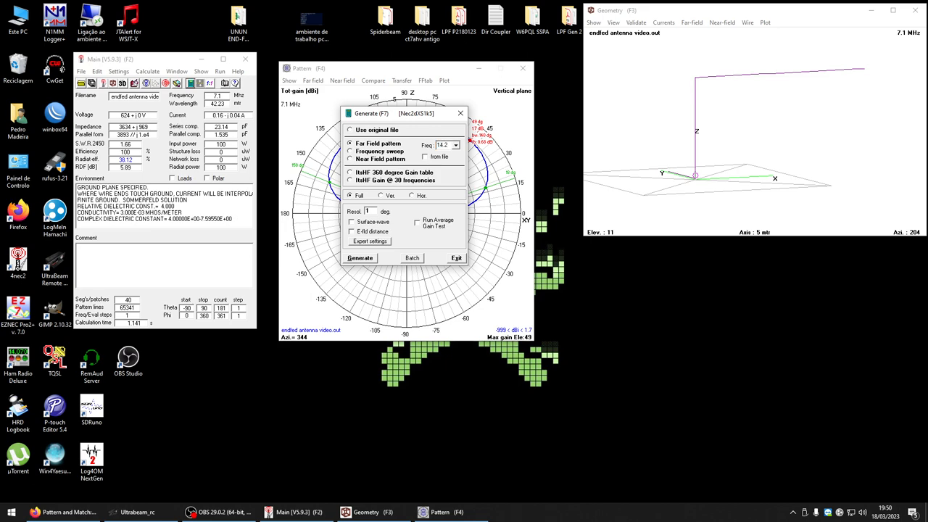
pyautogui.click(359, 257)
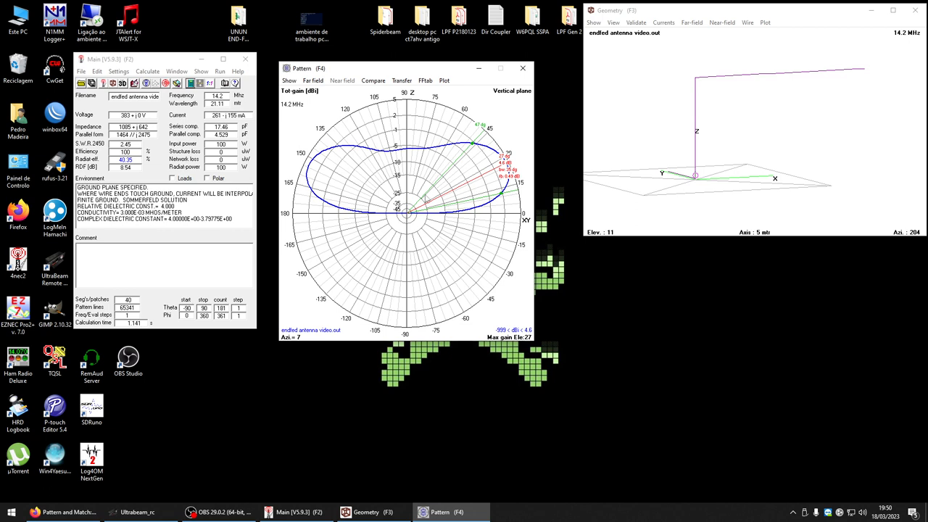
pyautogui.moveTo(350, 191)
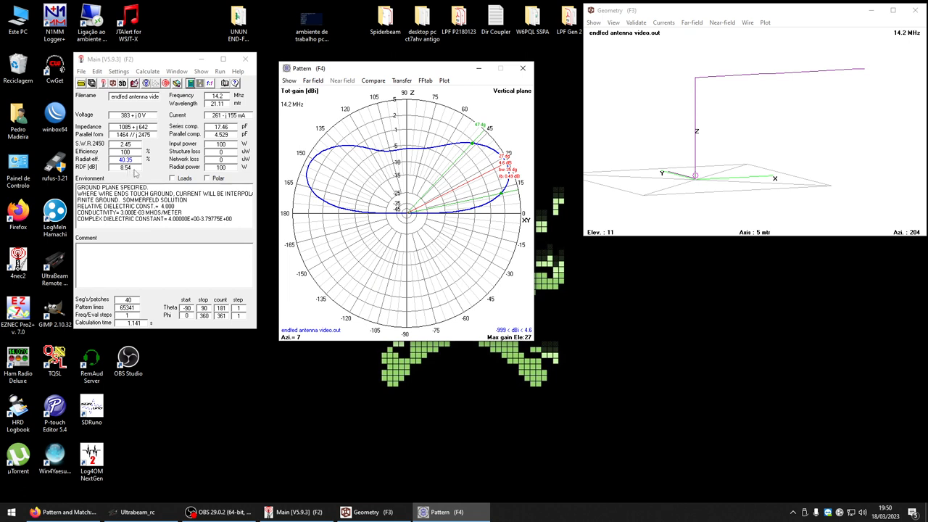
pyautogui.moveTo(161, 176)
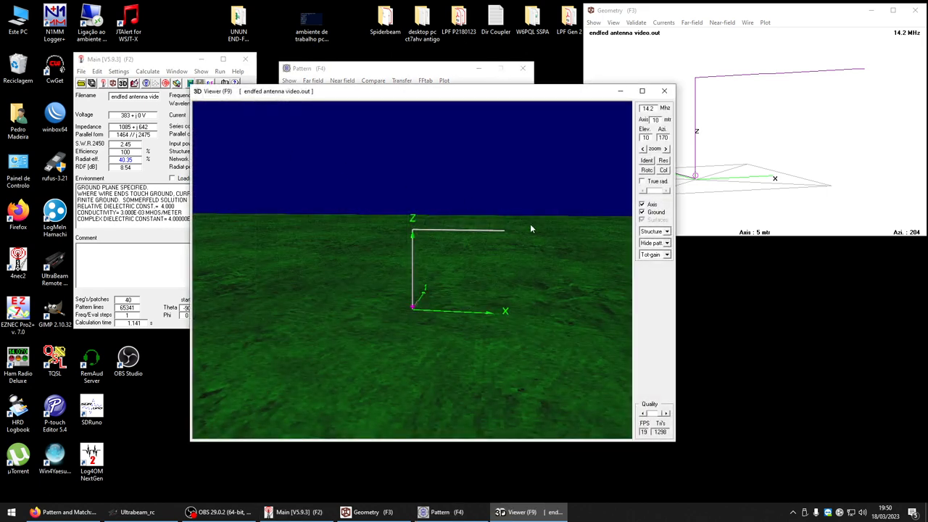
# Orbit the 14.2 MHz doughnut pattern from several angles, then close the 3D view
pyautogui.moveTo(530, 228); pyautogui.dragTo(413, 290)
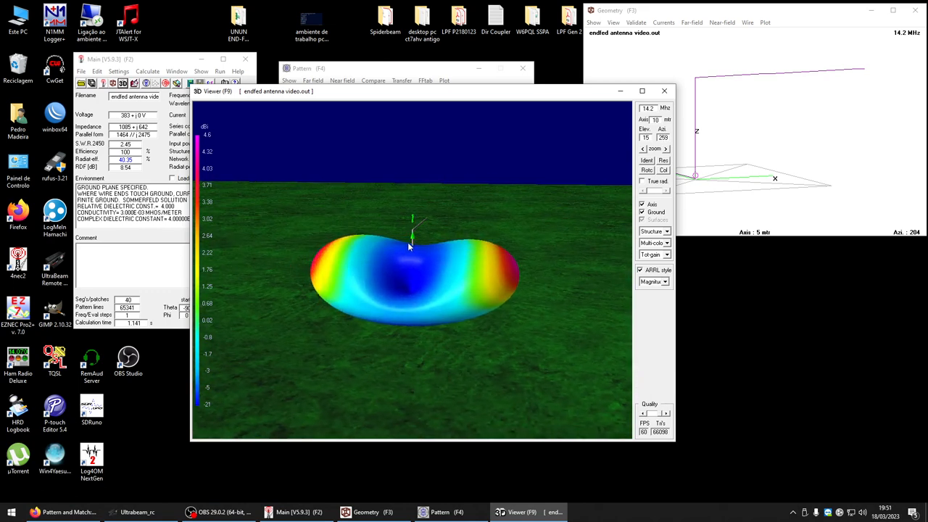
pyautogui.moveTo(410, 246); pyautogui.dragTo(385, 254)
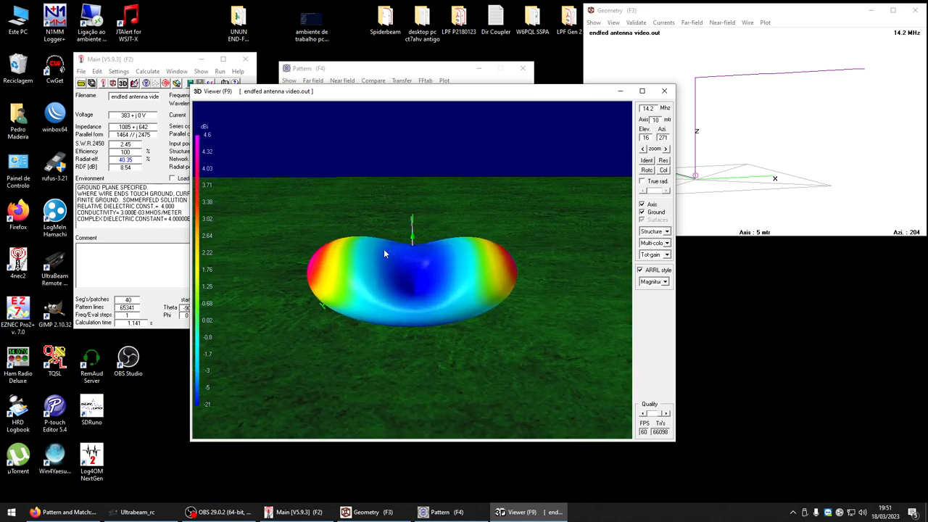
pyautogui.moveTo(389, 254)
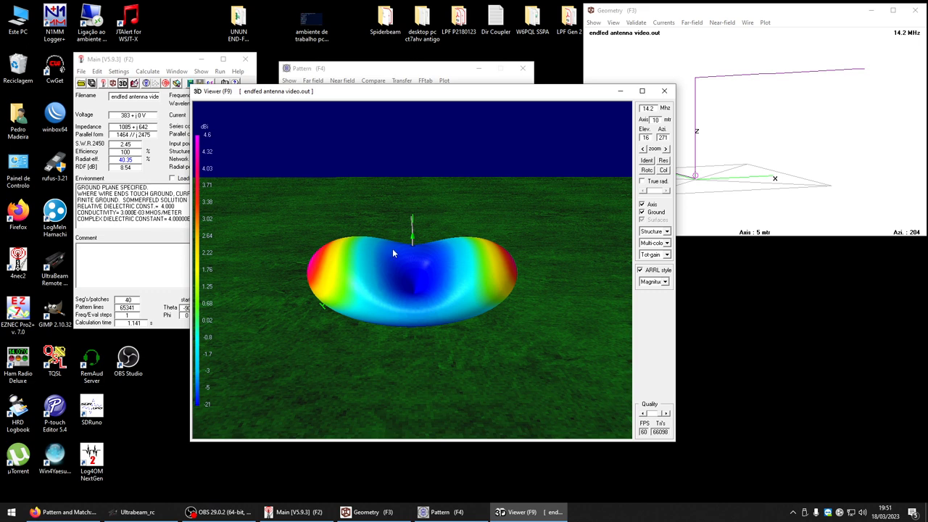
pyautogui.moveTo(395, 253); pyautogui.dragTo(376, 263)
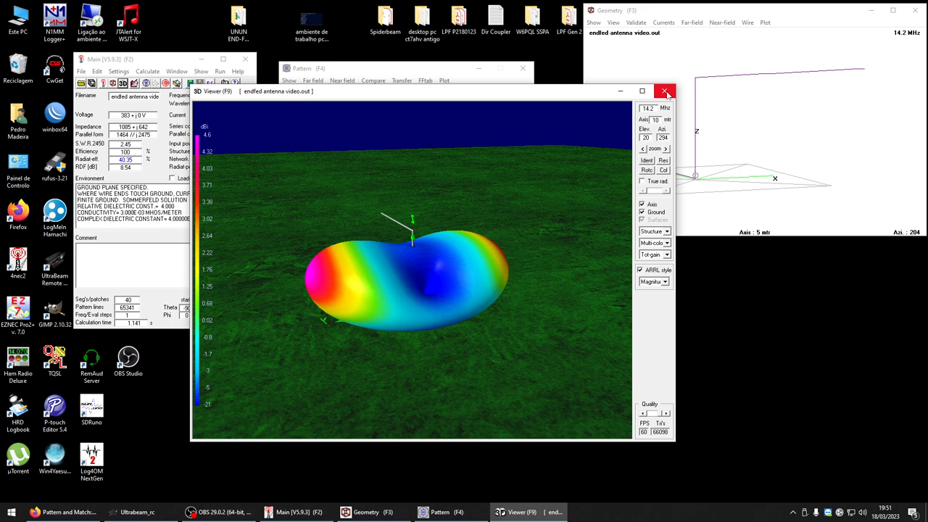
pyautogui.moveTo(665, 91)
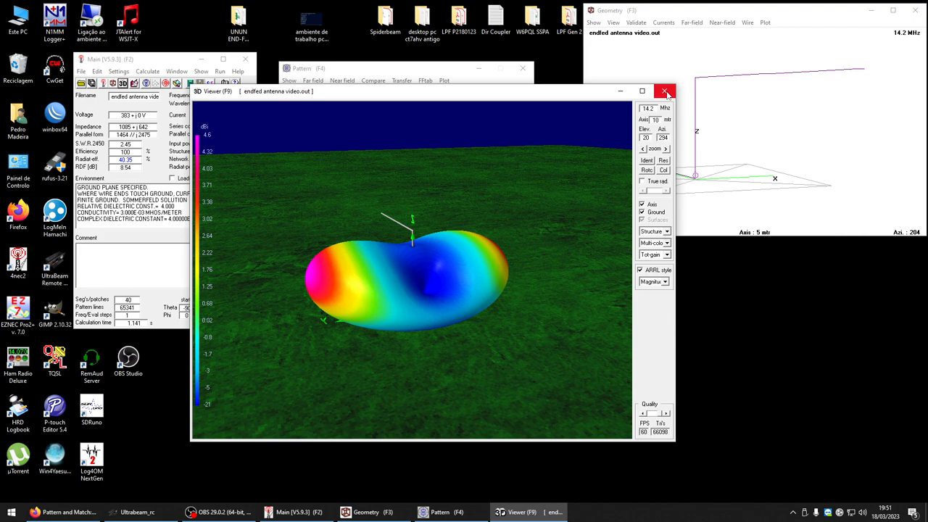
pyautogui.click(664, 90)
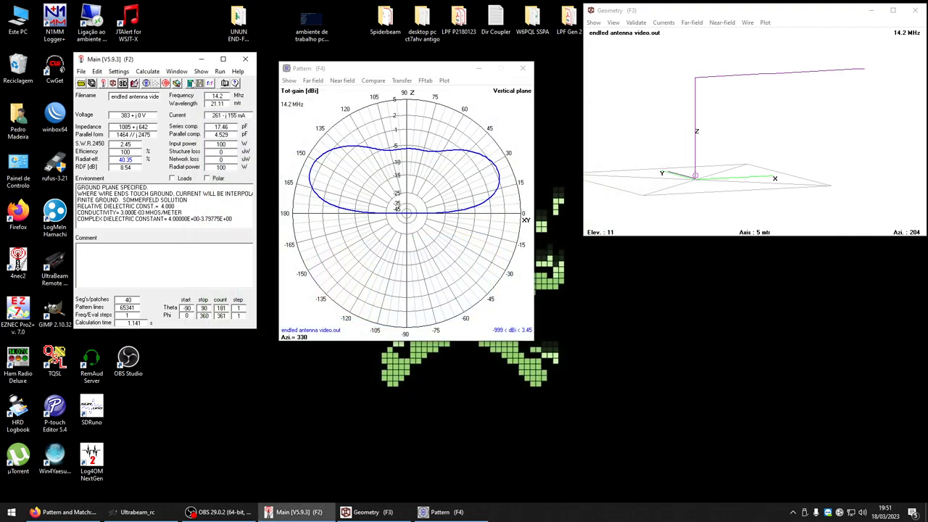
# Generate the far-field pattern with the frequency changed to 21.3 MHz
pyautogui.click(192, 82)
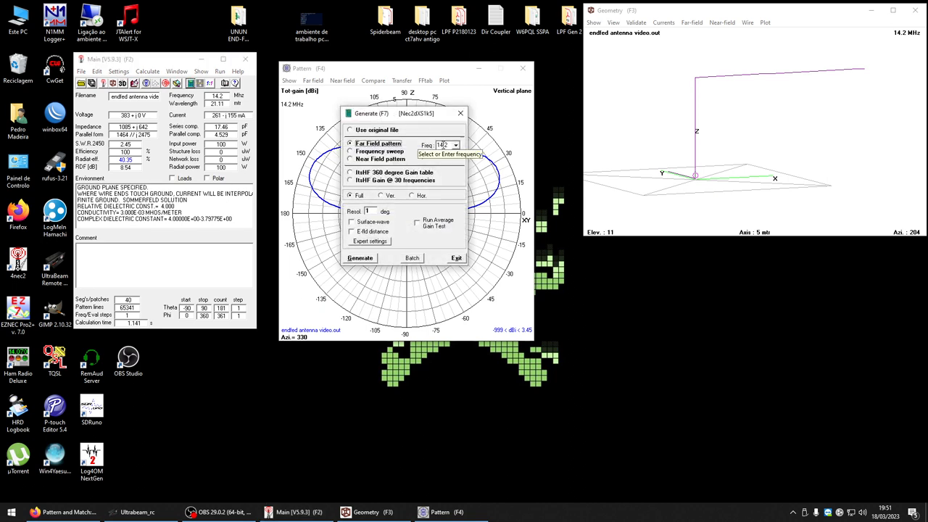
pyautogui.click(443, 145)
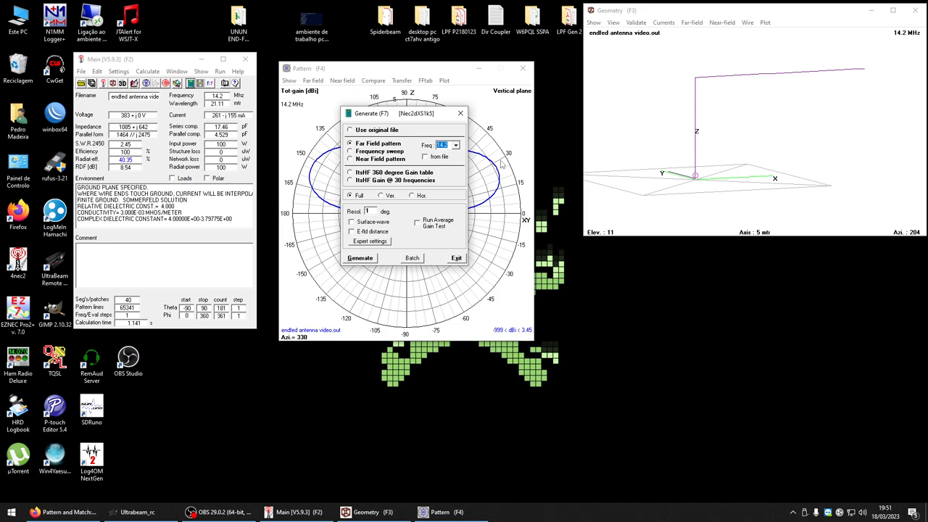
pyautogui.click(359, 258)
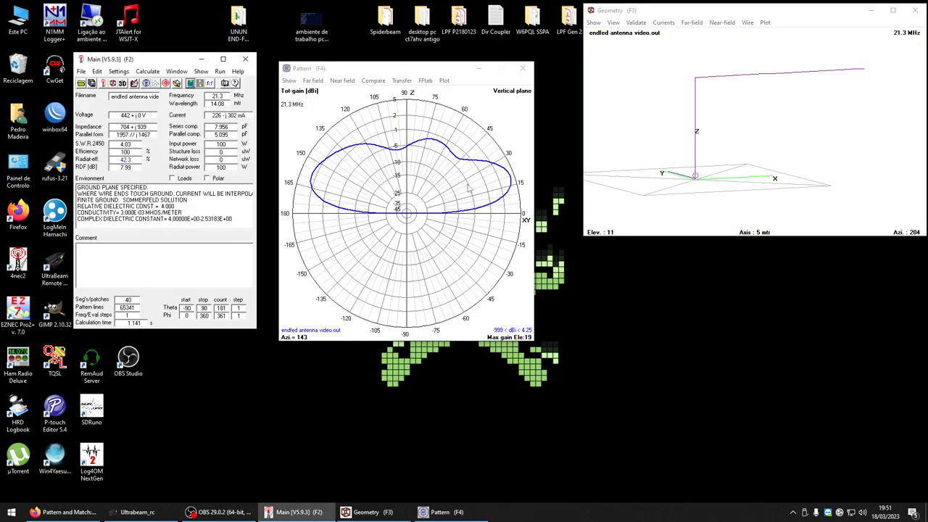
pyautogui.moveTo(448, 190)
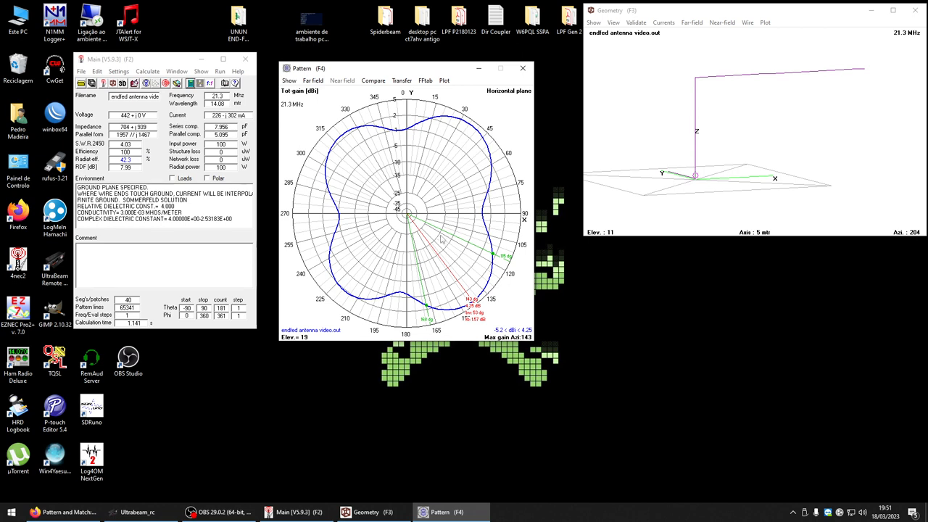
pyautogui.moveTo(442, 239)
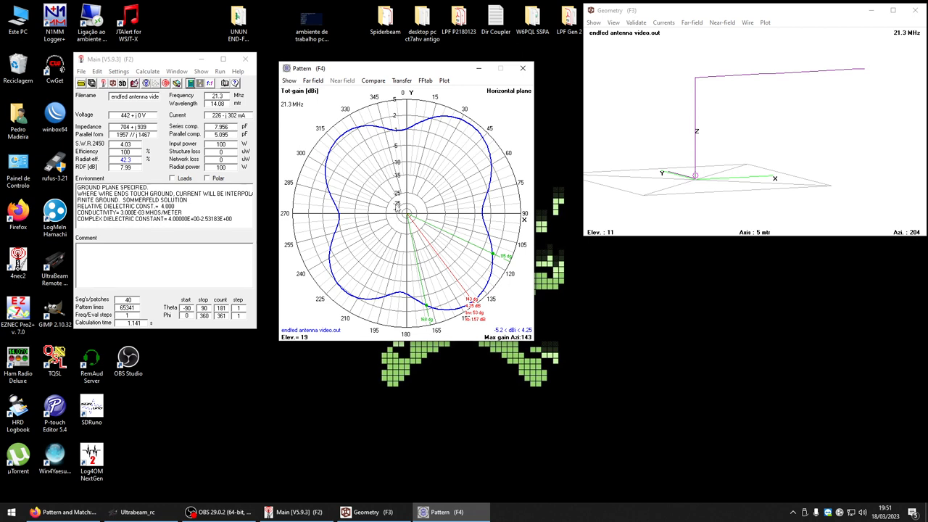
pyautogui.moveTo(401, 225)
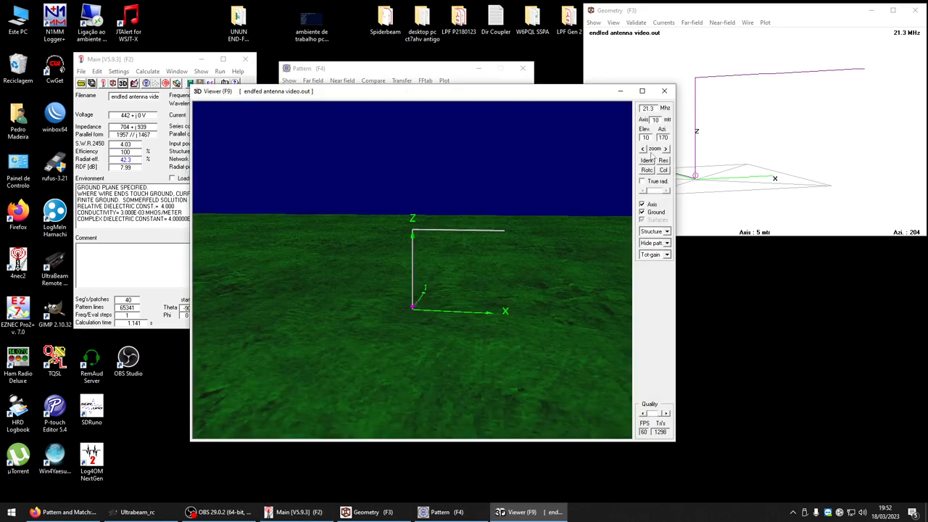
# Show the 21.3 MHz pattern in 3D, orbit it from above and sideways, then close
pyautogui.click(665, 243)
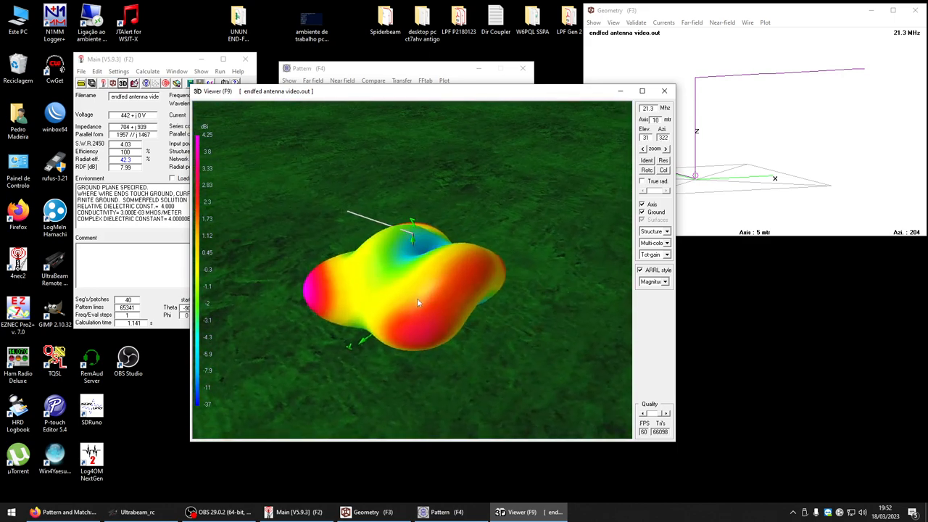
pyautogui.moveTo(417, 302); pyautogui.dragTo(558, 317)
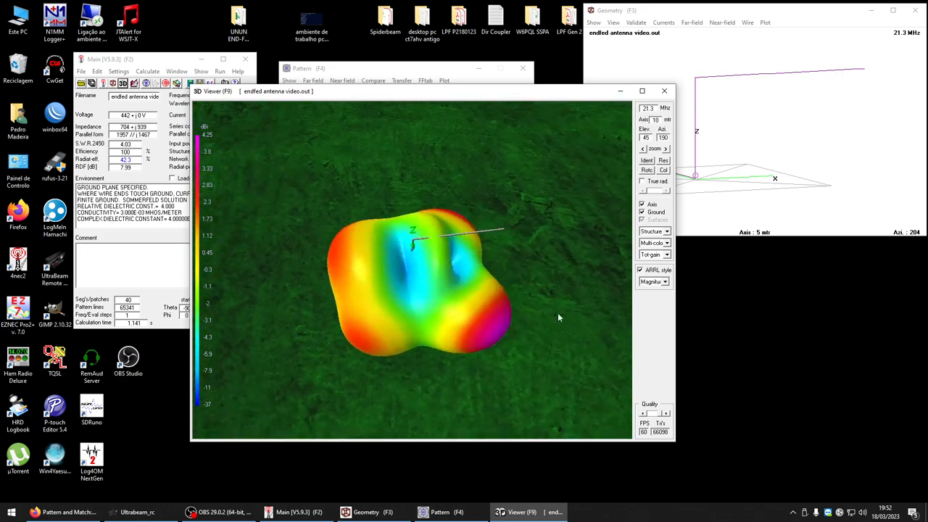
pyautogui.moveTo(558, 318); pyautogui.dragTo(500, 276)
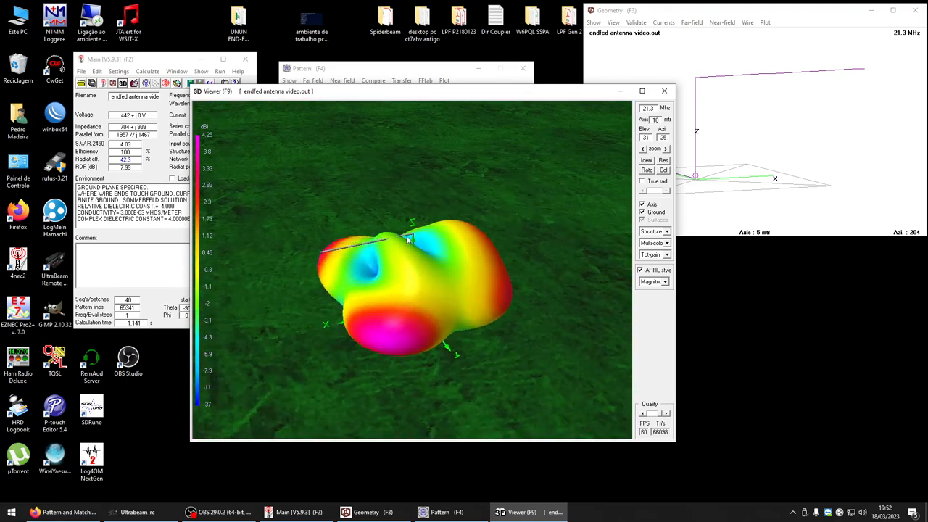
pyautogui.click(663, 91)
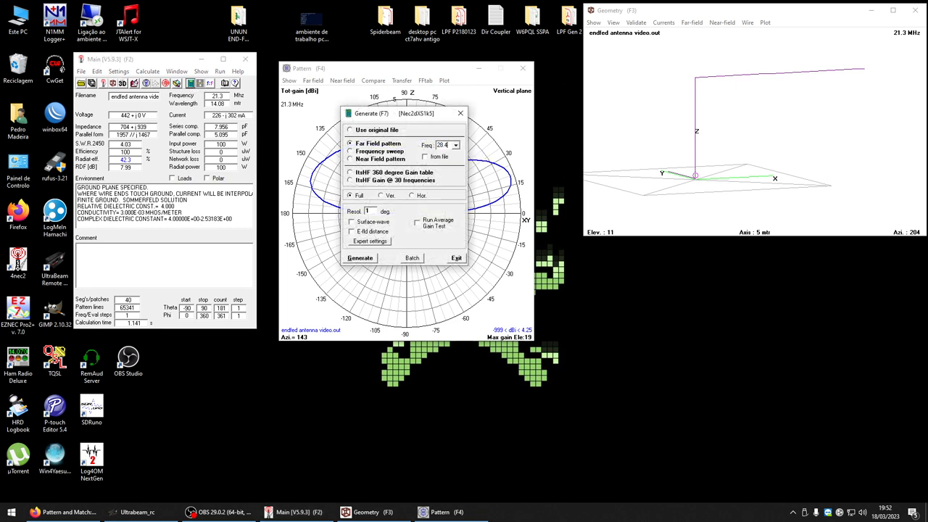
# Generate the 28.4 MHz pattern and add gain markers to the vertical plot
pyautogui.click(360, 258)
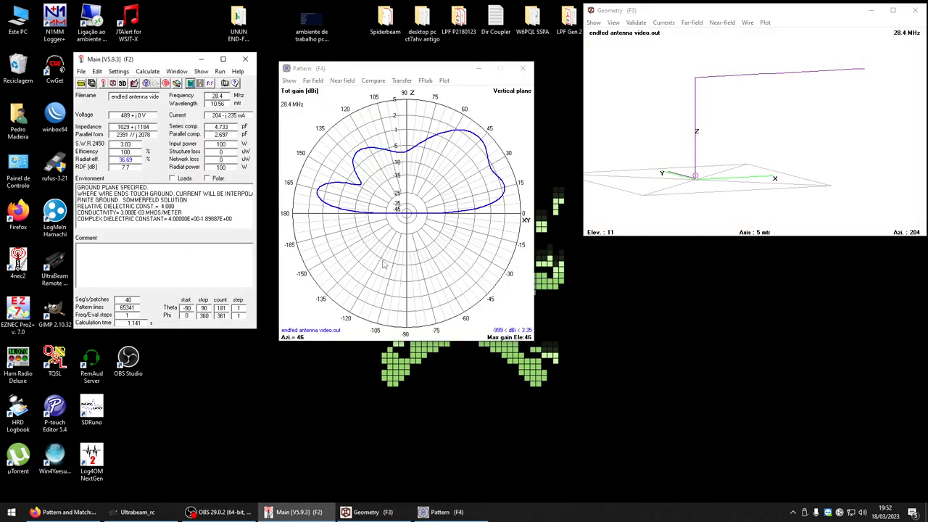
pyautogui.moveTo(445, 190)
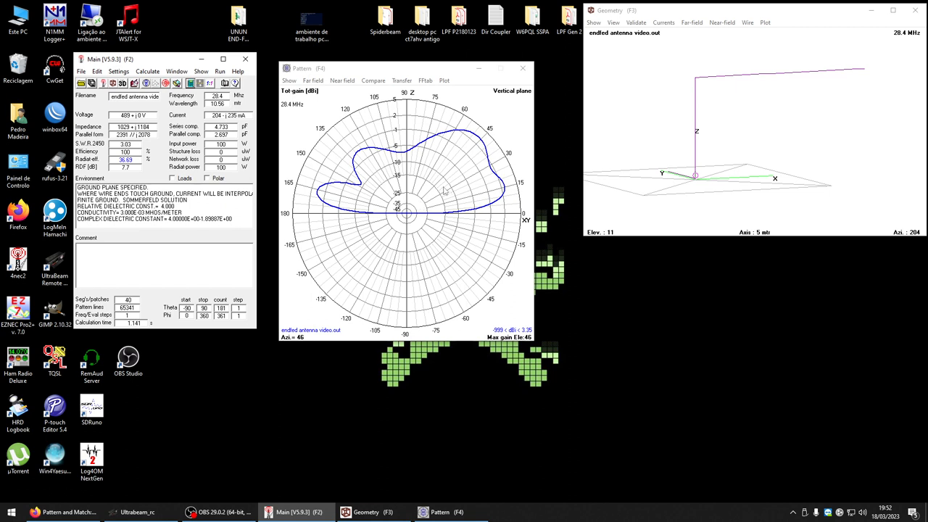
pyautogui.click(450, 171)
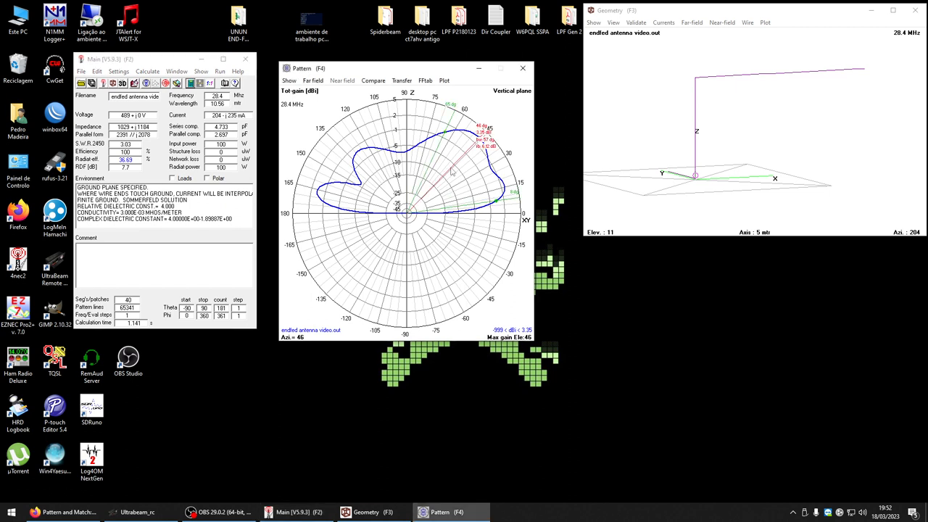
pyautogui.moveTo(479, 153)
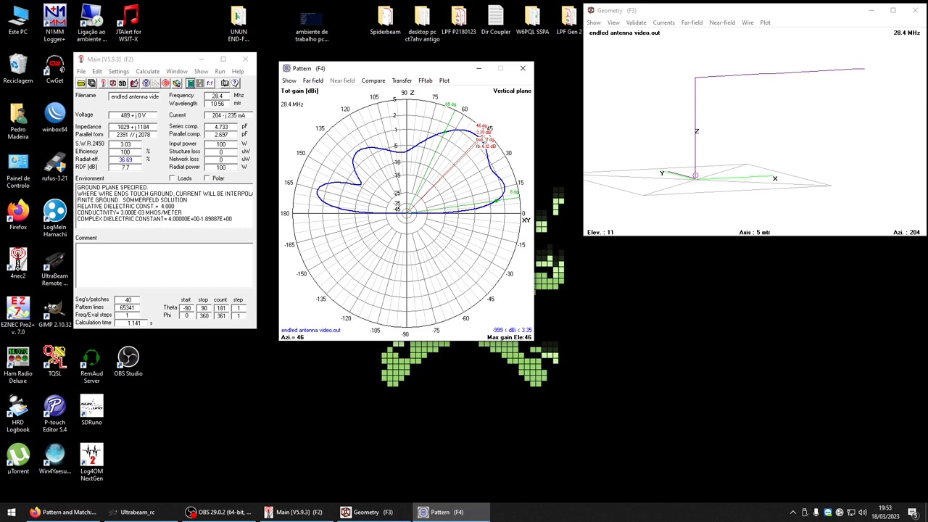
pyautogui.moveTo(488, 182)
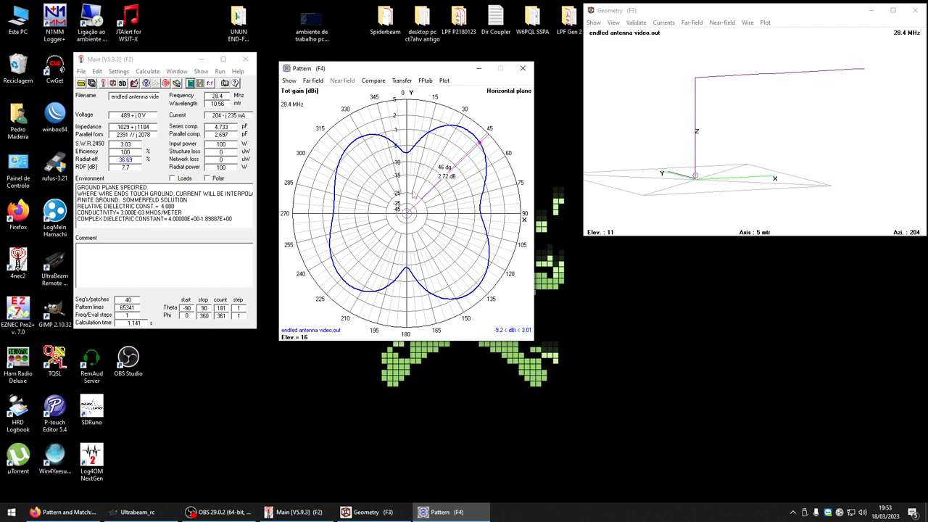
pyautogui.moveTo(451, 234)
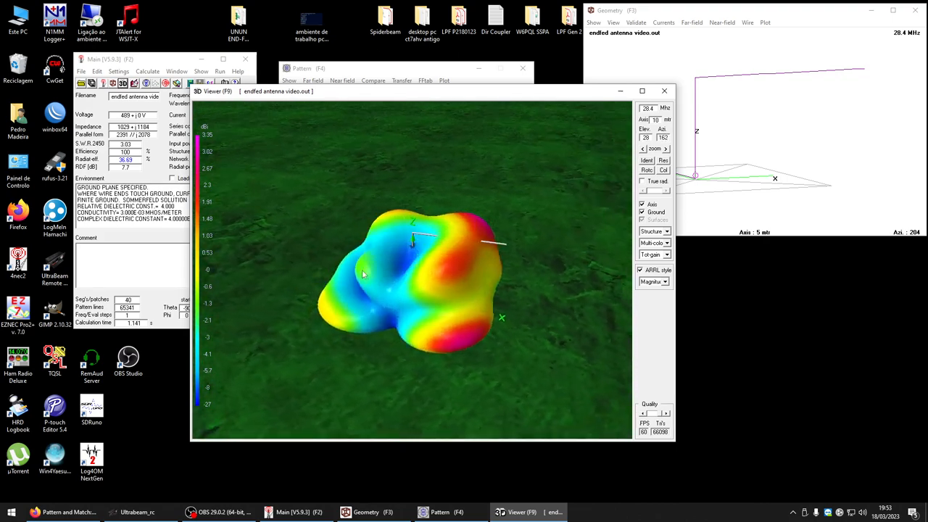
# Orbit the 28.4 MHz 3D pattern to examine its lobes from different sides
pyautogui.moveTo(428, 290); pyautogui.dragTo(392, 268)
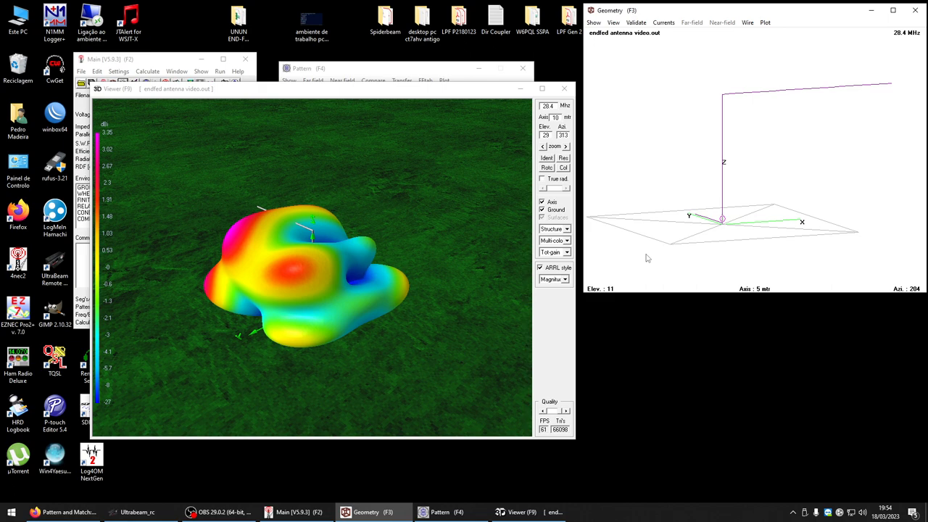
pyautogui.moveTo(421, 292)
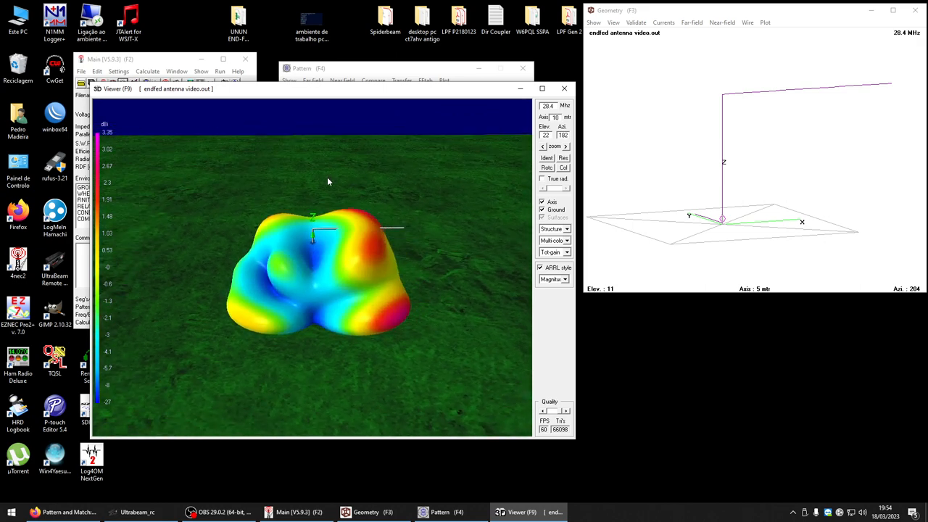
pyautogui.moveTo(312, 197)
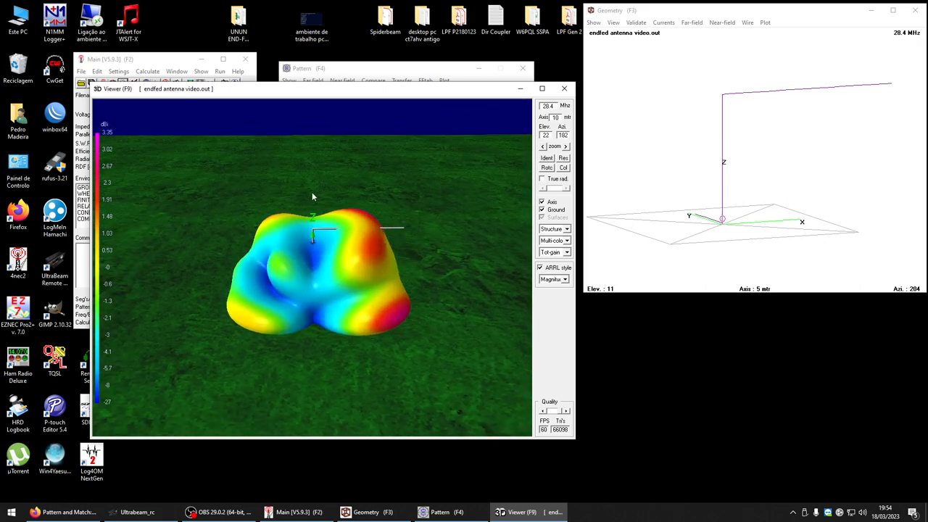
pyautogui.moveTo(313, 196); pyautogui.dragTo(359, 202)
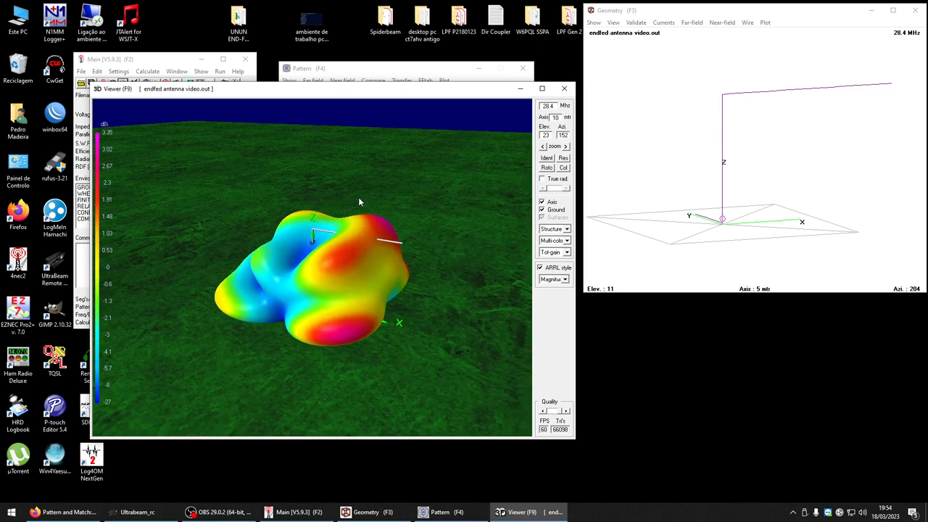